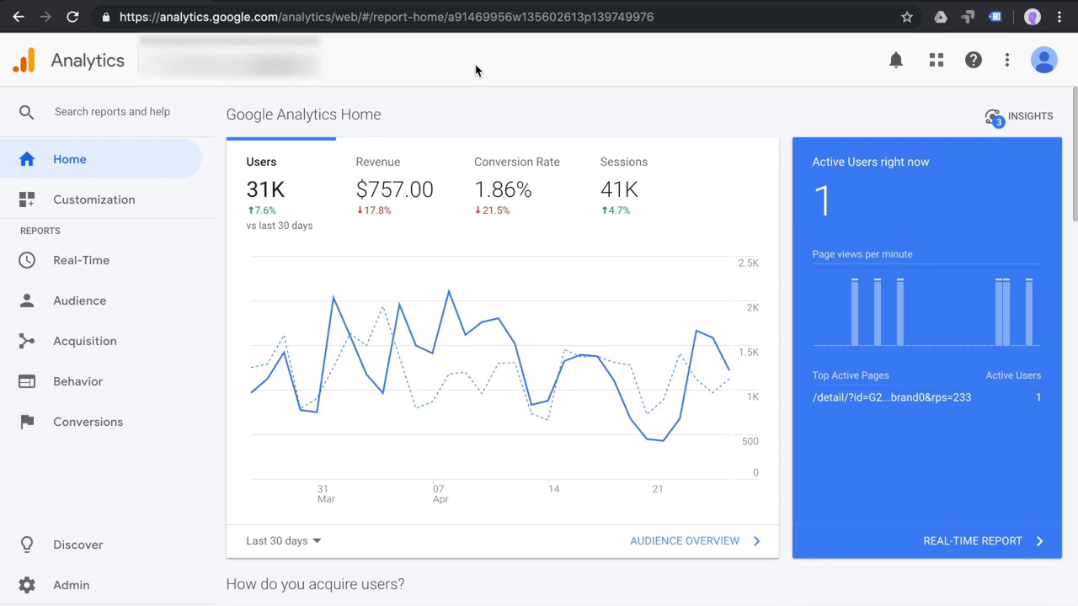
mouse_move(340, 80)
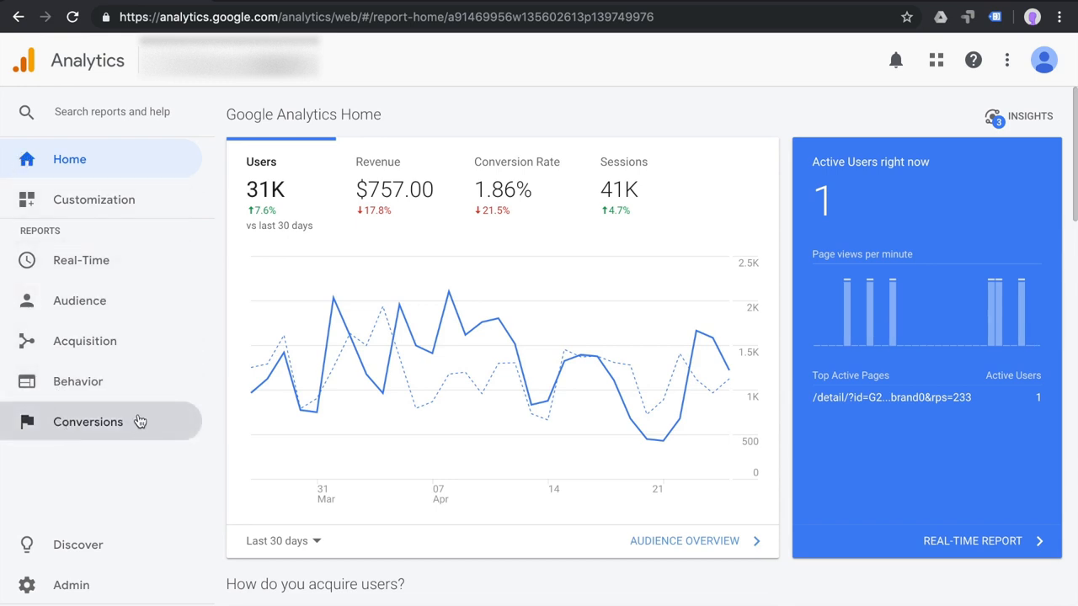
Navigate to Conversions > Goals > Overview and see the goals-not-enabled notice.
click(87, 422)
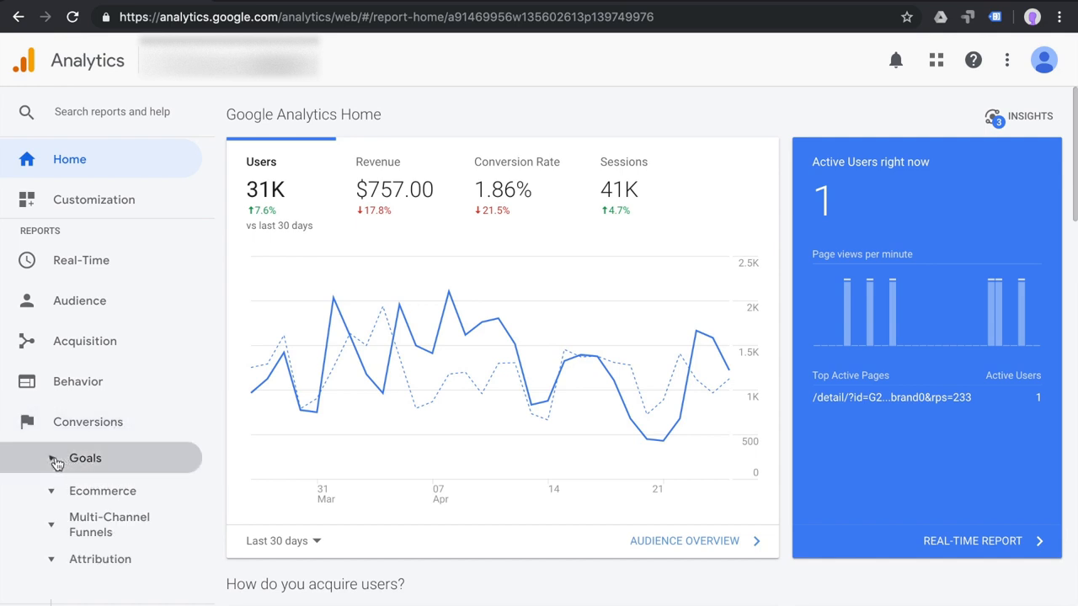
click(85, 458)
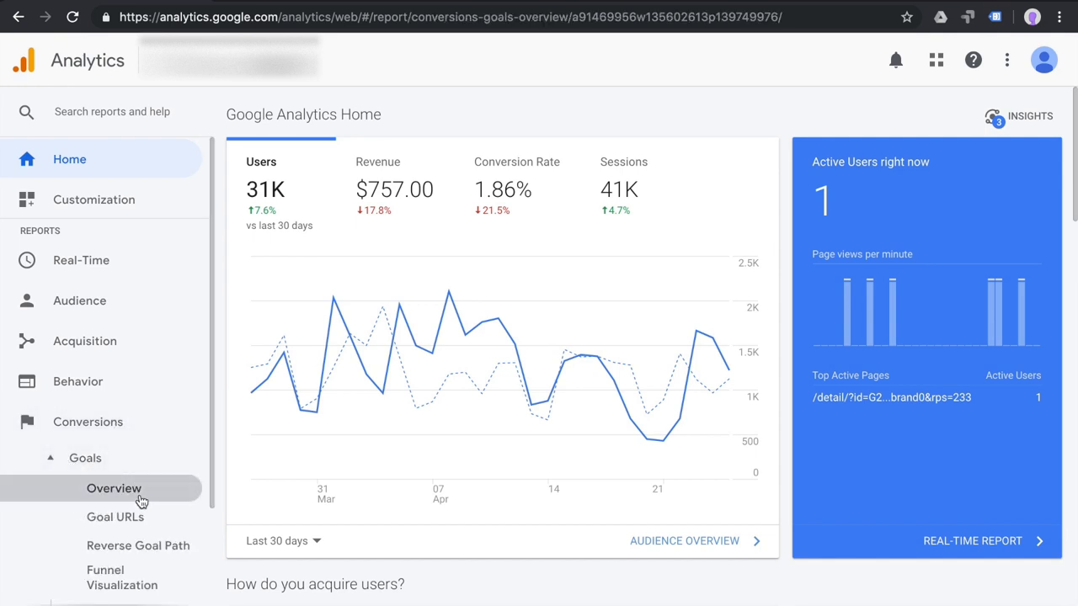
click(113, 489)
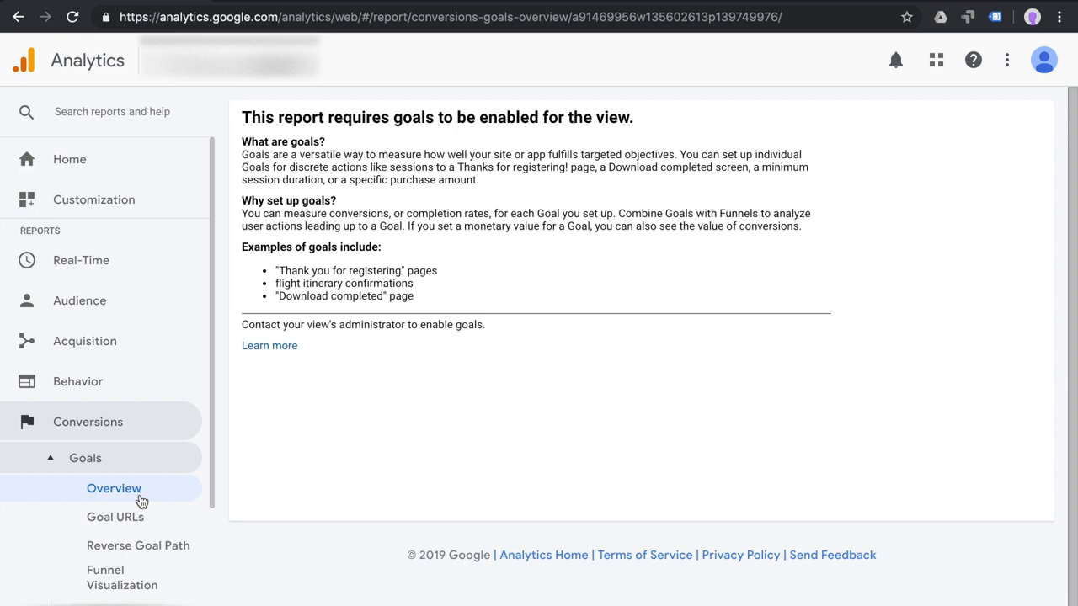
mouse_move(682, 425)
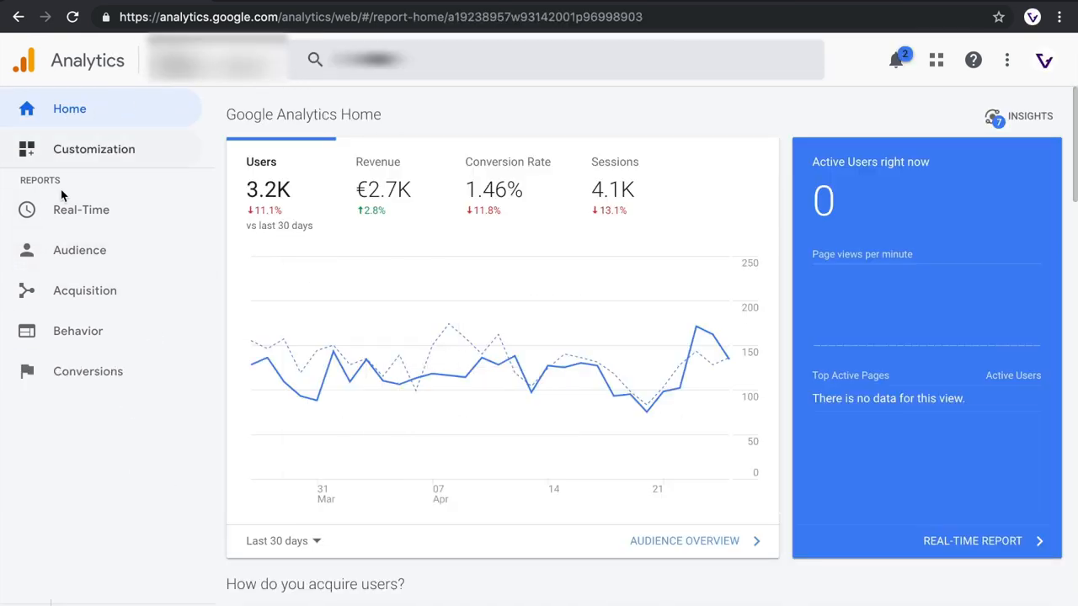
Open Conversions > Goals > Overview for a view with goals, showing 58 completions.
click(88, 372)
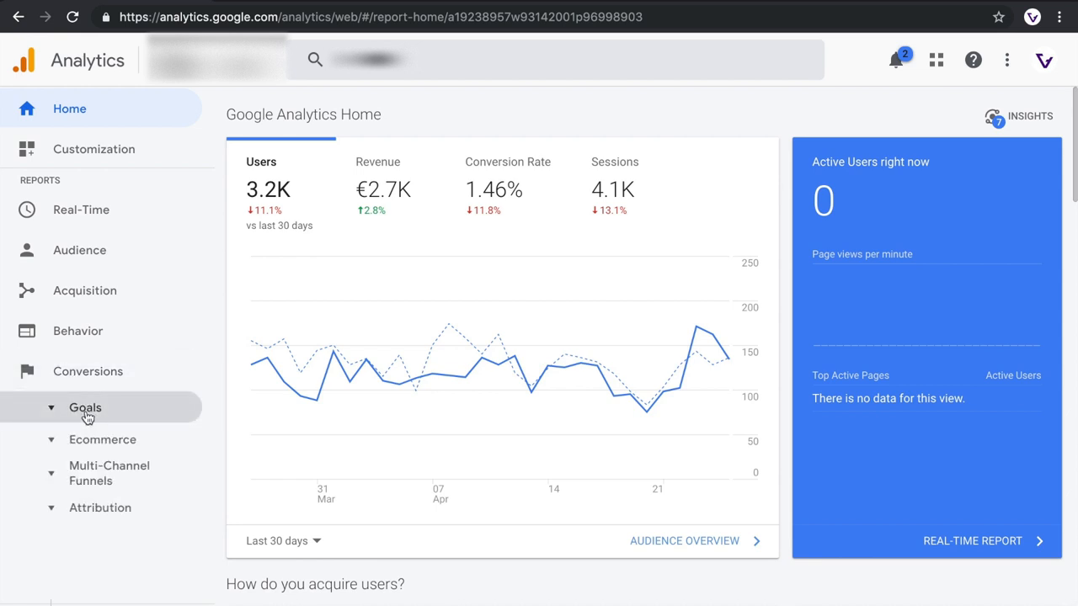
click(85, 408)
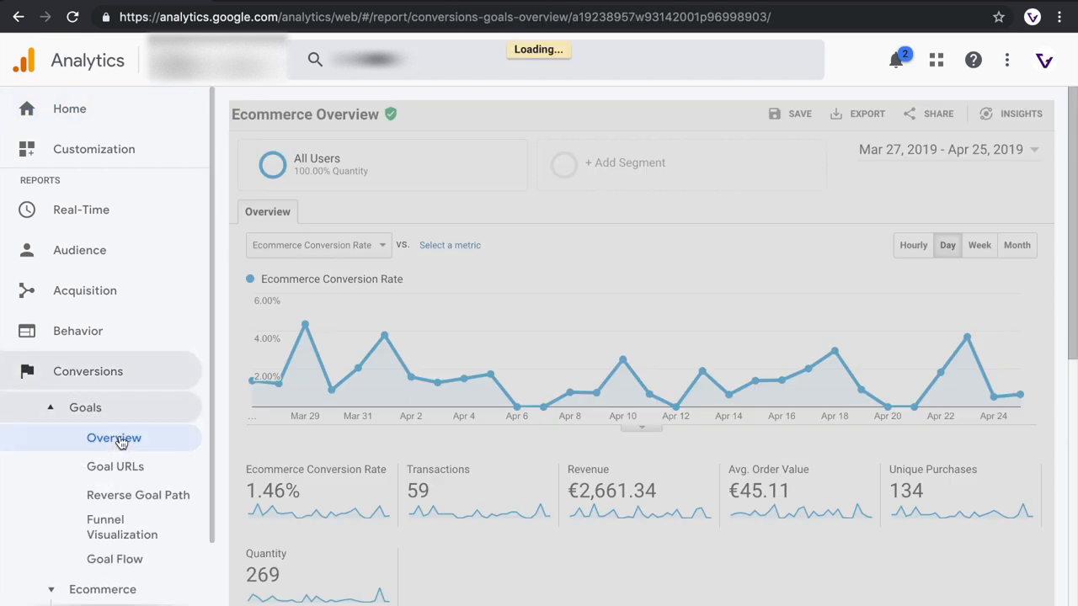
click(114, 438)
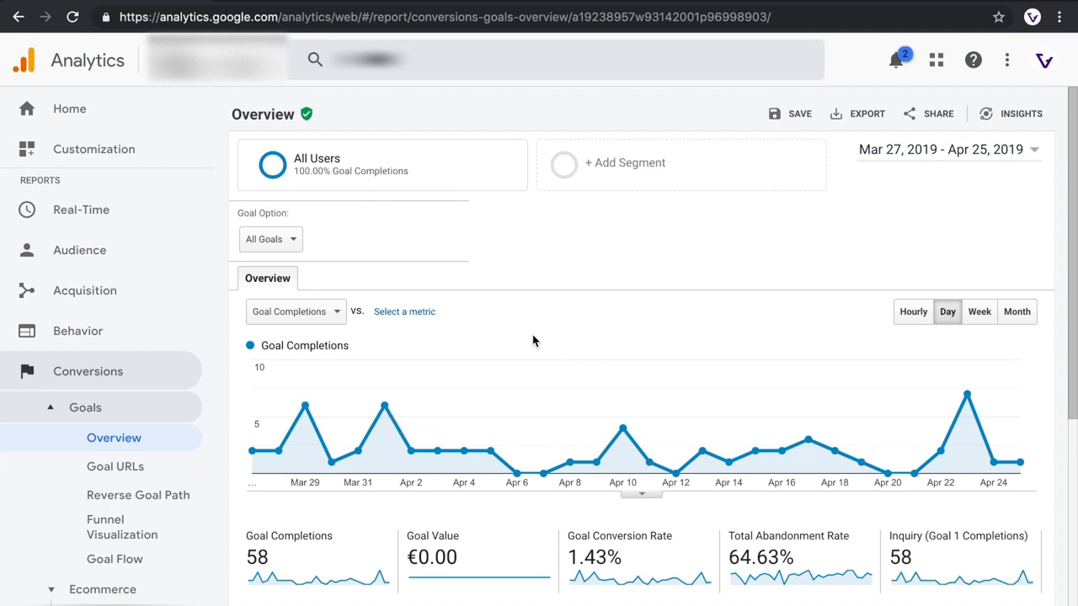
scroll(down, 3)
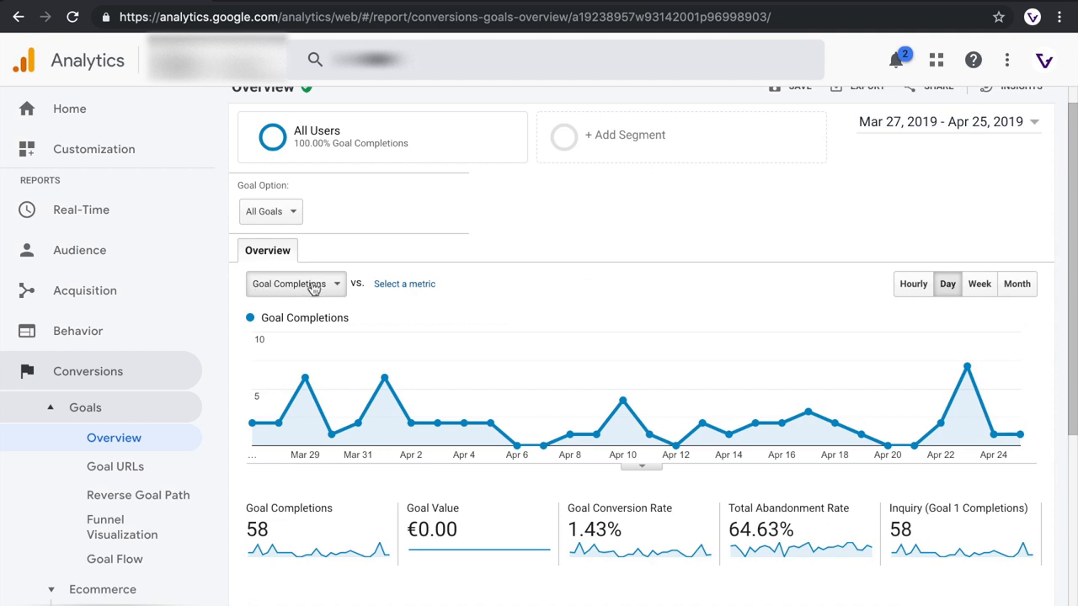
Review the chart metric list, keeping Goal Completions, and browse the report.
click(295, 284)
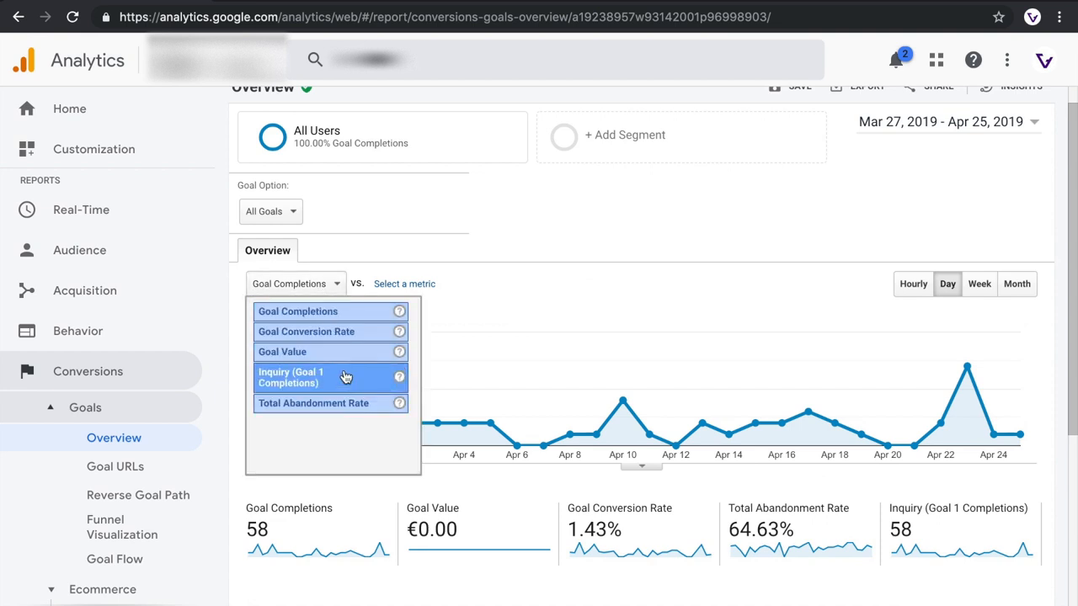
click(289, 283)
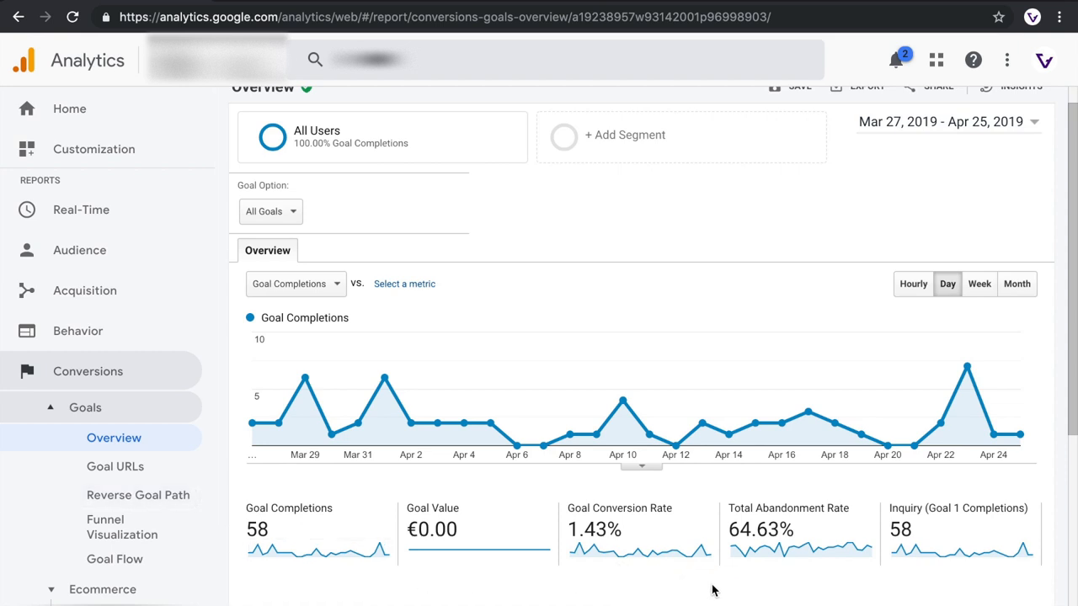
mouse_move(383, 476)
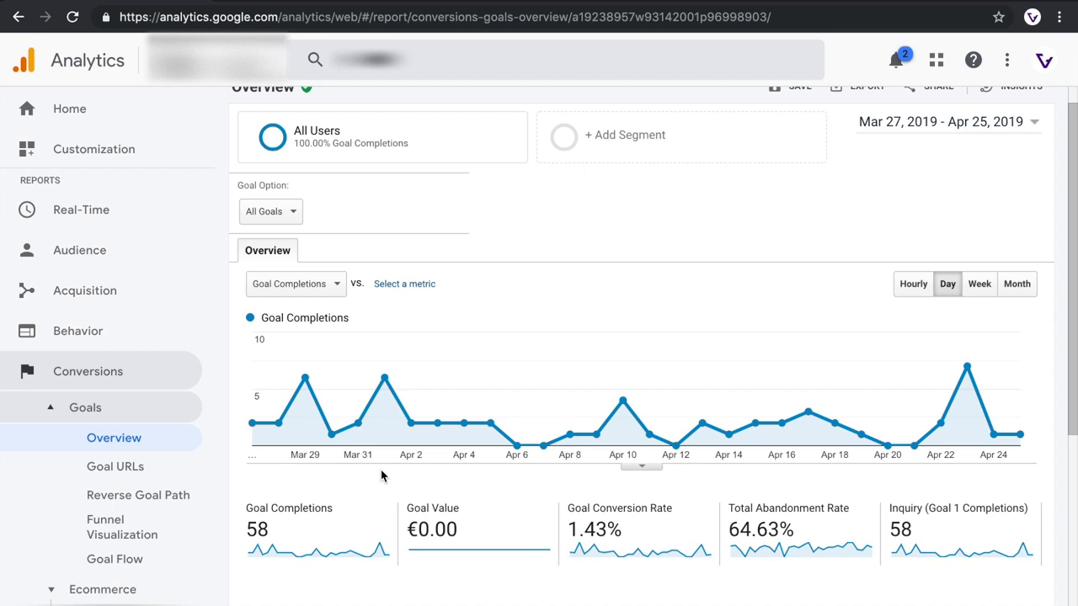
scroll(down, 3)
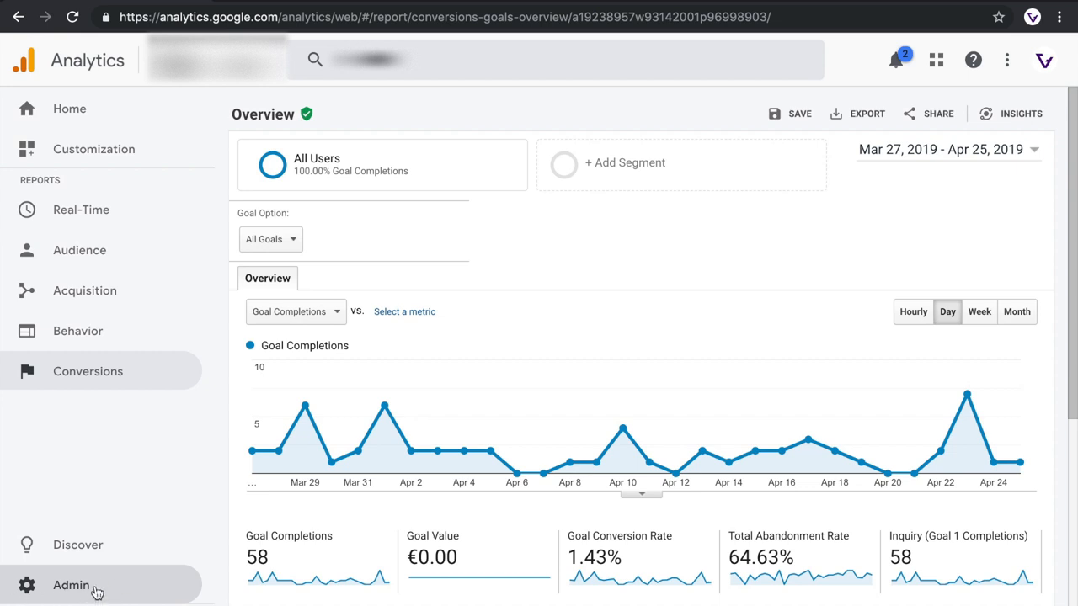
Go to Admin and open the view's Goals list showing the Inquiry destination goal.
click(70, 585)
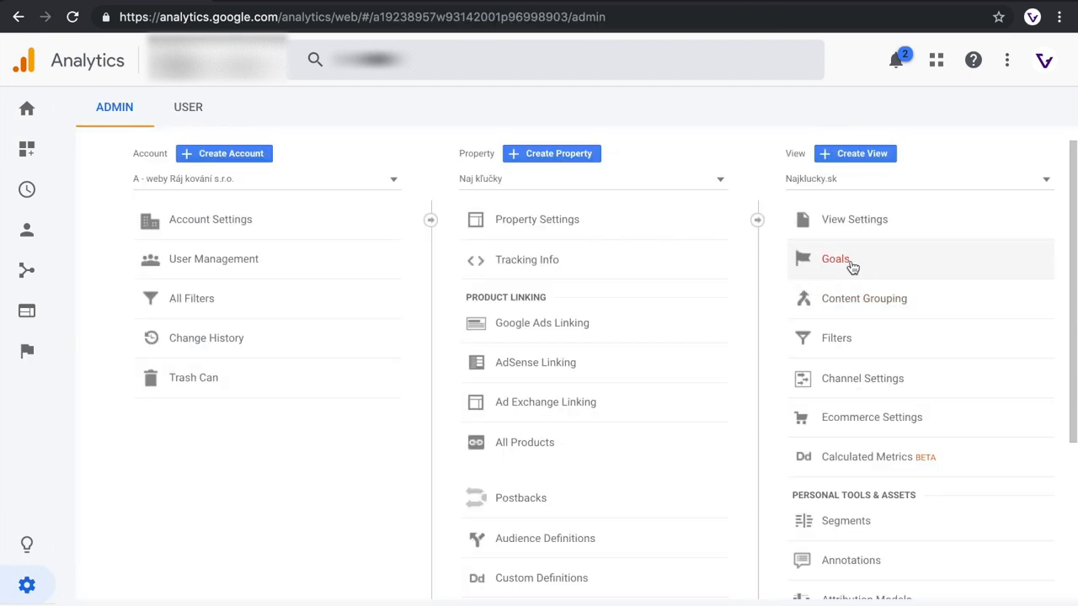
click(835, 258)
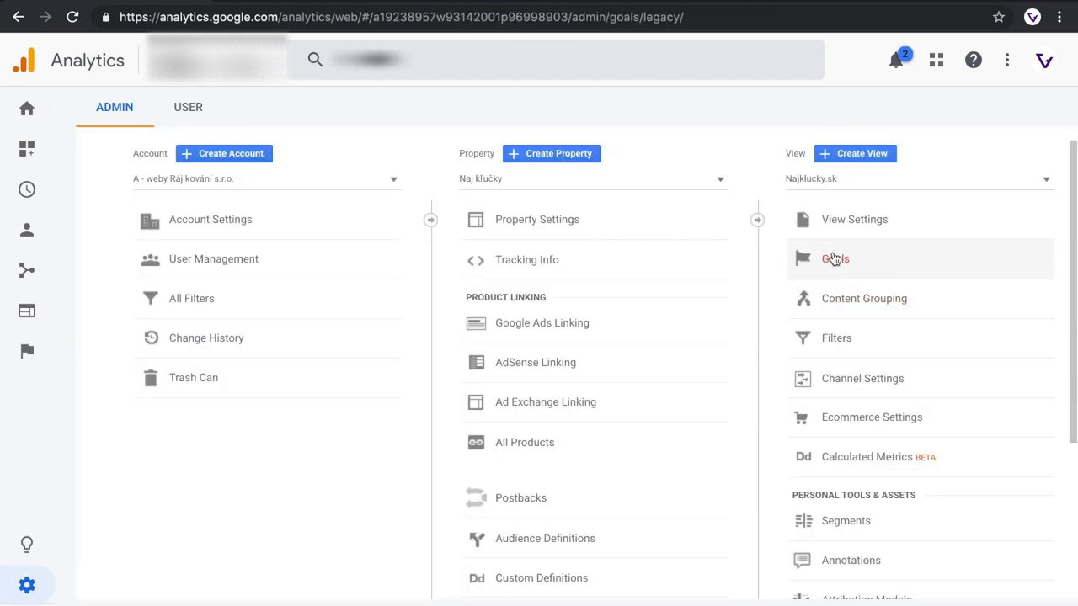
click(835, 259)
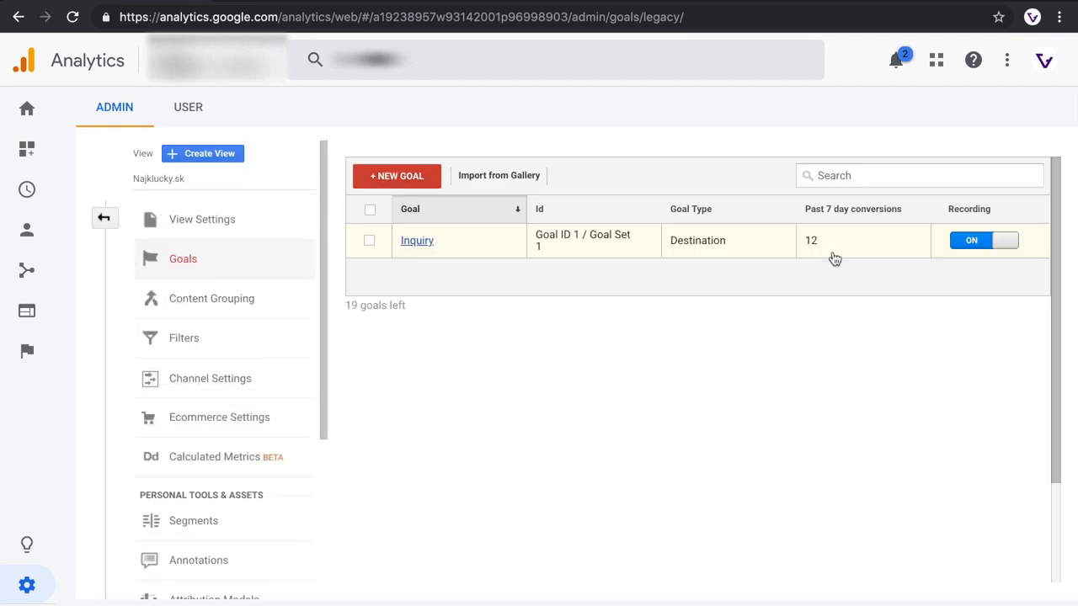
mouse_move(351, 258)
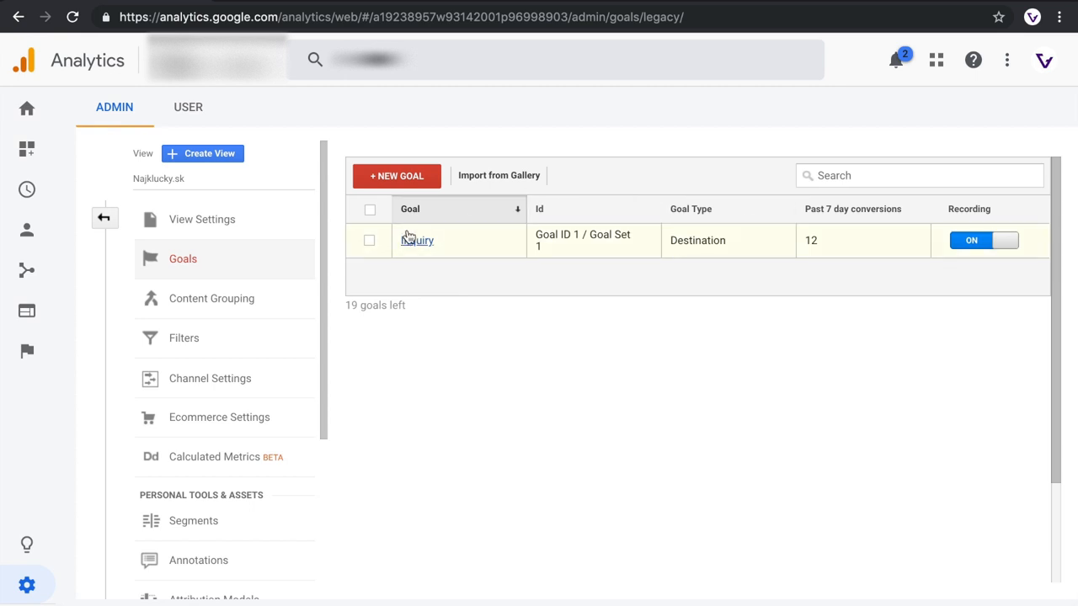
mouse_move(384, 151)
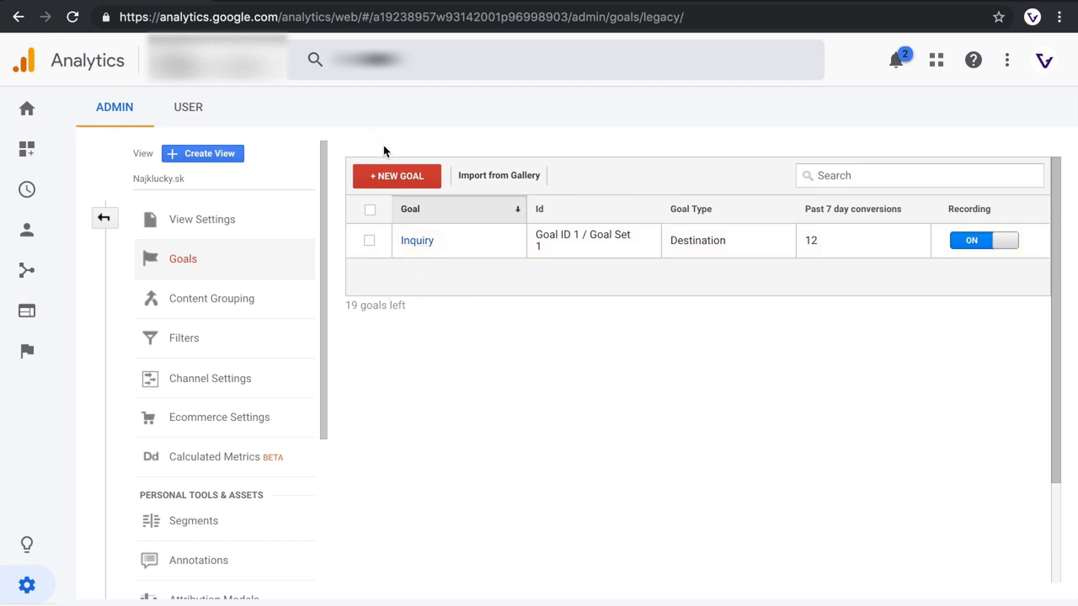
mouse_move(398, 176)
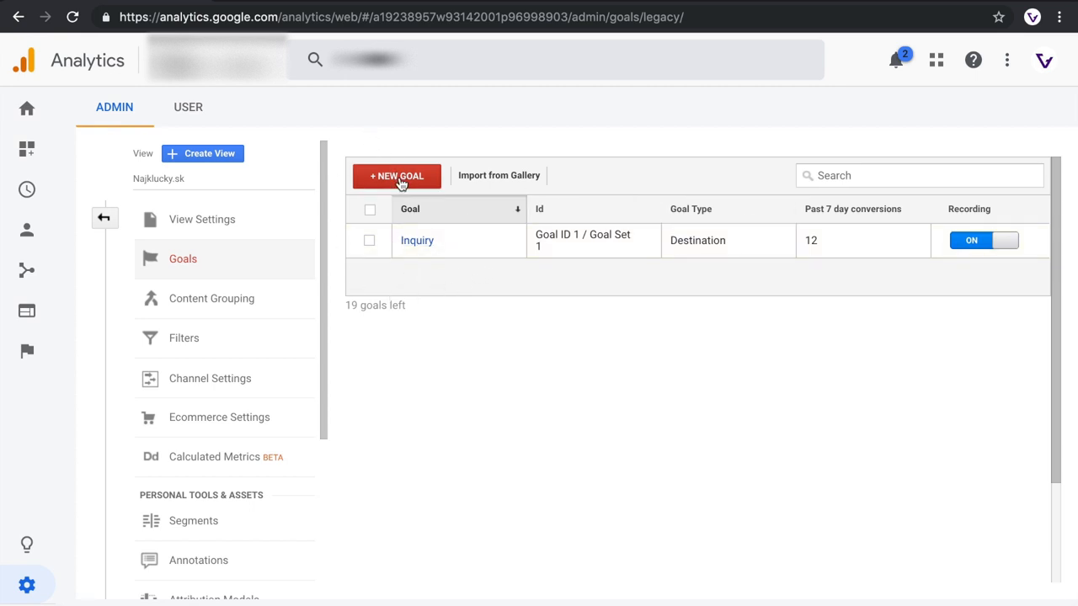
Start a new goal and review the template categories Revenue, Acquisition, Inquiry, Engagement.
click(397, 176)
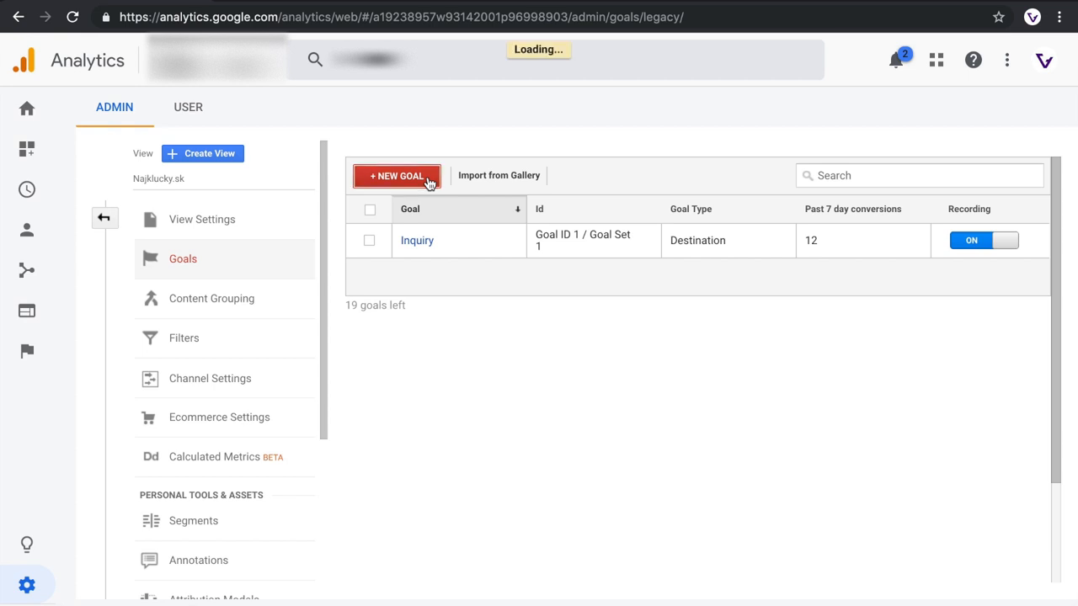
click(397, 176)
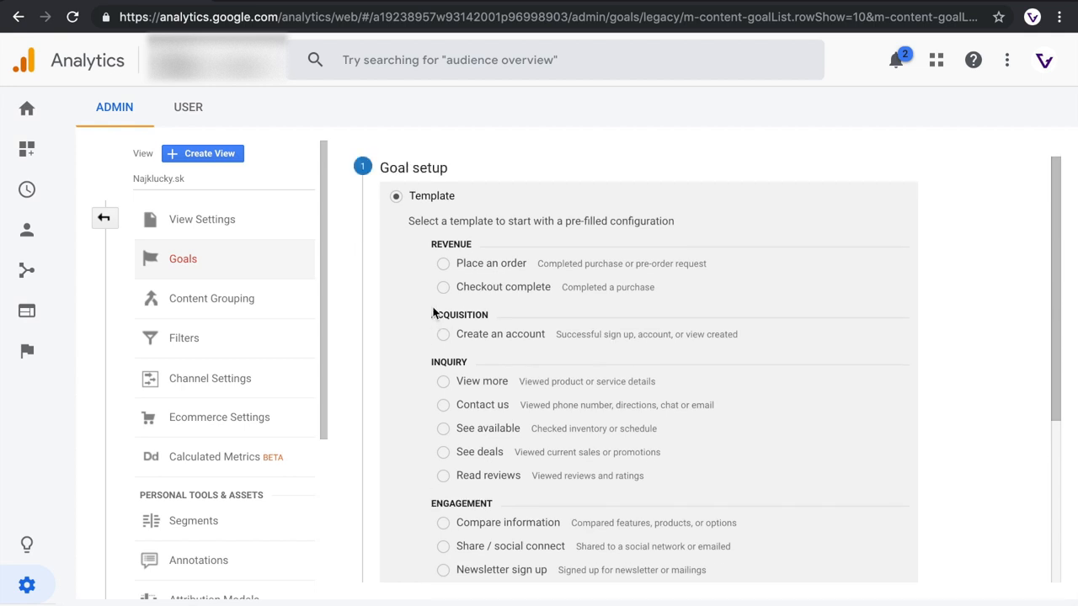
scroll(down, 3)
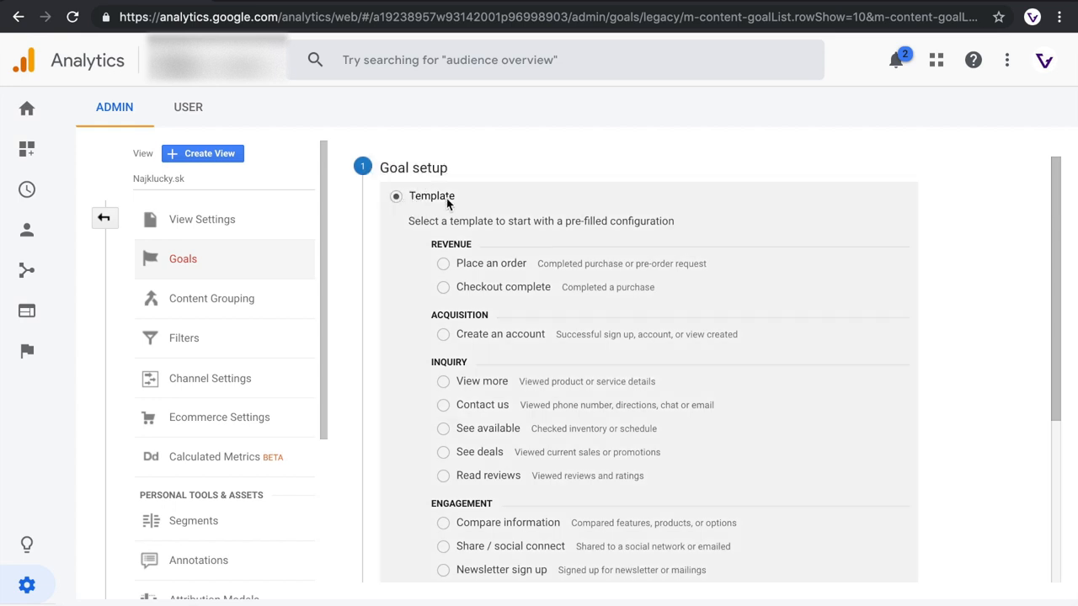
scroll(down, 3)
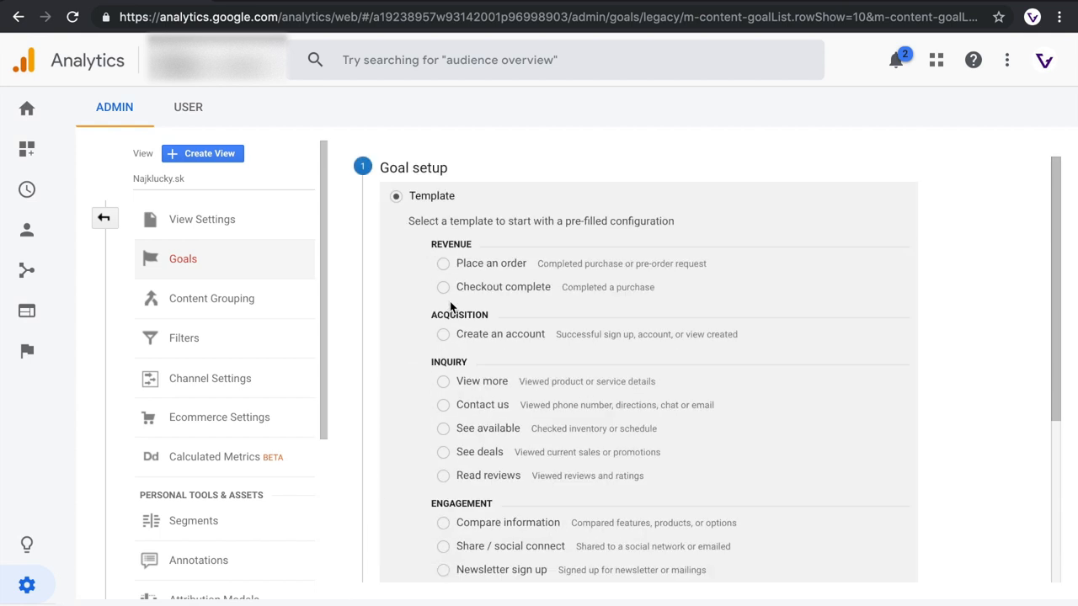
mouse_move(449, 312)
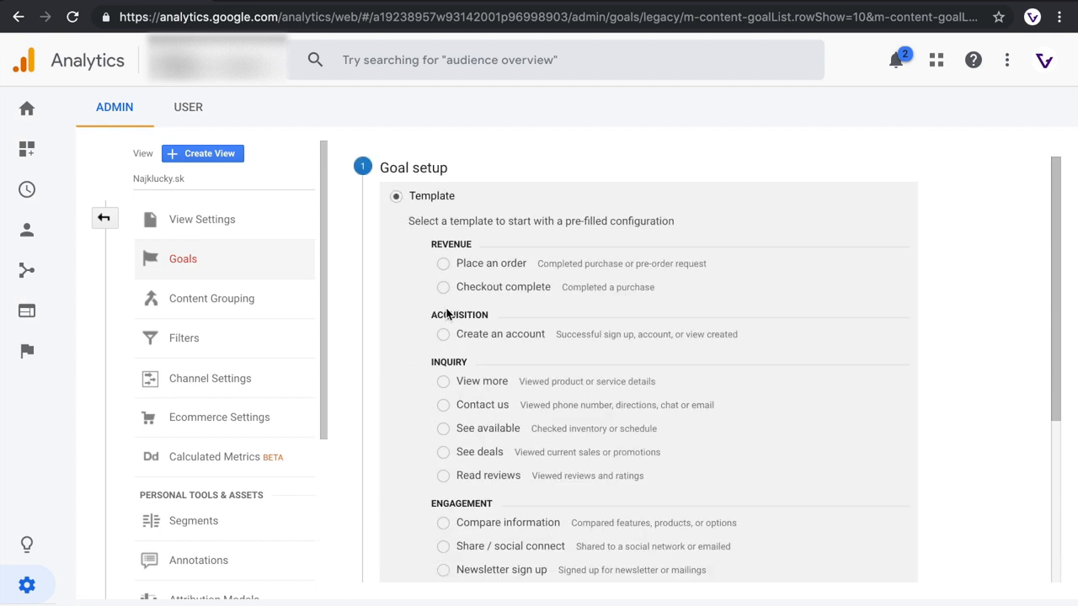
mouse_move(446, 307)
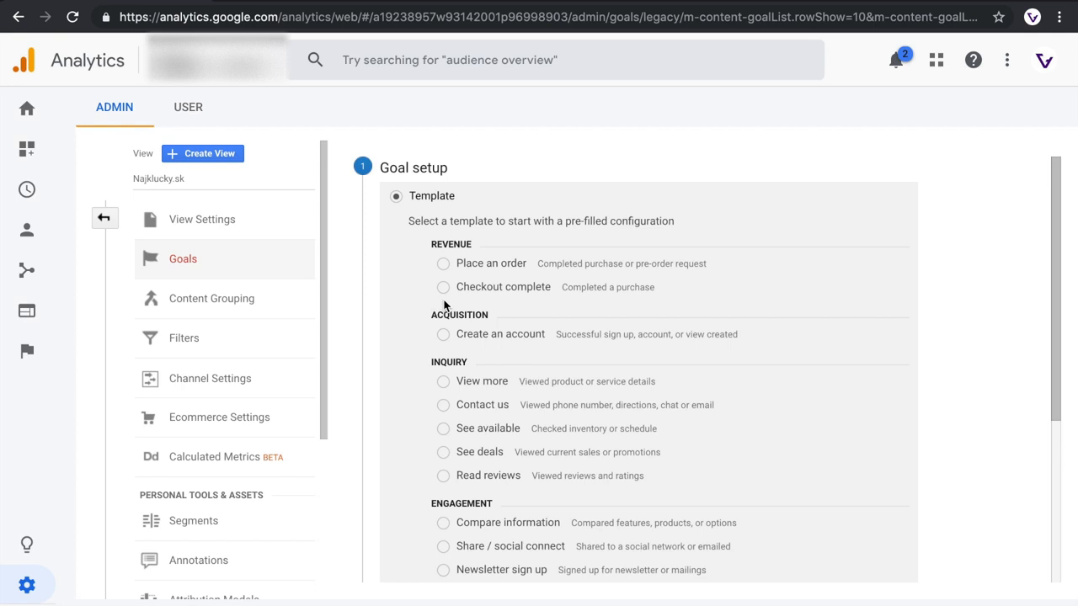
mouse_move(438, 264)
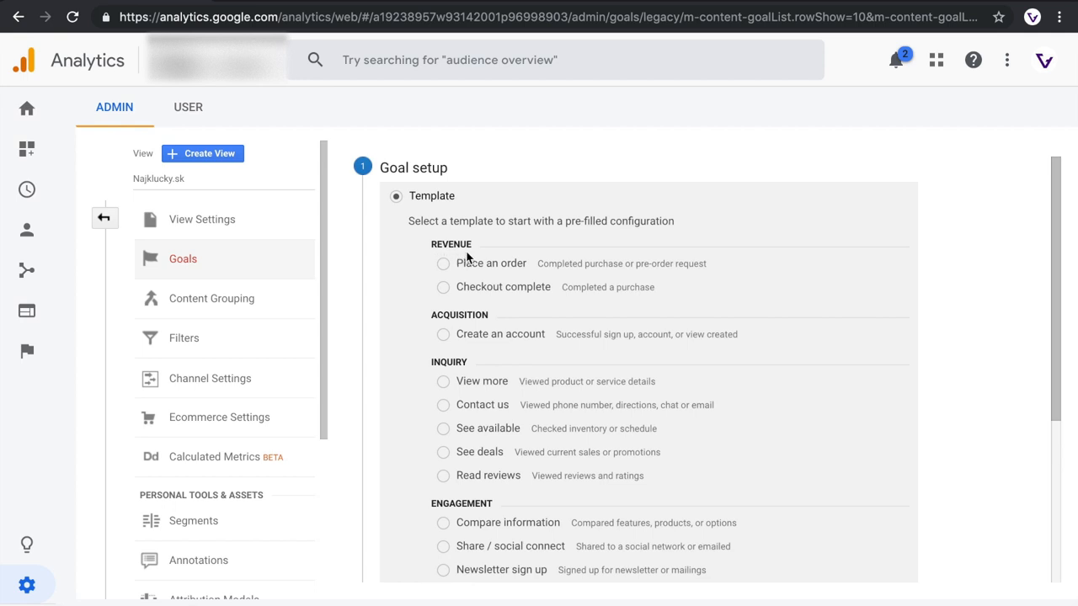
mouse_move(462, 242)
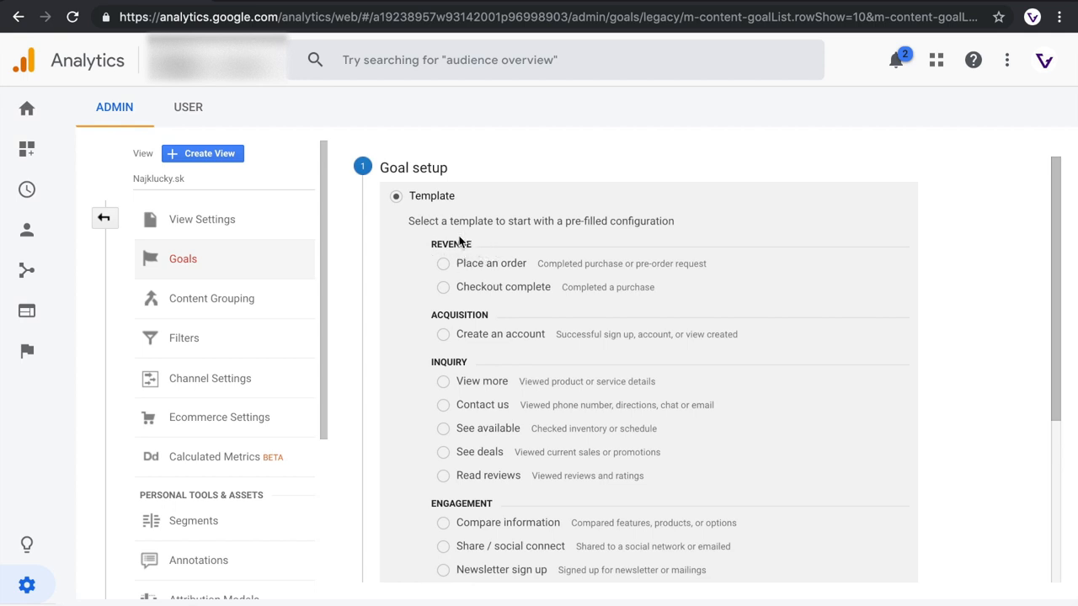
mouse_move(429, 249)
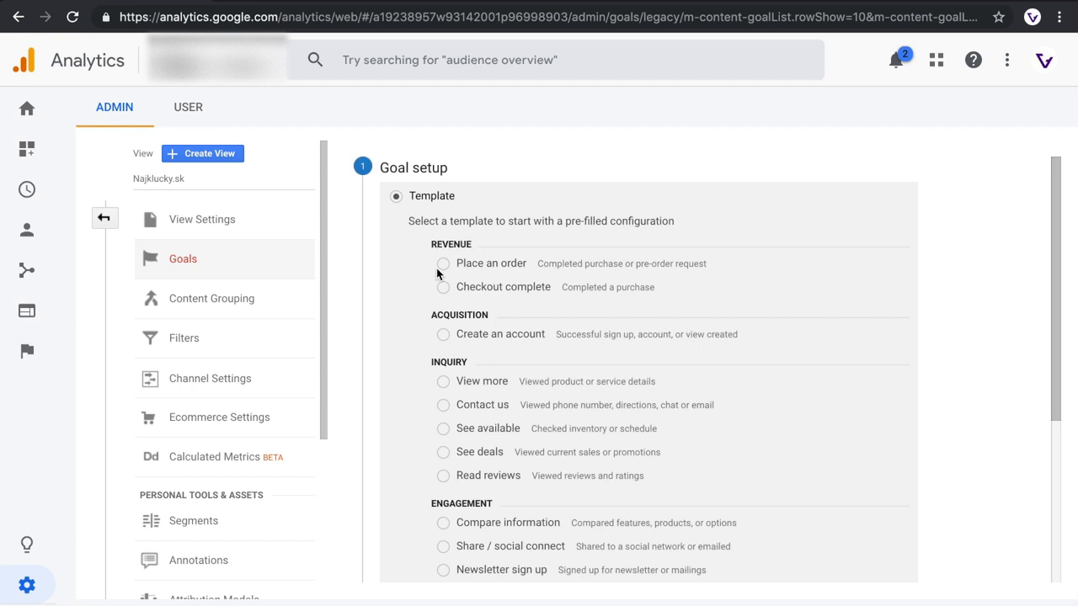
mouse_move(462, 309)
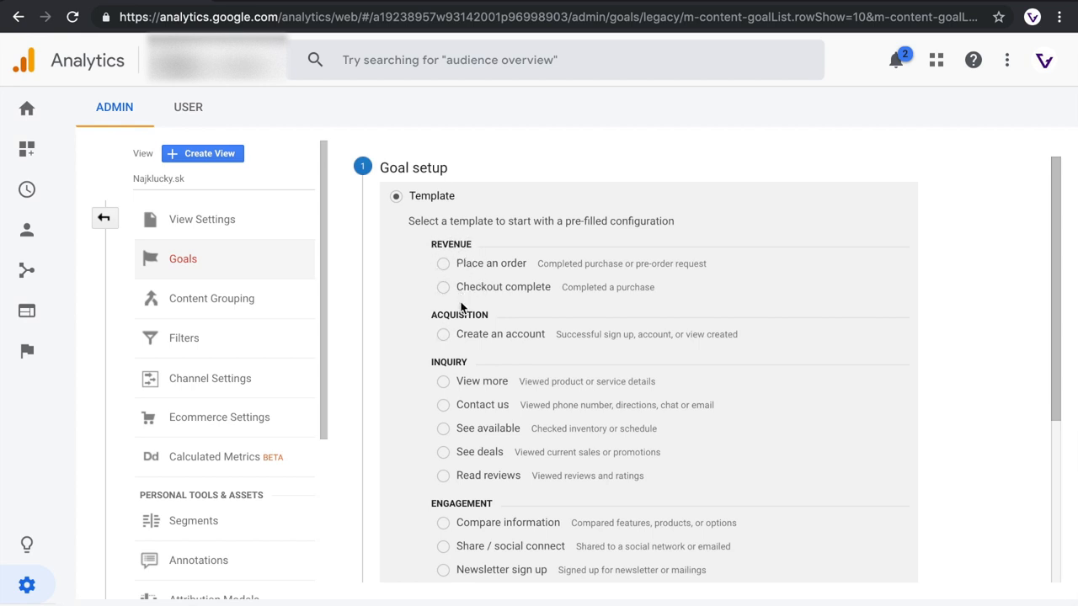
mouse_move(470, 369)
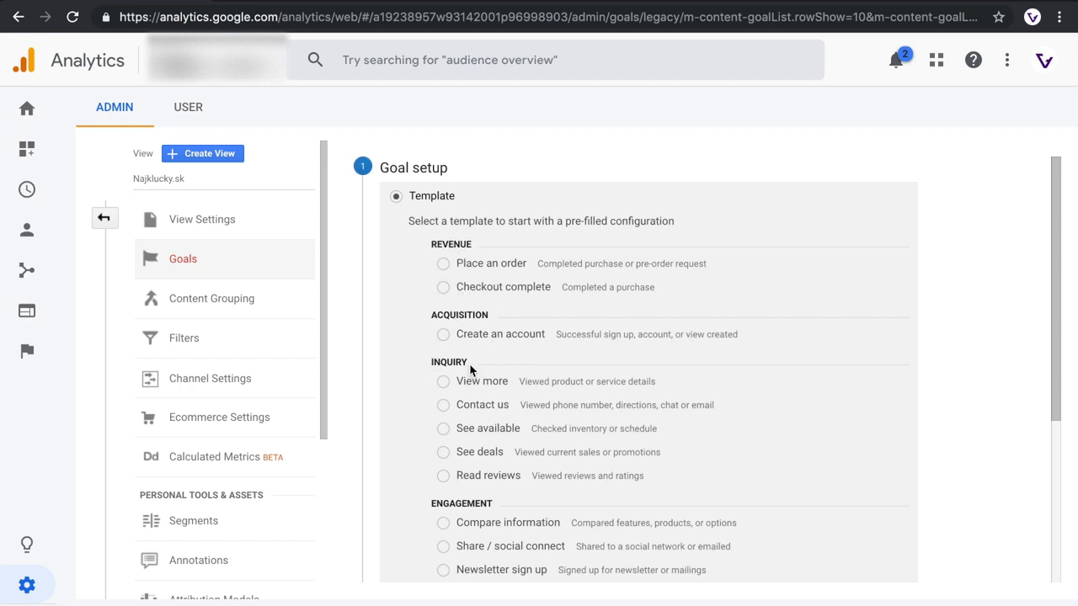
mouse_move(478, 521)
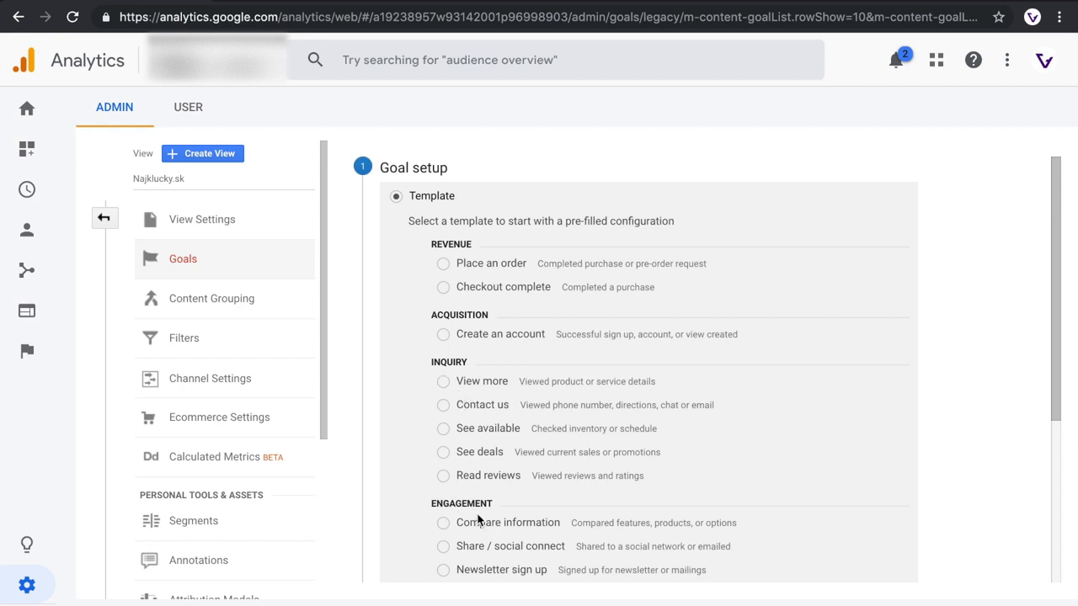
mouse_move(491, 539)
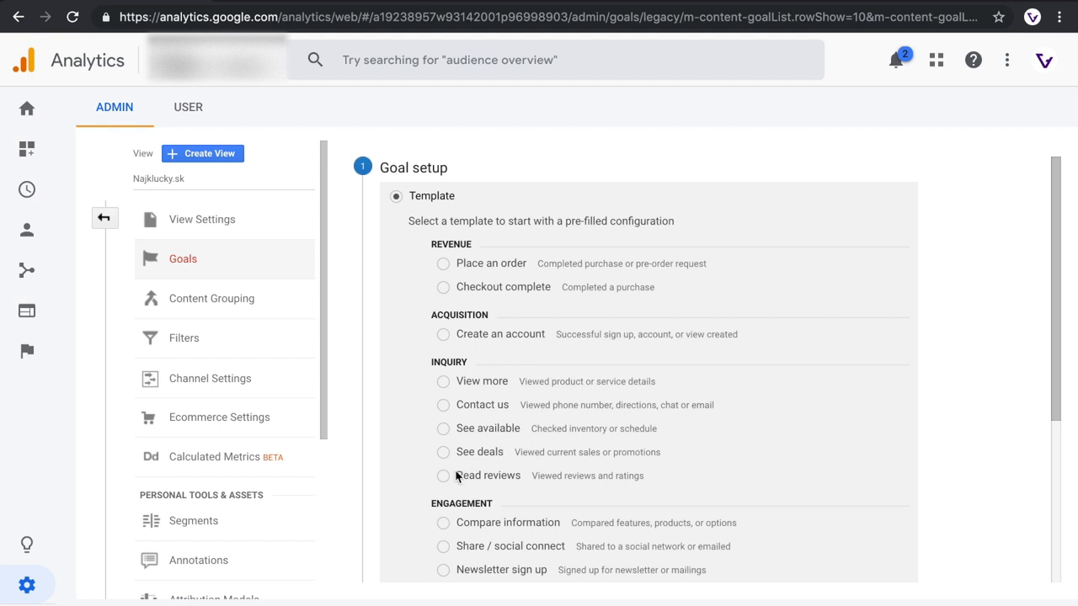
mouse_move(426, 392)
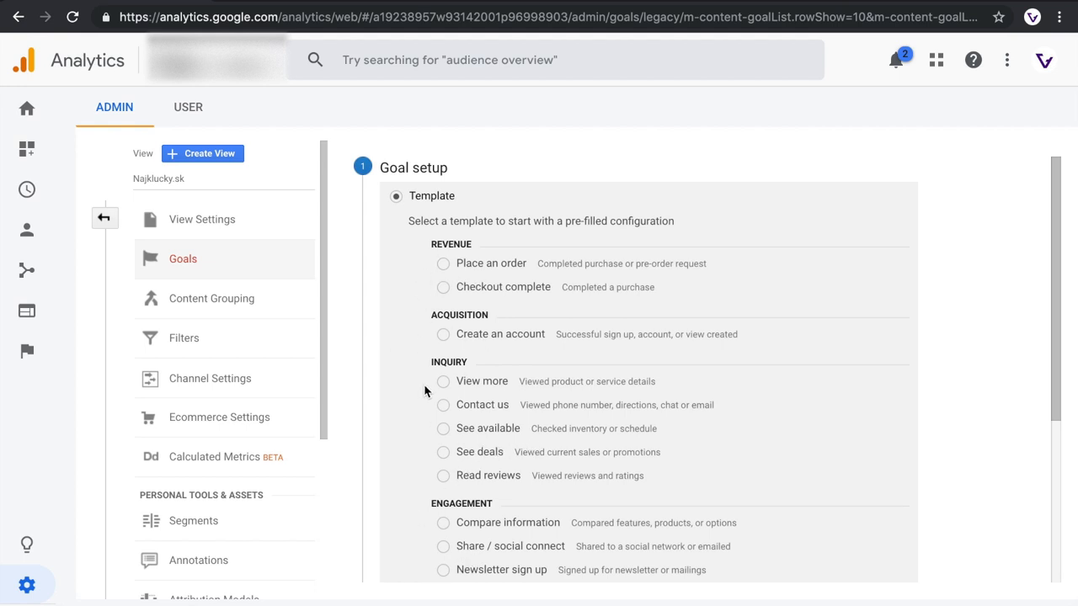
mouse_move(447, 262)
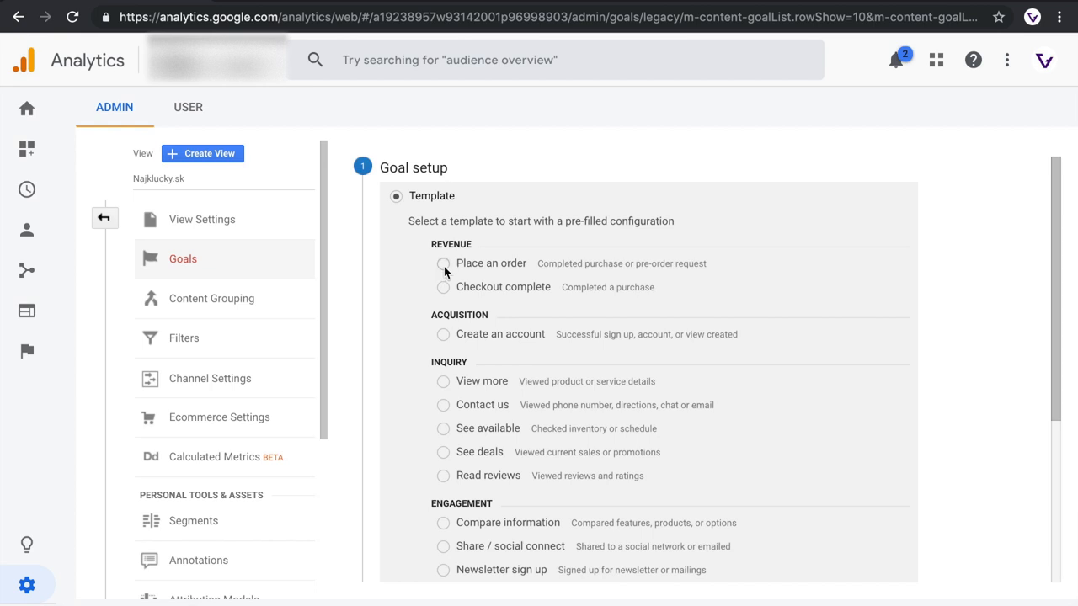
Choose the Place an order template with Destination type and continue to goal details.
click(443, 263)
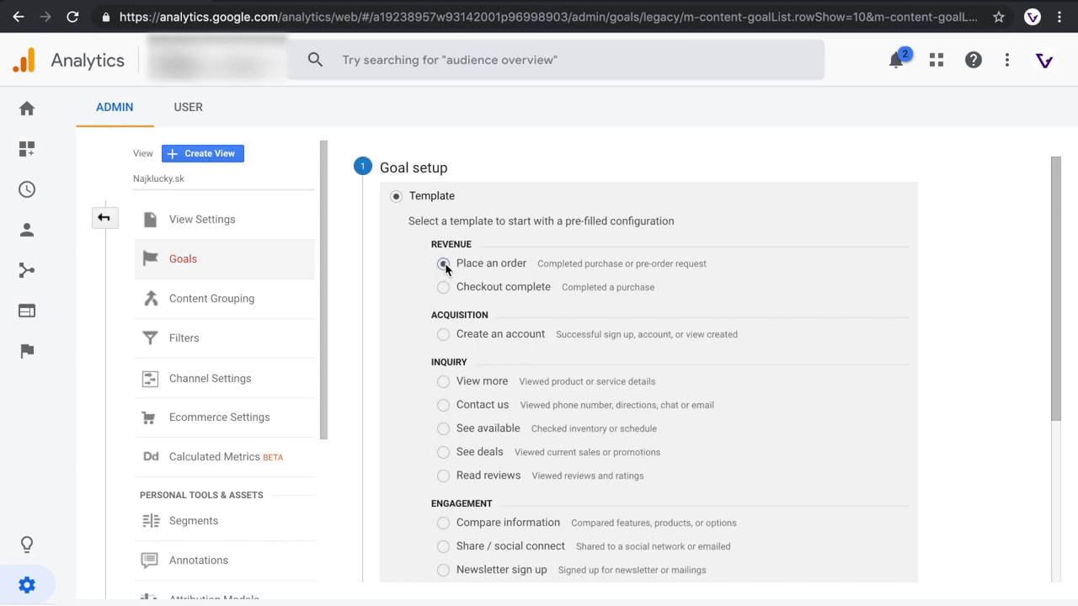
scroll(down, 3)
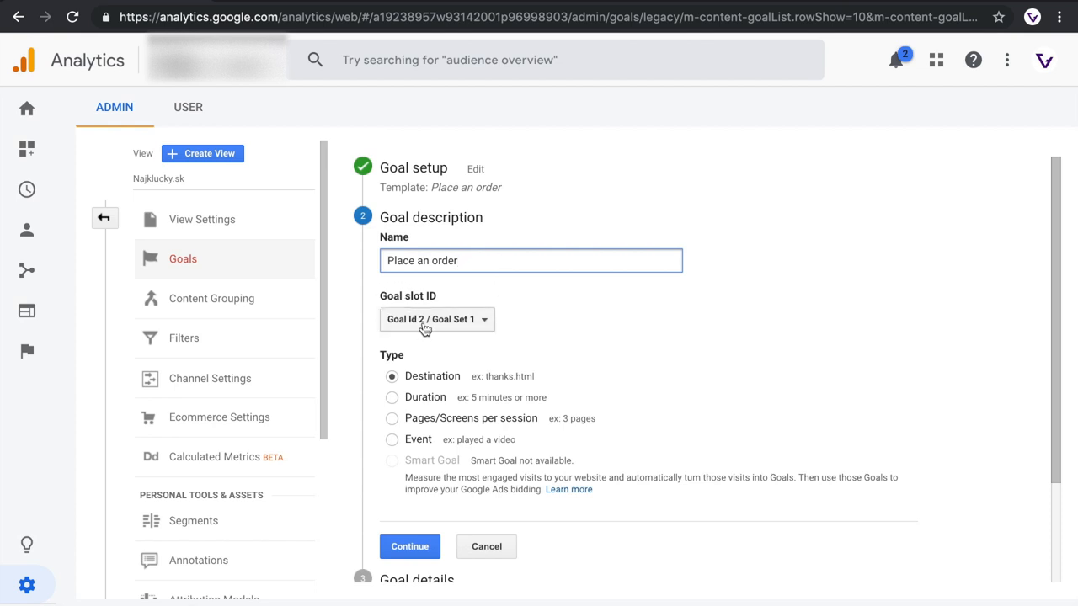
mouse_move(497, 316)
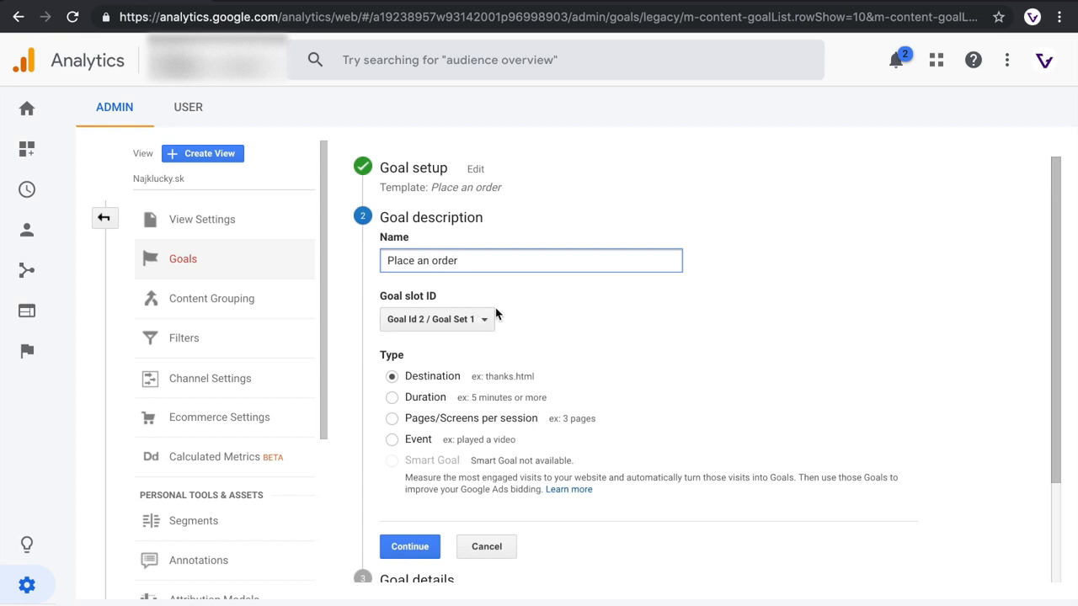
mouse_move(478, 390)
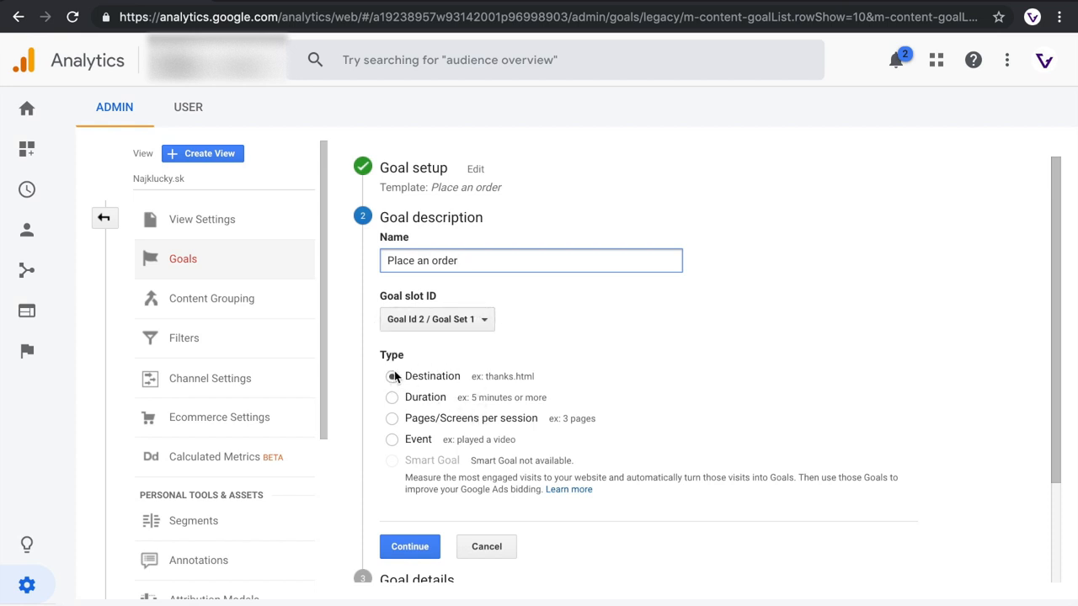
click(392, 375)
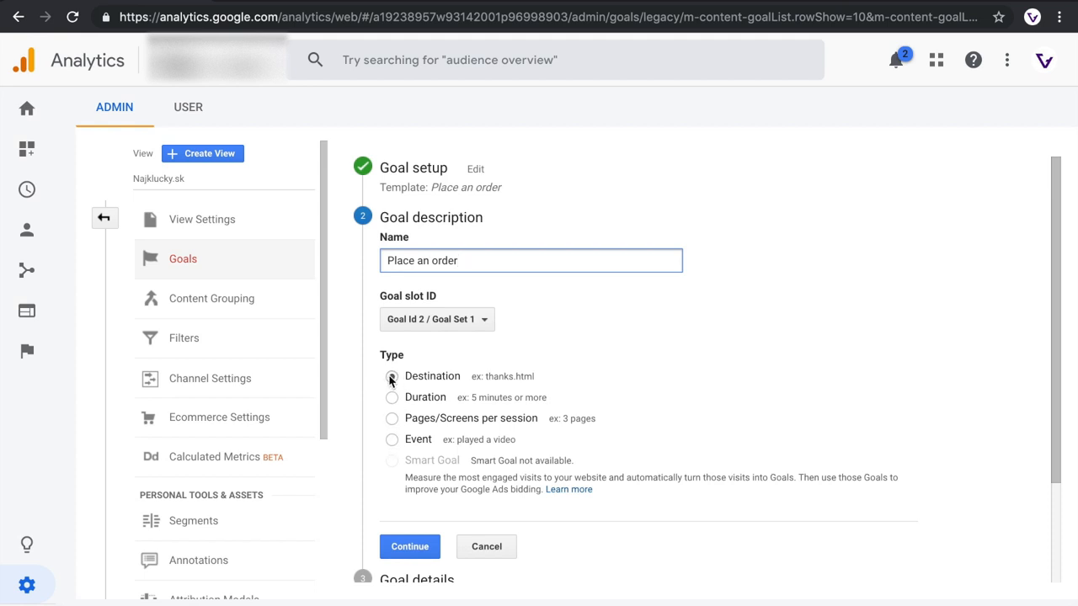
click(392, 376)
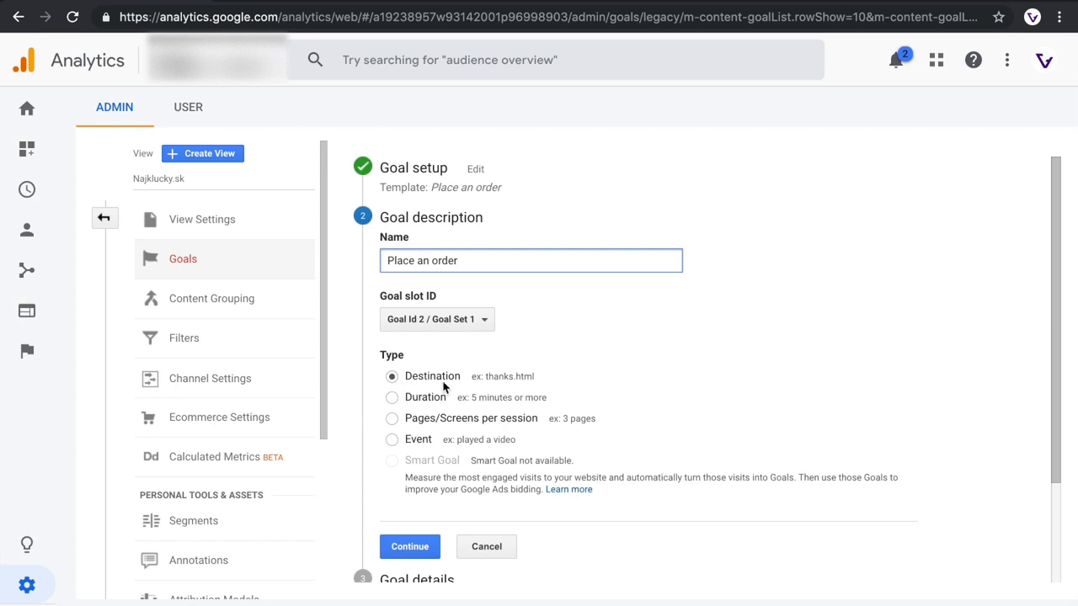
mouse_move(425, 377)
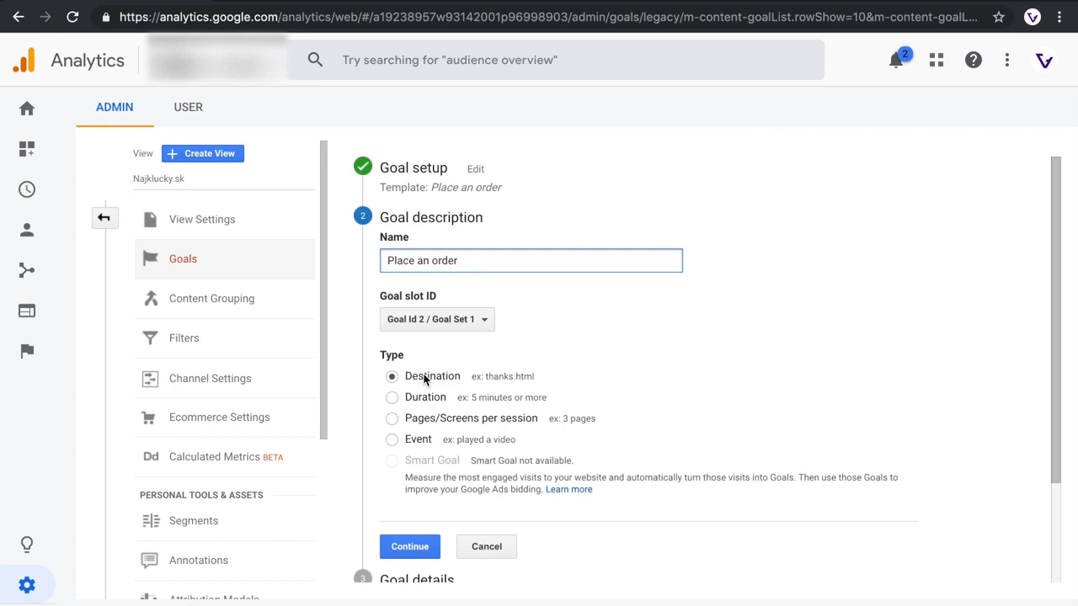
mouse_move(455, 380)
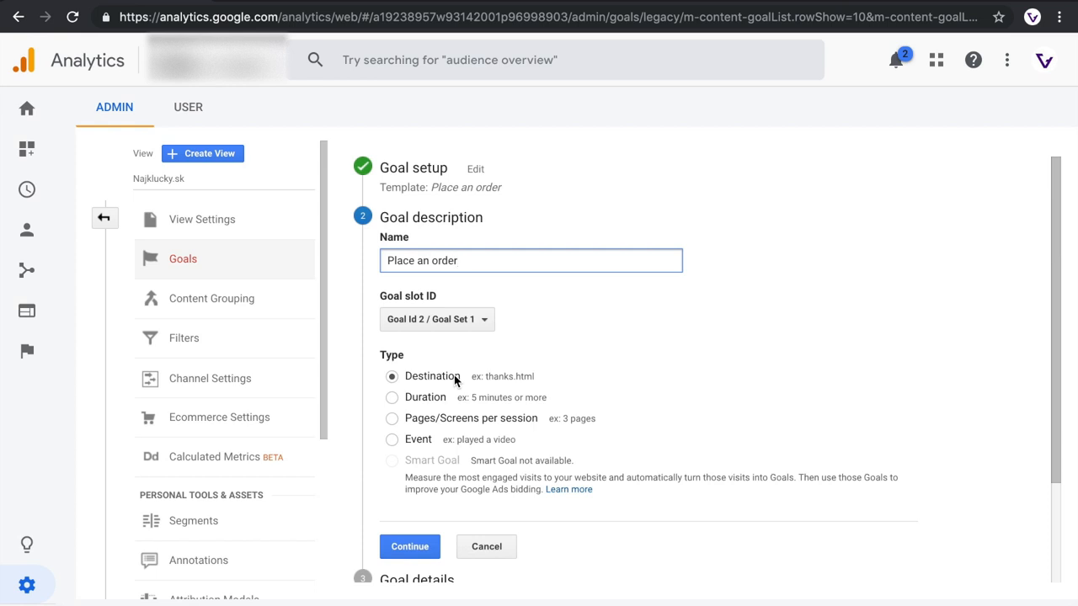
click(409, 546)
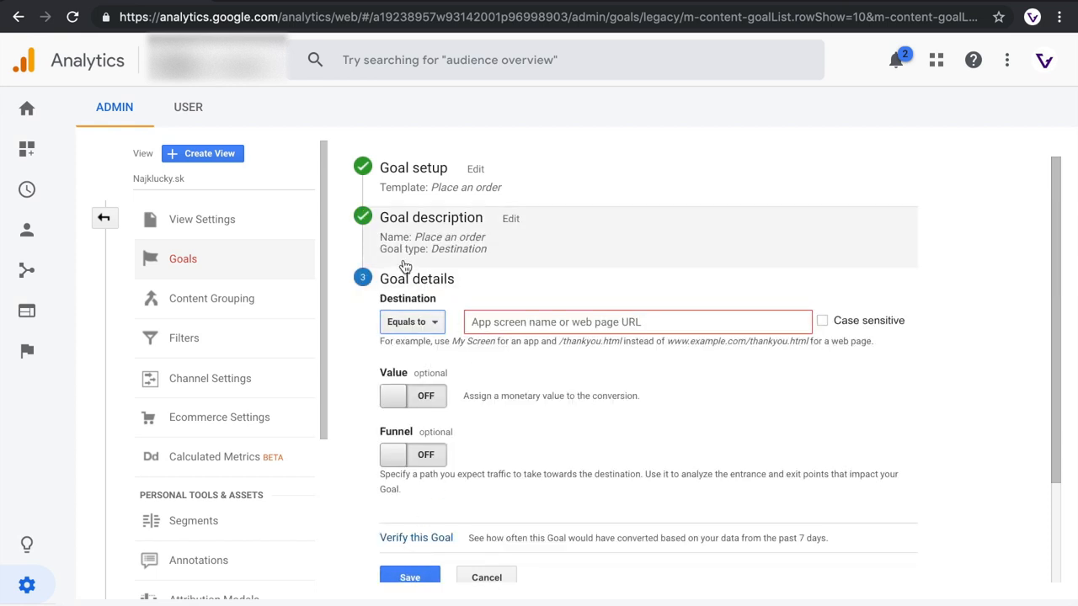
Switch to the site's thank-you page and copy its URL creativehandles.com/thank-you.
click(637, 322)
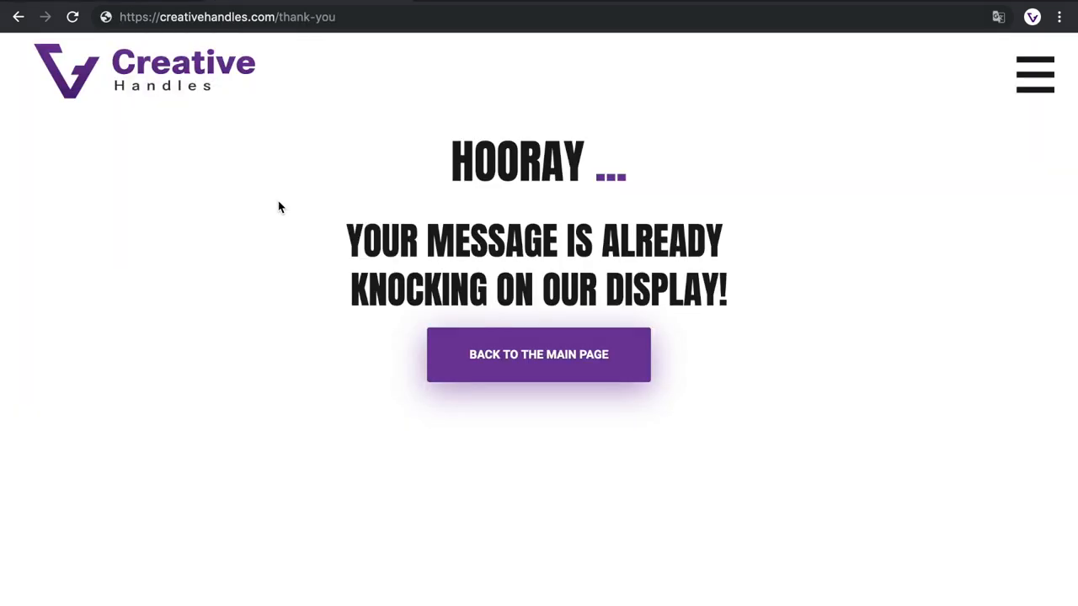
mouse_move(480, 492)
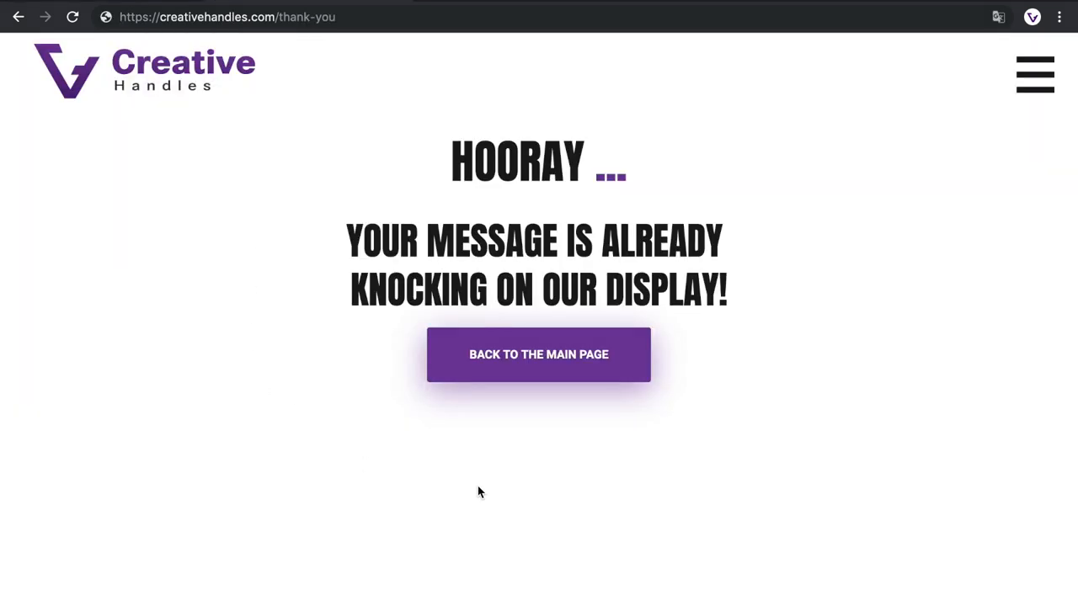
mouse_move(278, 303)
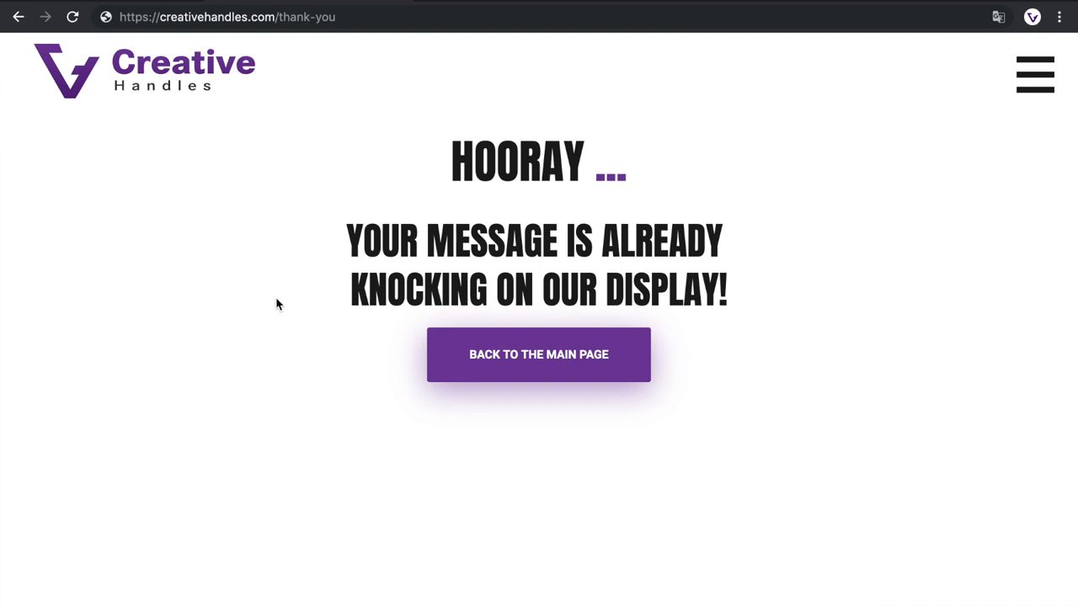
mouse_move(328, 61)
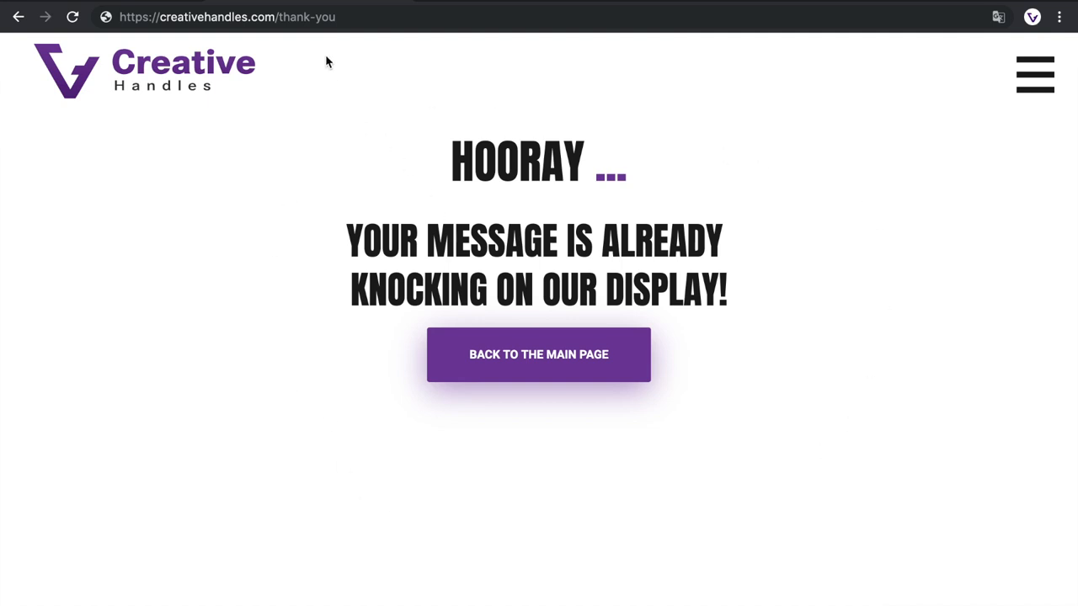
click(228, 16)
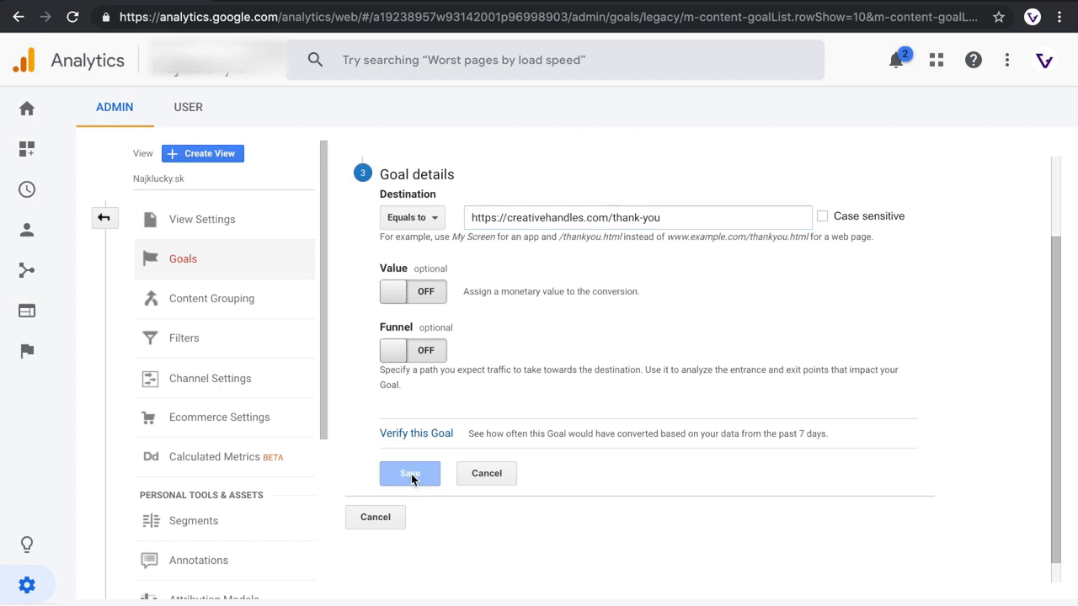
Save the Place an order destination goal so it lists beside Inquiry.
click(409, 474)
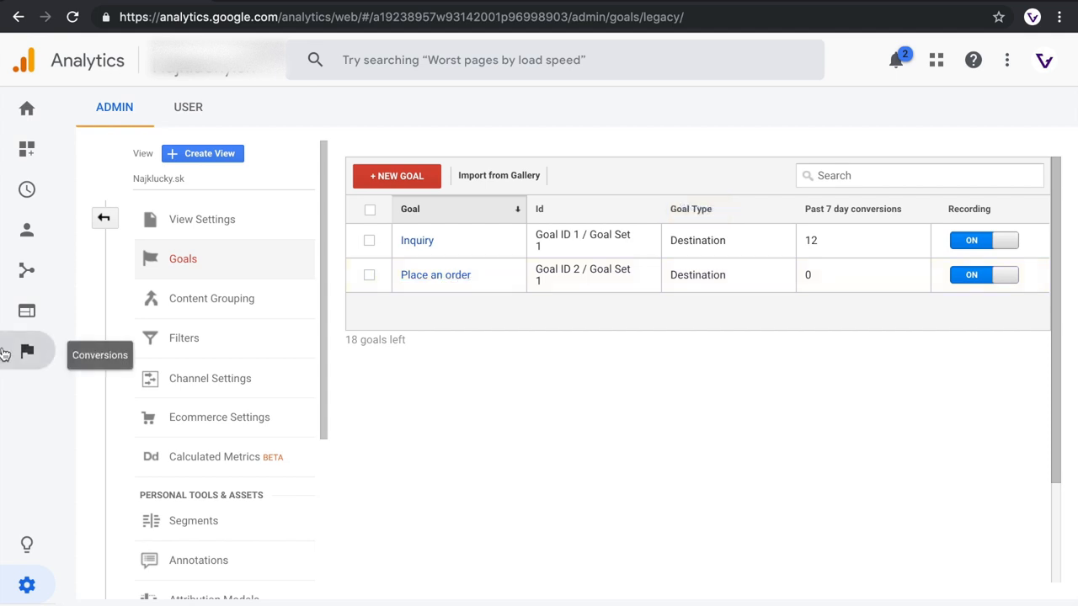
mouse_move(33, 362)
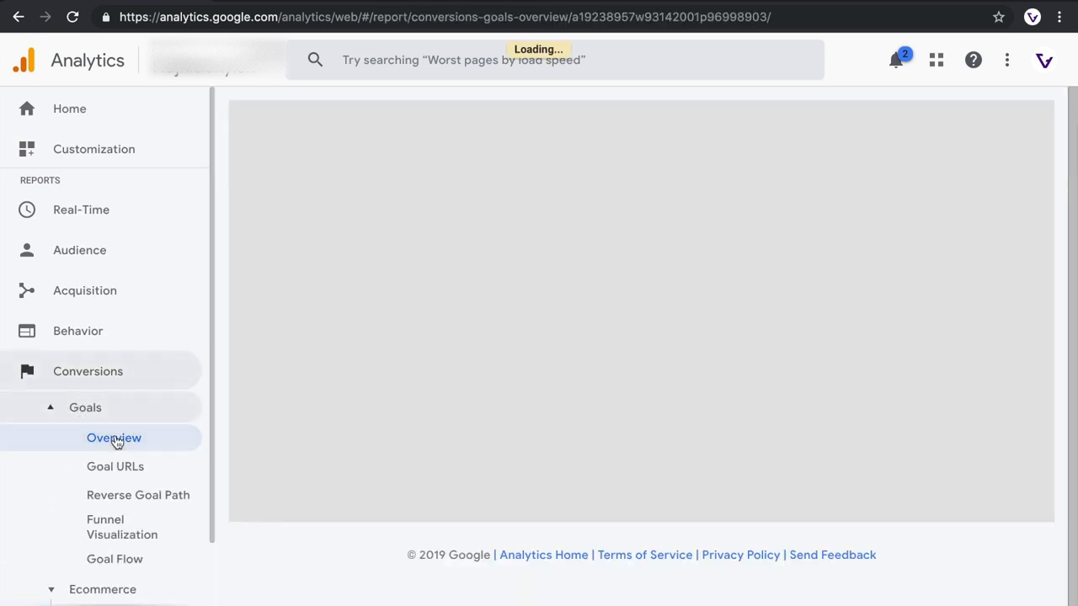
Open the Goals Overview report, then return to Home.
click(114, 438)
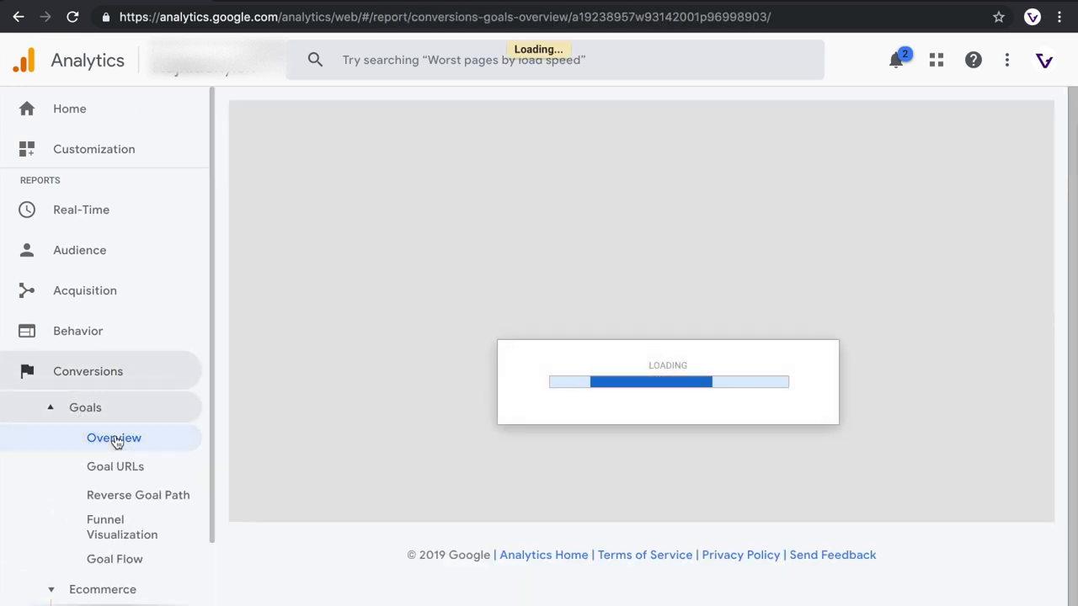
click(69, 109)
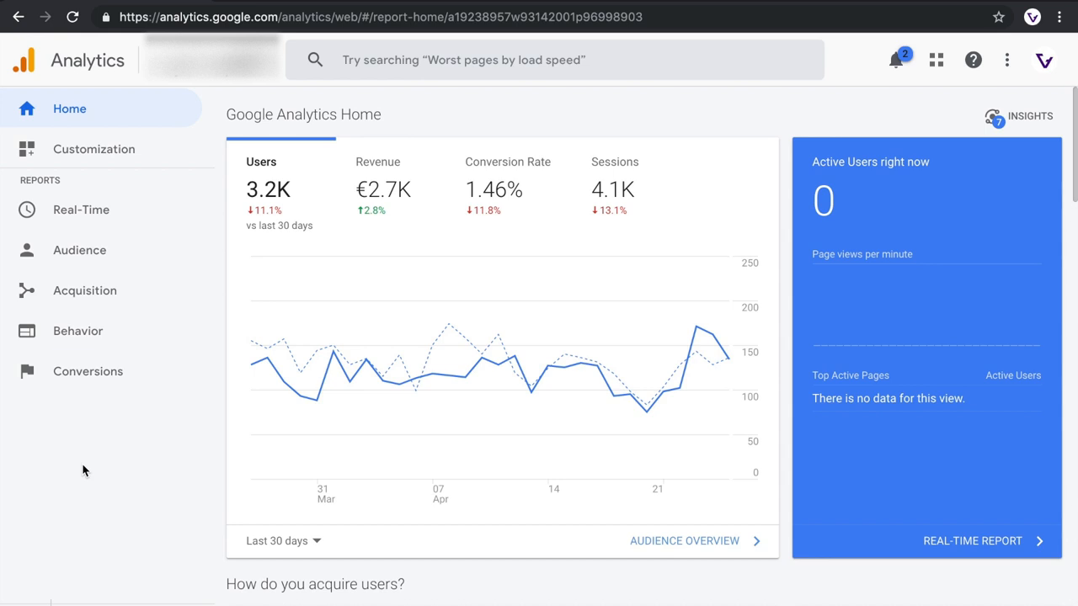
mouse_move(84, 101)
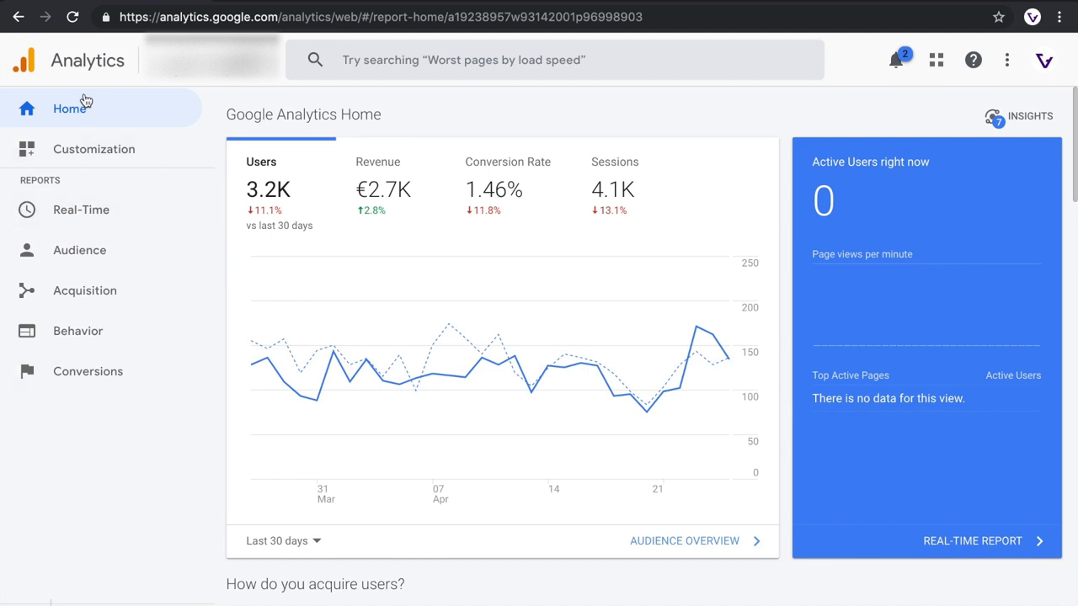
Navigate to Conversions > Ecommerce > Overview.
click(88, 372)
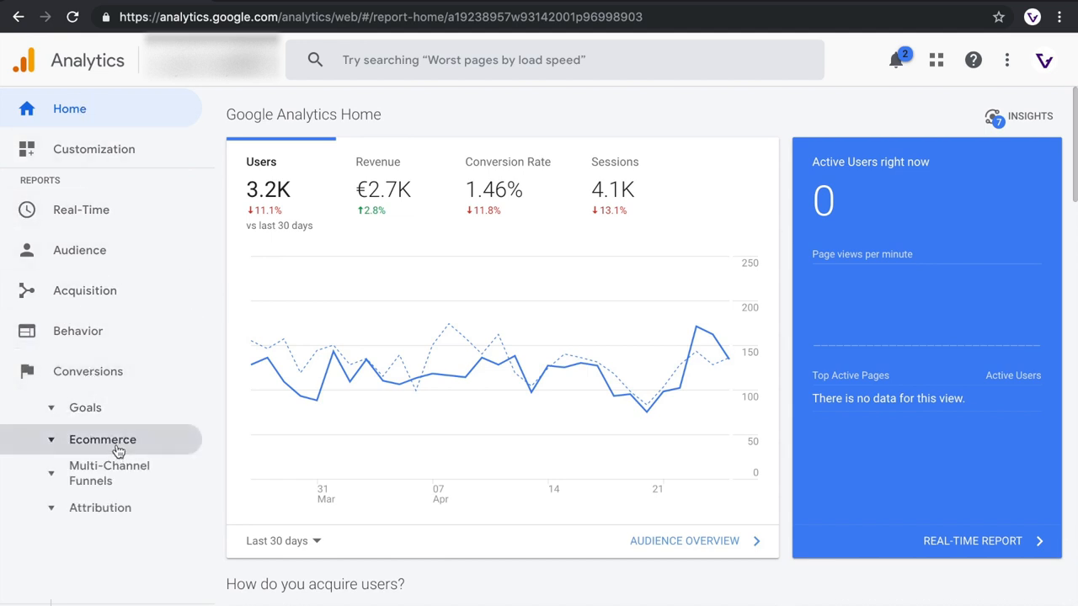
click(102, 440)
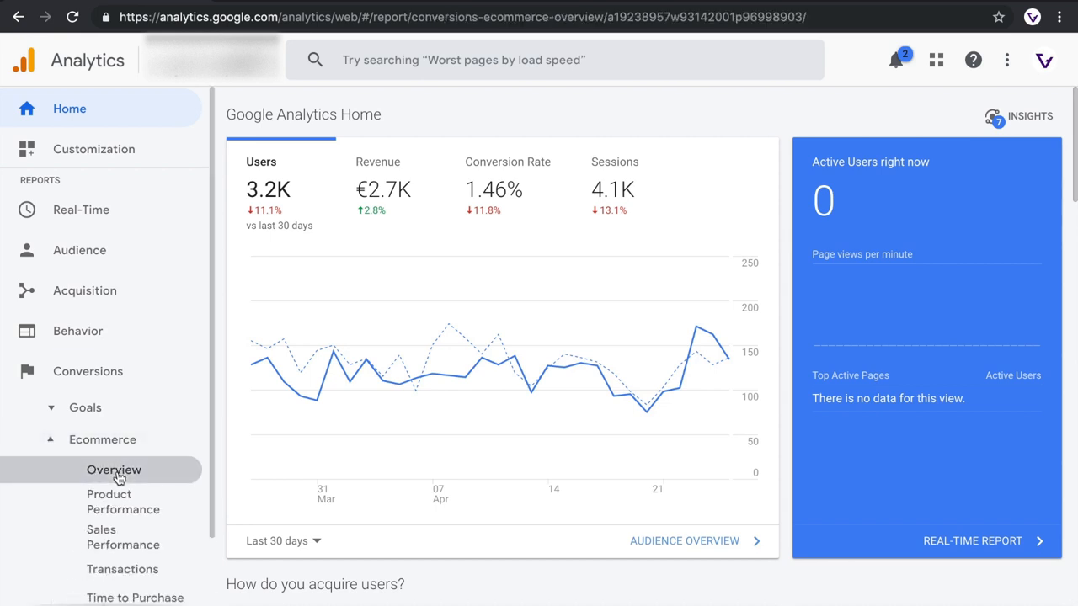
click(114, 470)
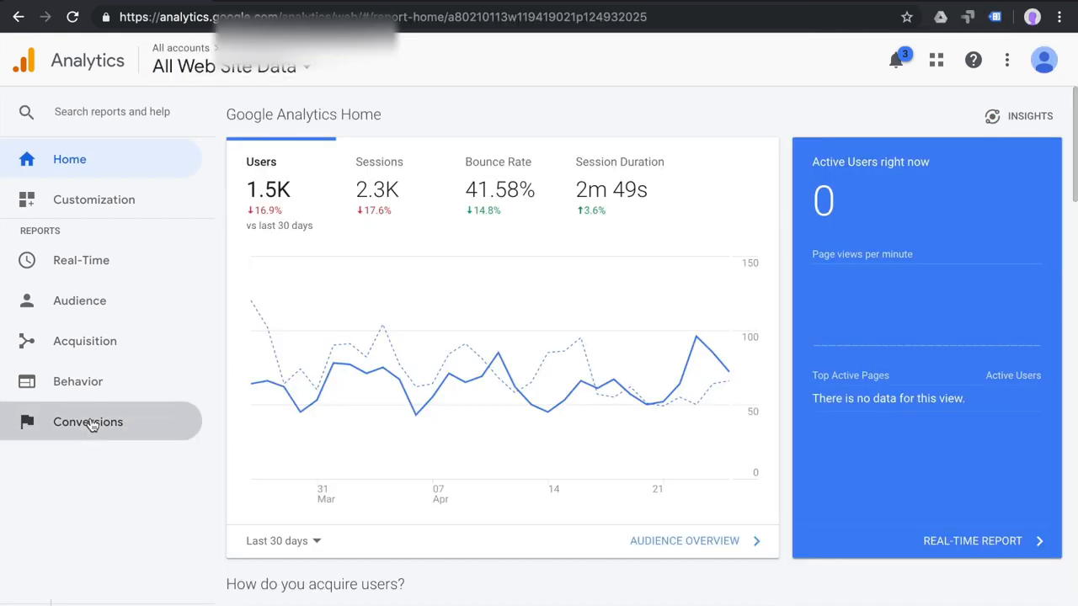
Open the Ecommerce Overview, see tracking must be set up, and open the Ecommerce tracking guide.
click(88, 422)
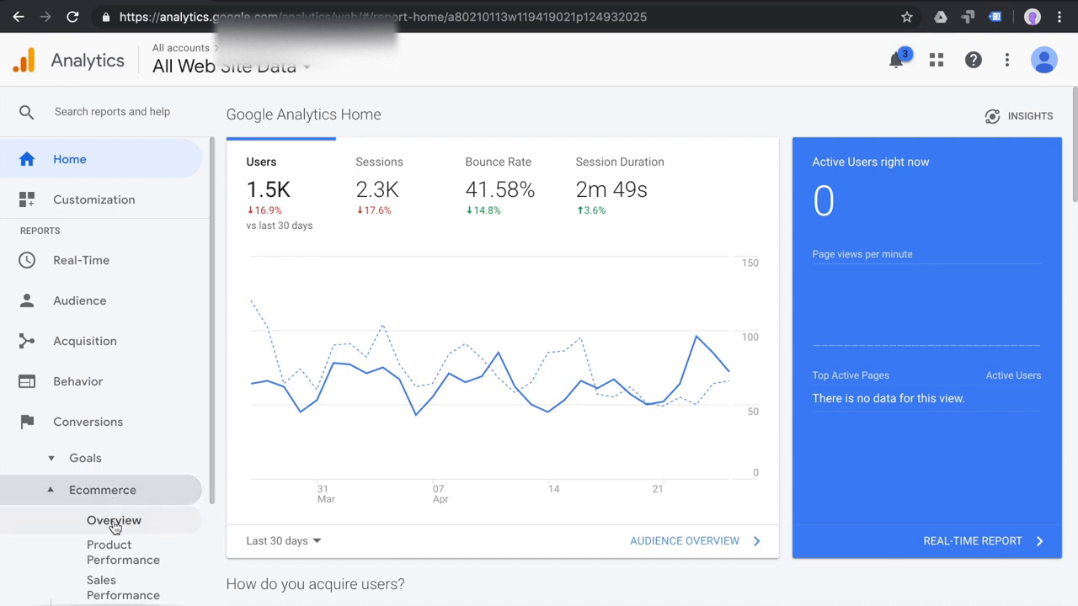
click(114, 520)
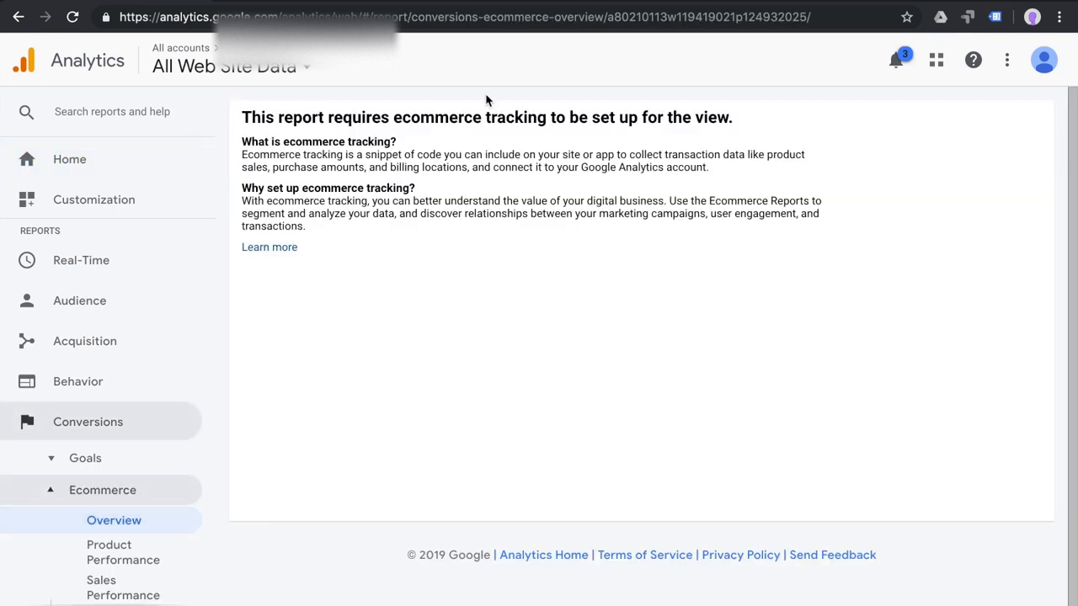
mouse_move(755, 300)
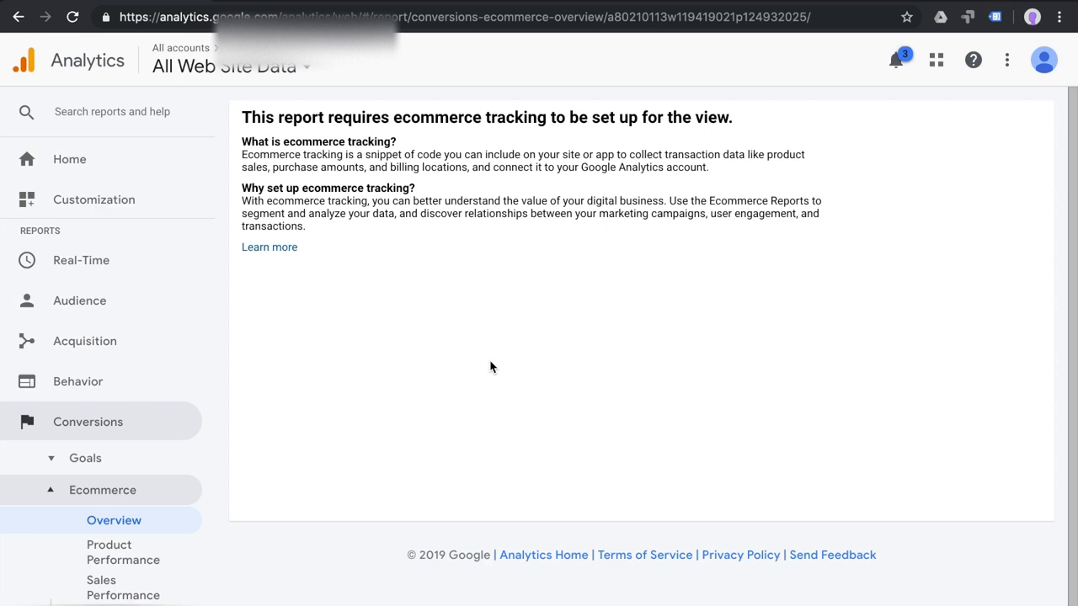
click(270, 246)
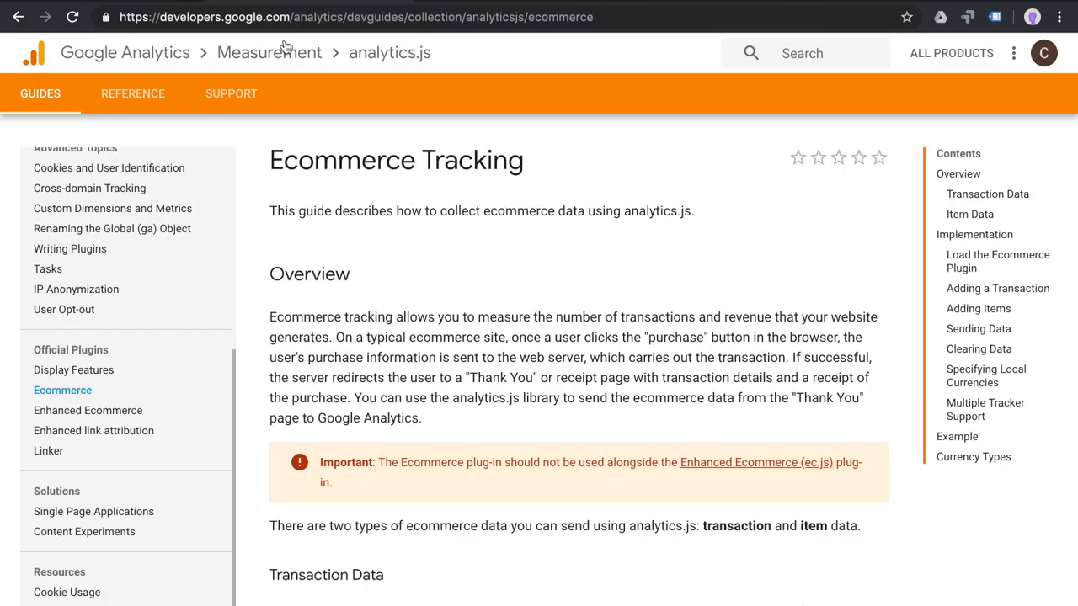
mouse_move(746, 263)
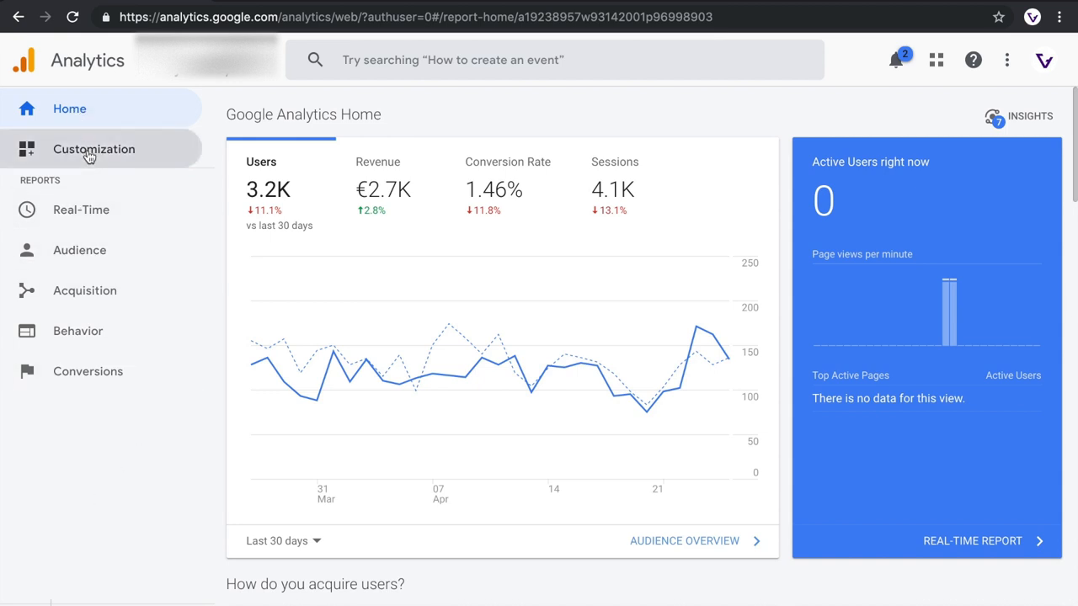
Go to Customization > Dashboards and start creating a new dashboard.
click(93, 149)
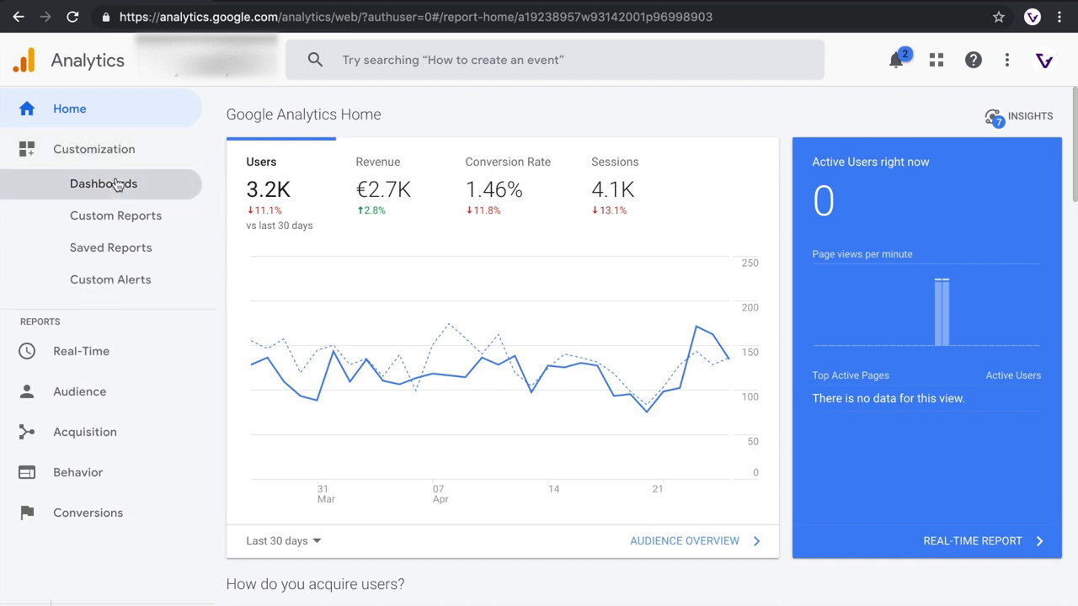
click(103, 184)
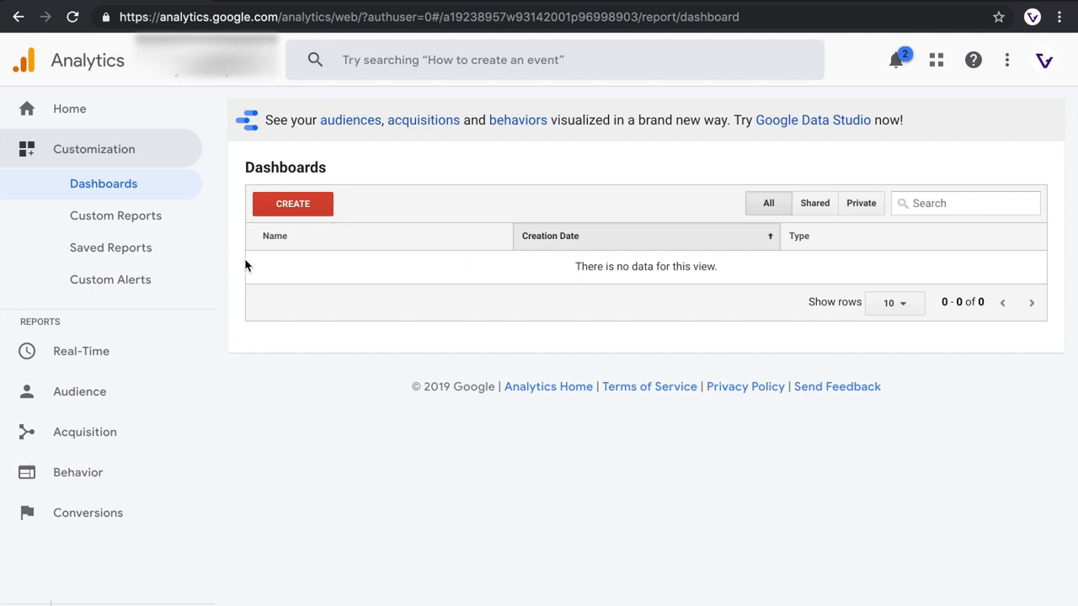
mouse_move(327, 287)
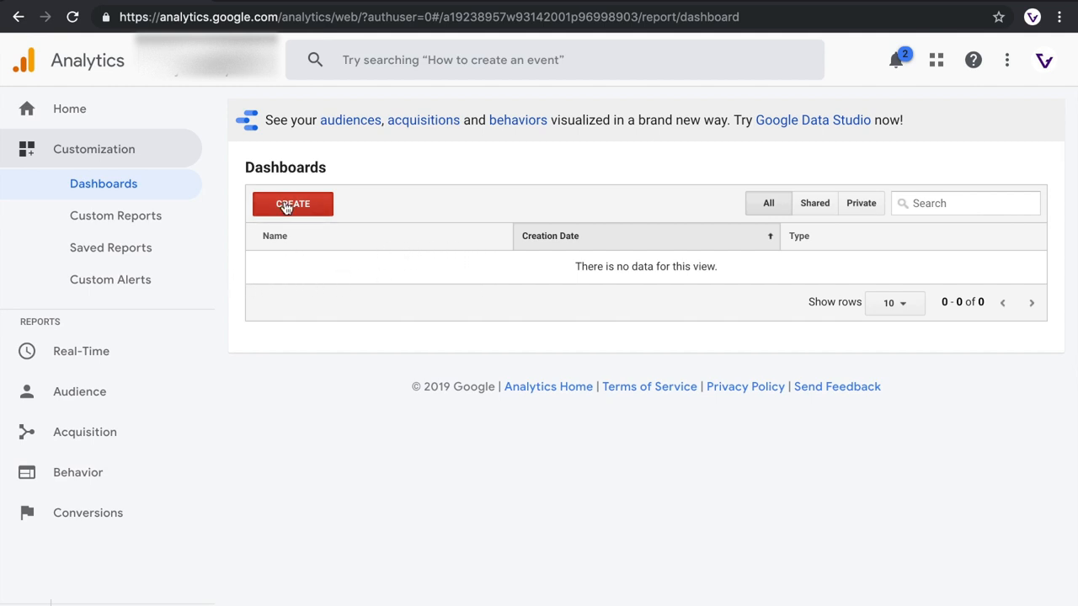
click(293, 203)
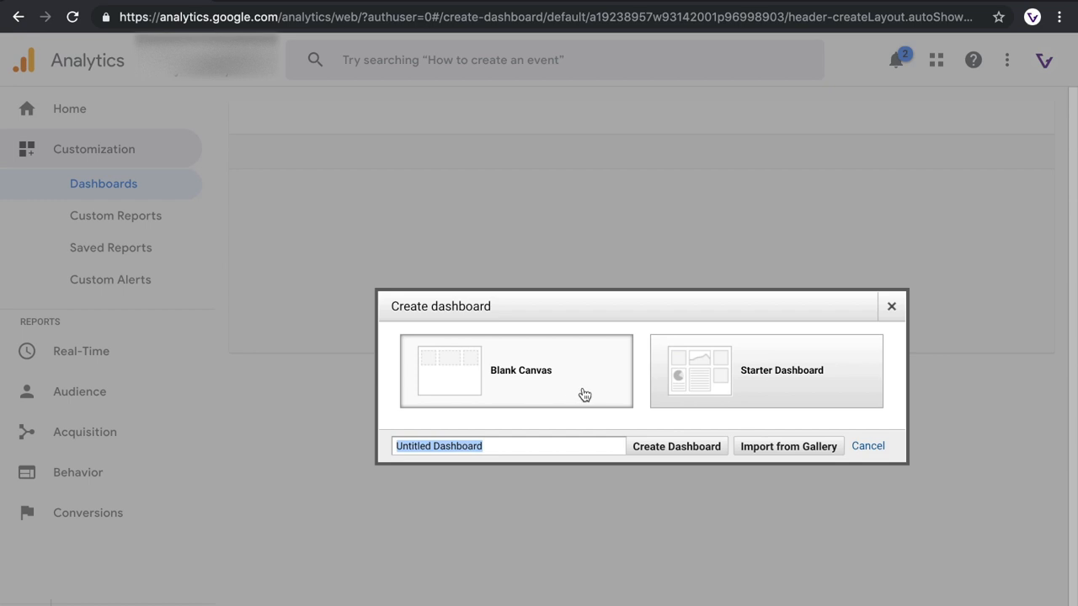
mouse_move(618, 386)
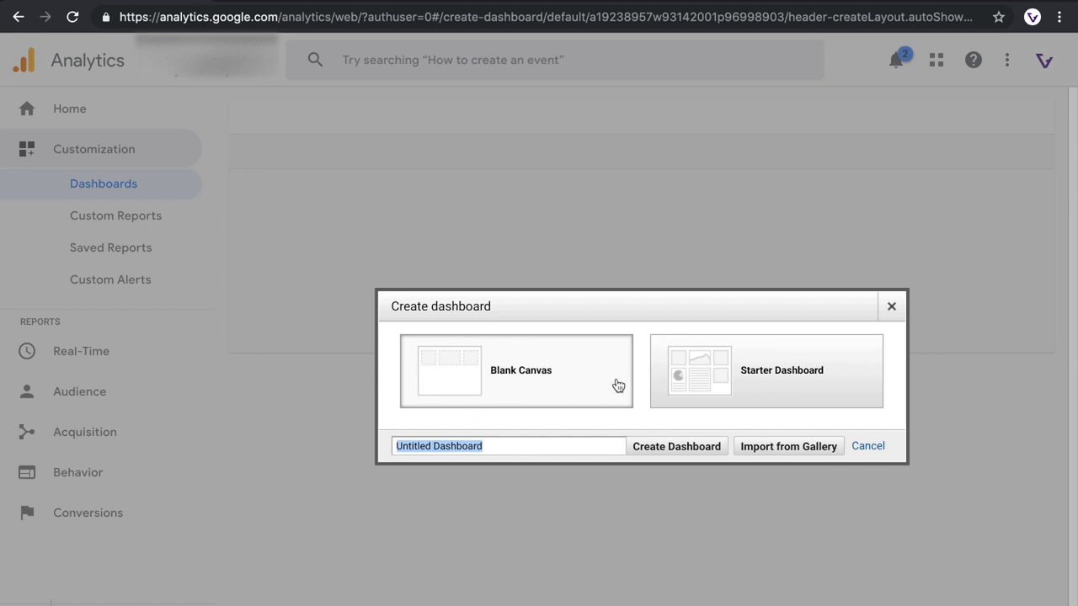
mouse_move(520, 398)
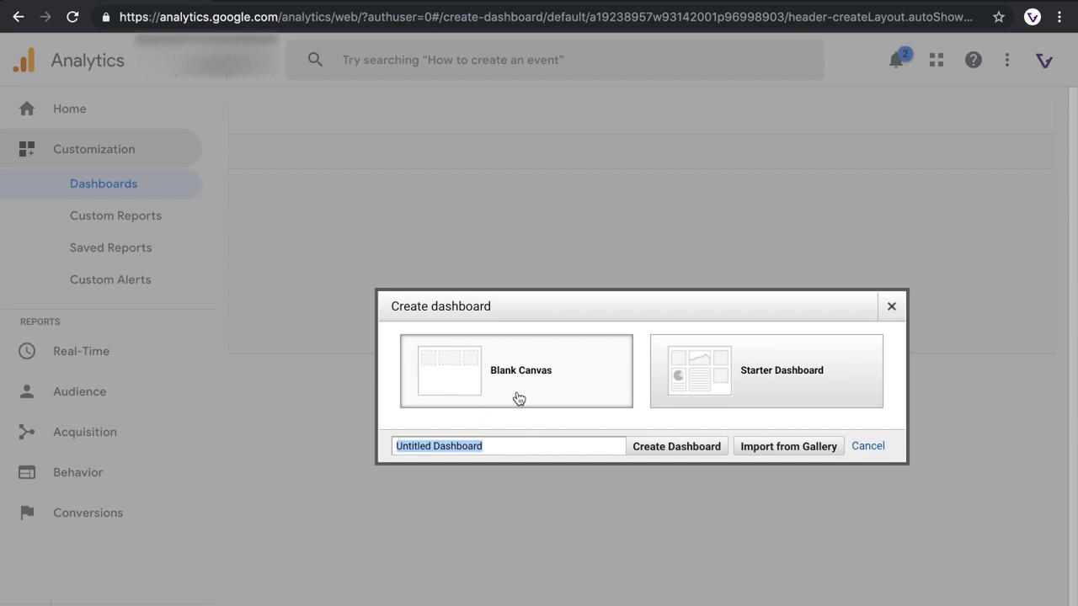
mouse_move(627, 413)
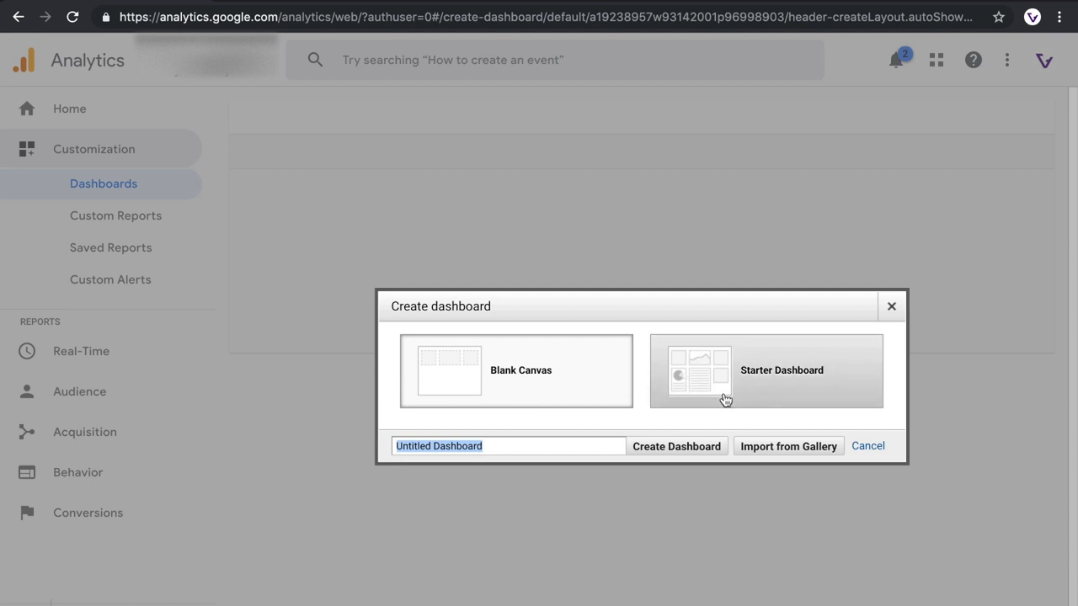
mouse_move(815, 375)
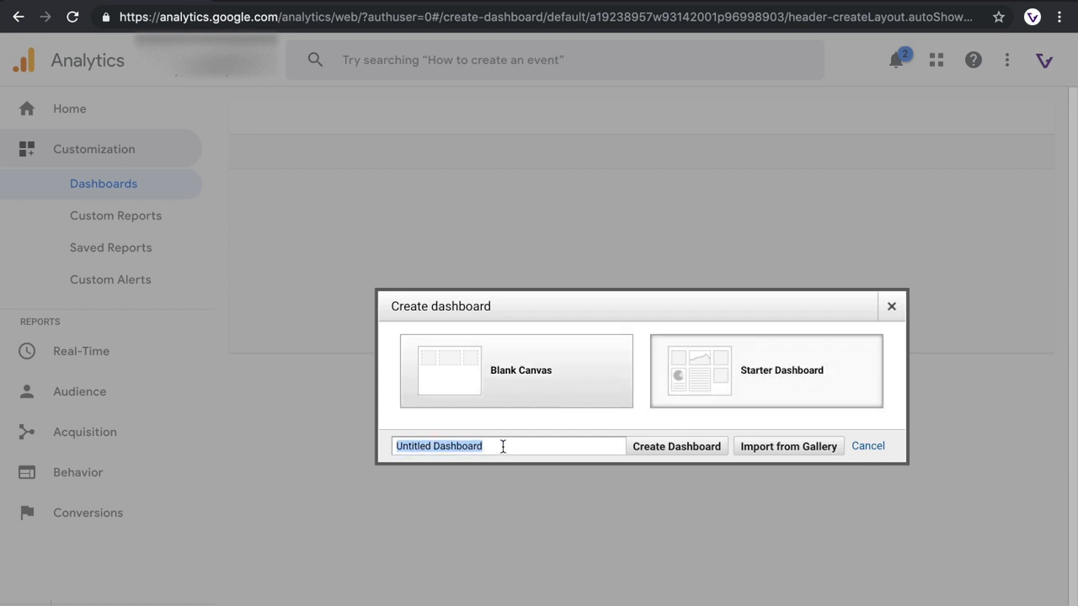
Name the starter dashboard 'My first Dashboard' and create it.
text(My firs)
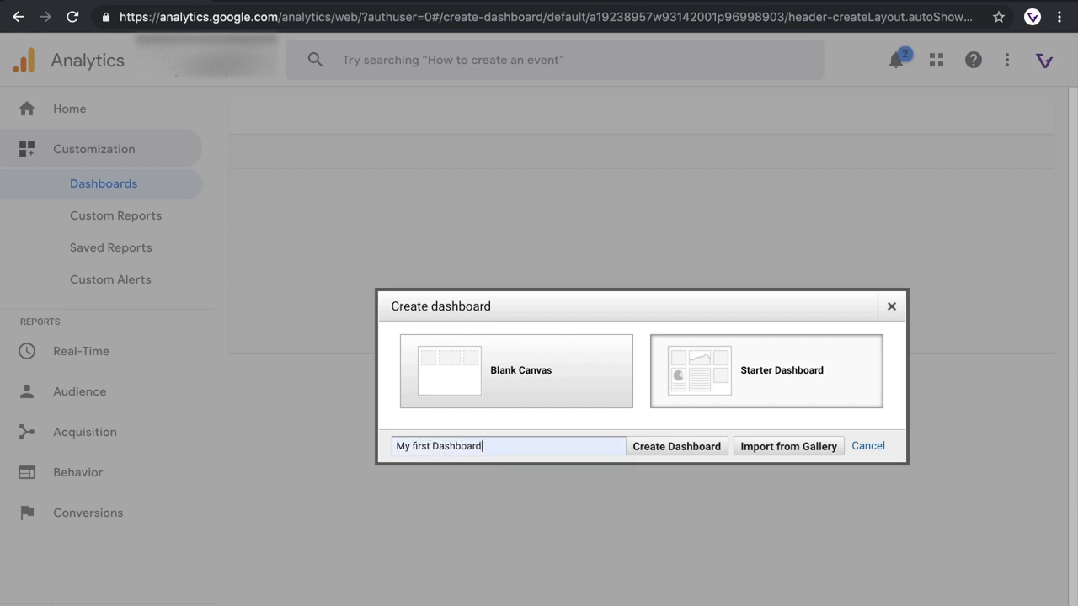
click(677, 446)
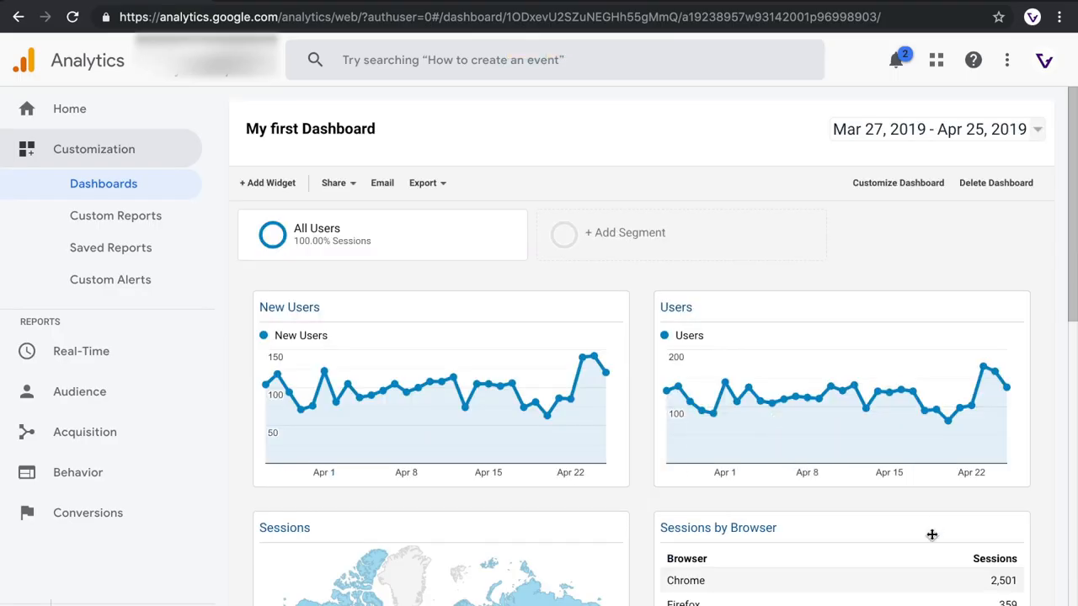
scroll(down, 3)
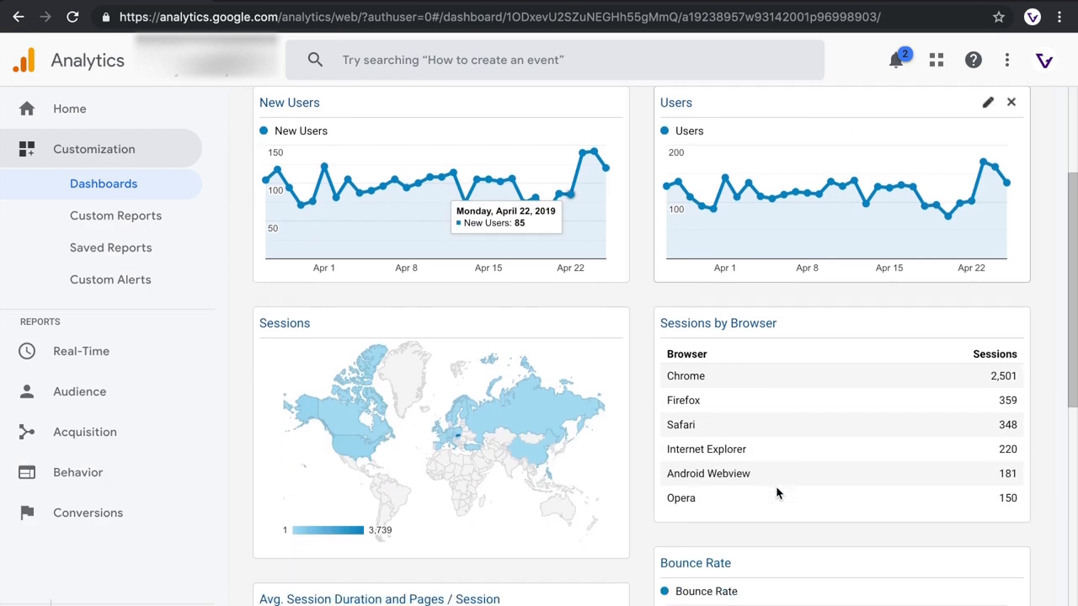
scroll(down, 3)
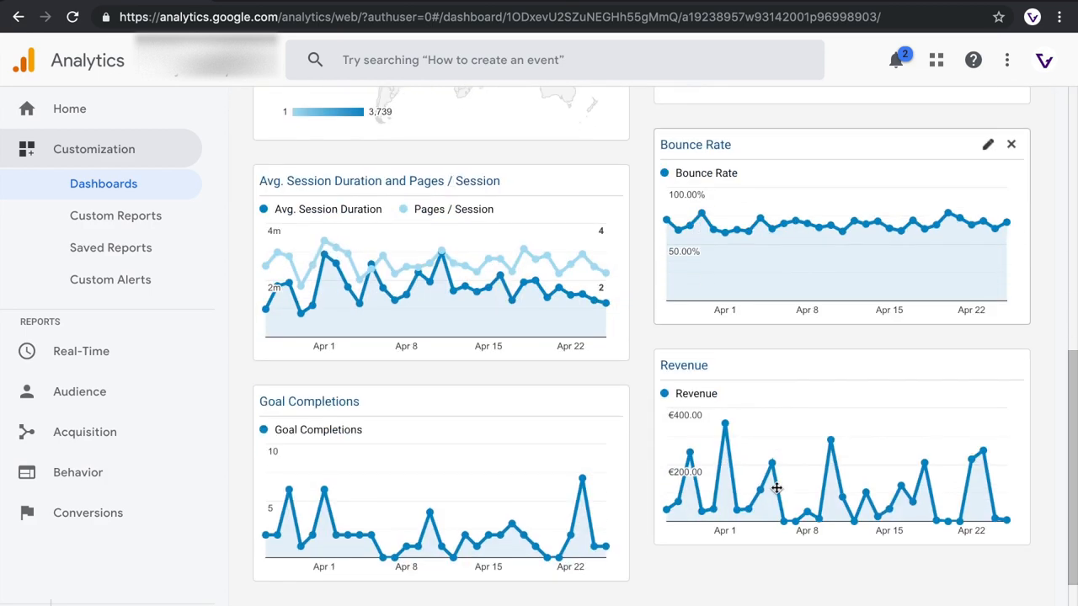
scroll(up, 3)
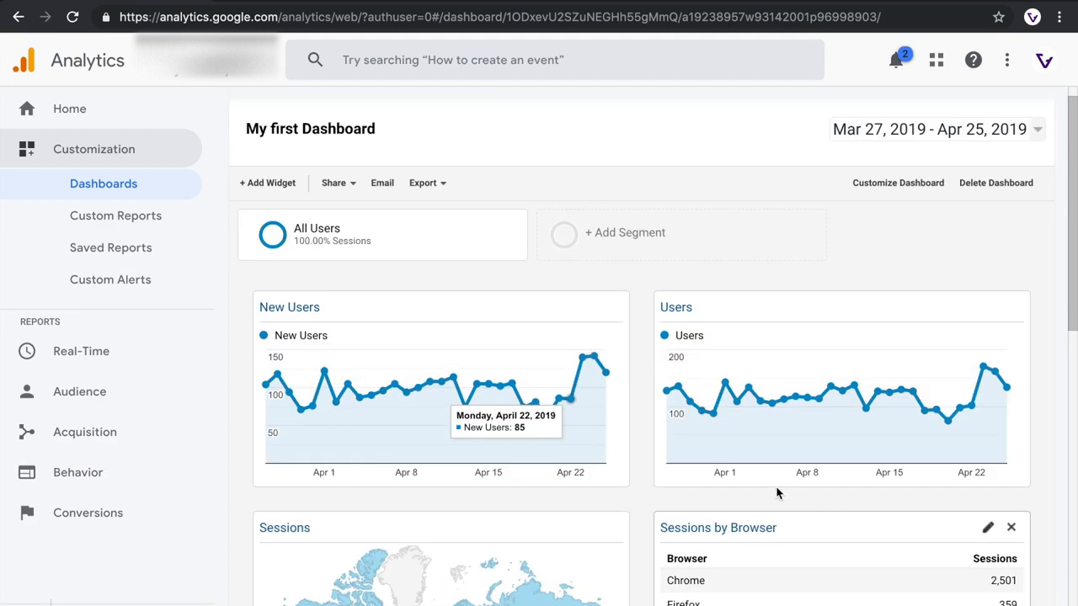
click(267, 182)
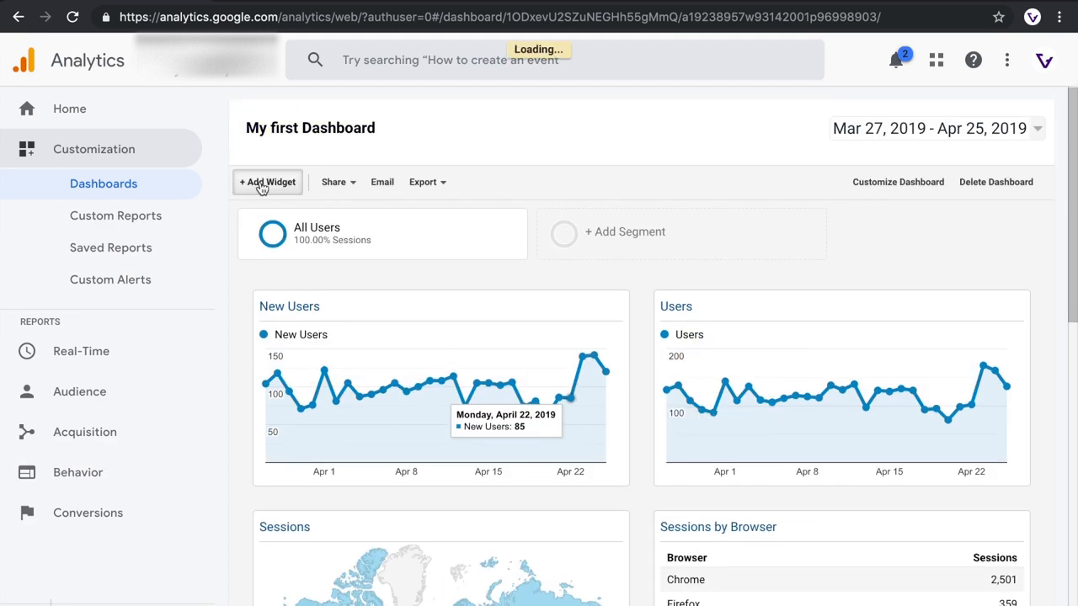
click(267, 182)
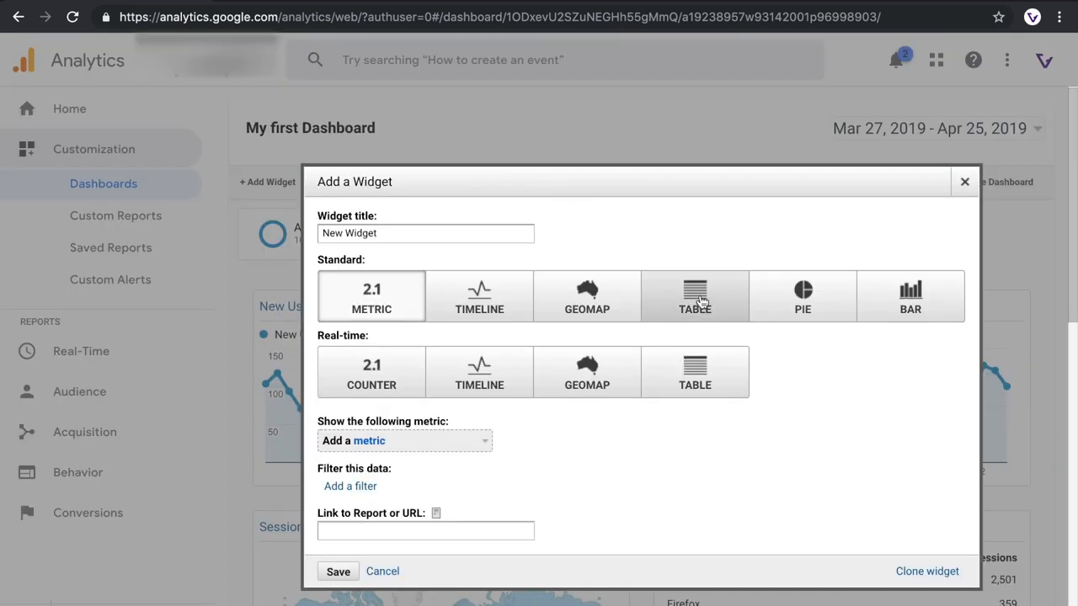
click(695, 297)
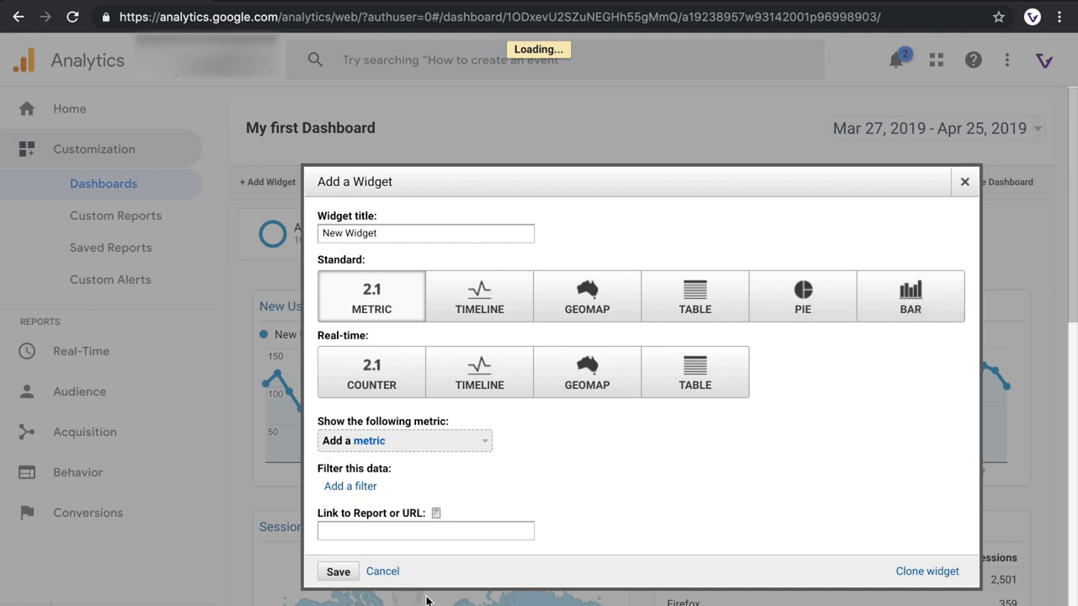
click(911, 296)
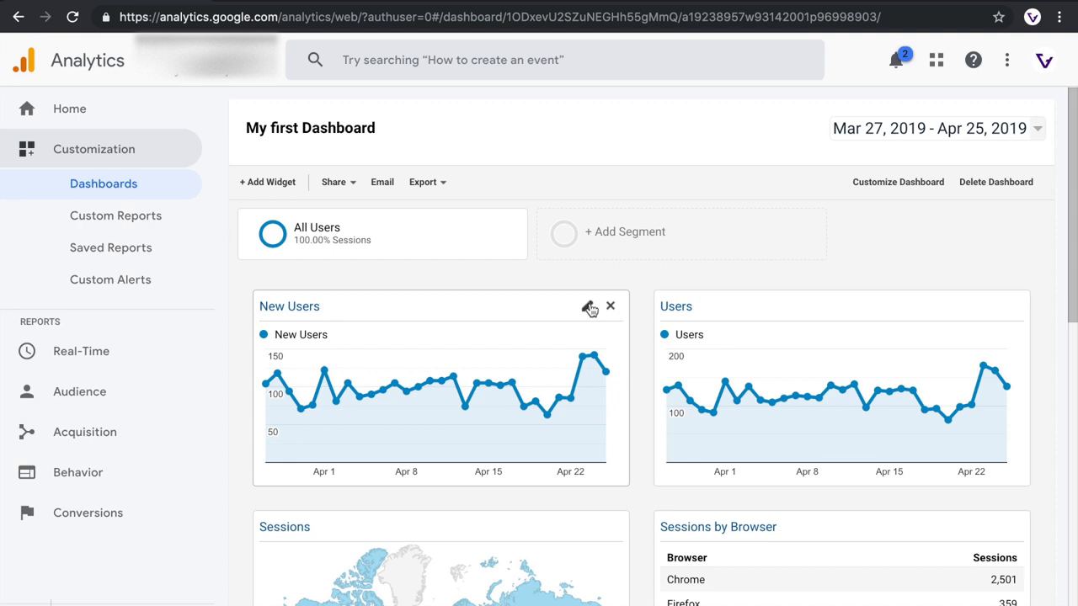
mouse_move(591, 308)
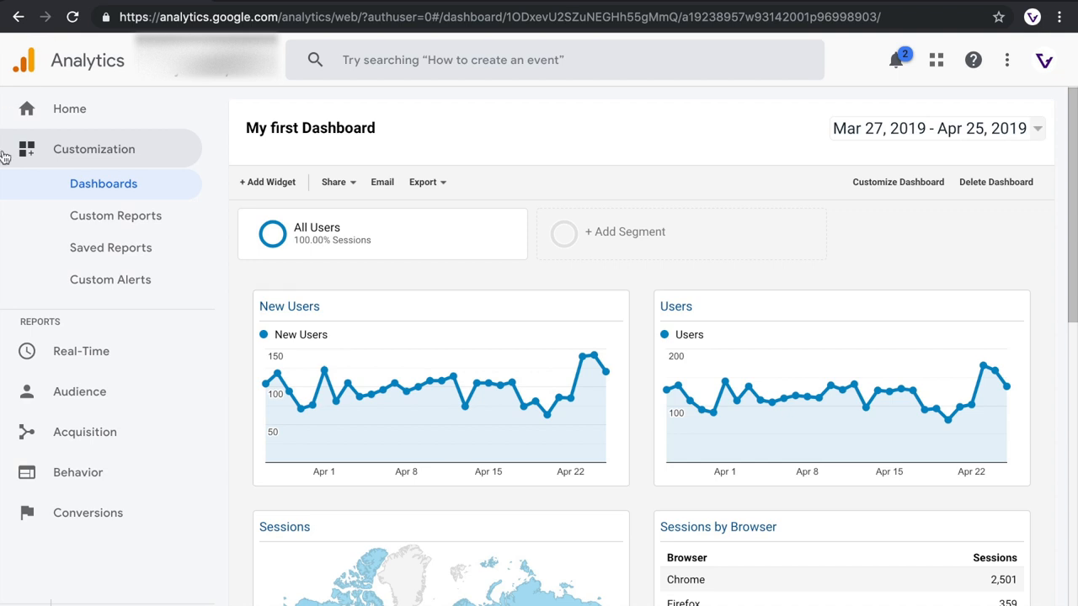
From the Dashboards list, start a new dashboard via Import from Gallery.
click(103, 183)
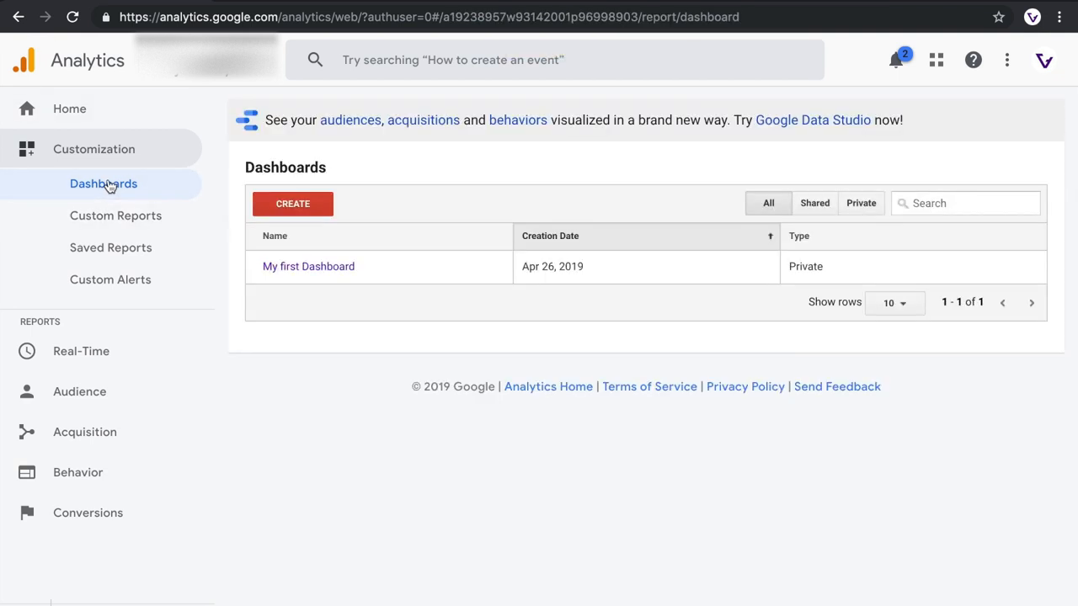
click(292, 203)
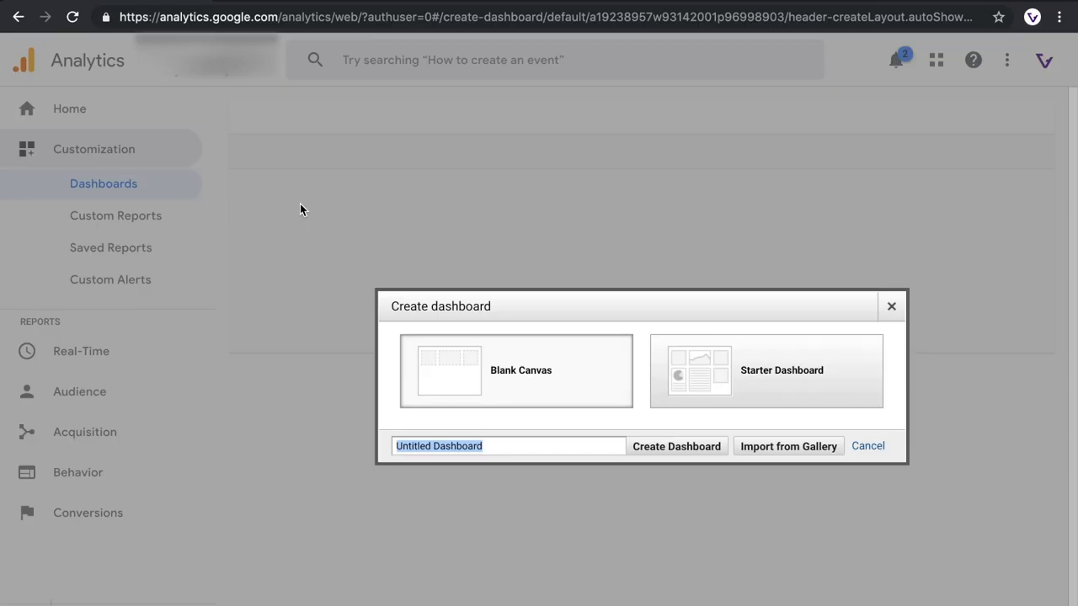
mouse_move(788, 455)
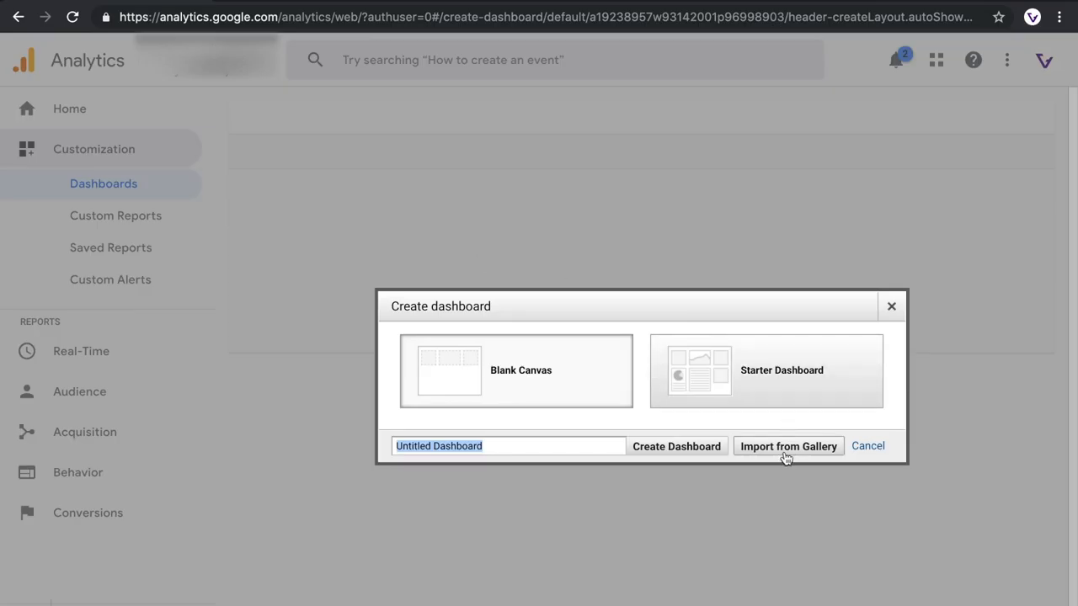
click(789, 446)
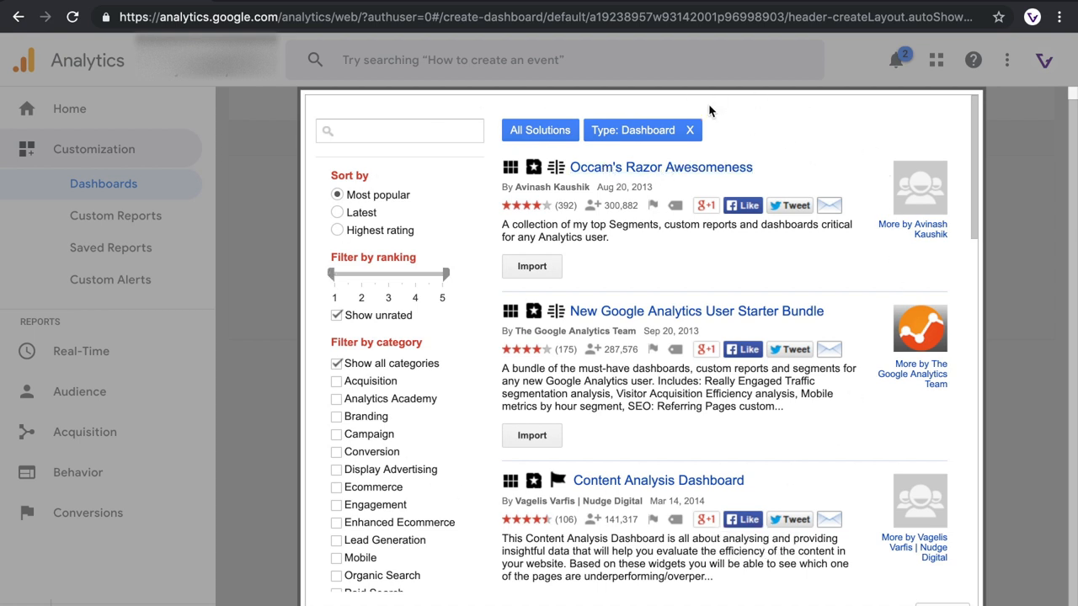
mouse_move(775, 162)
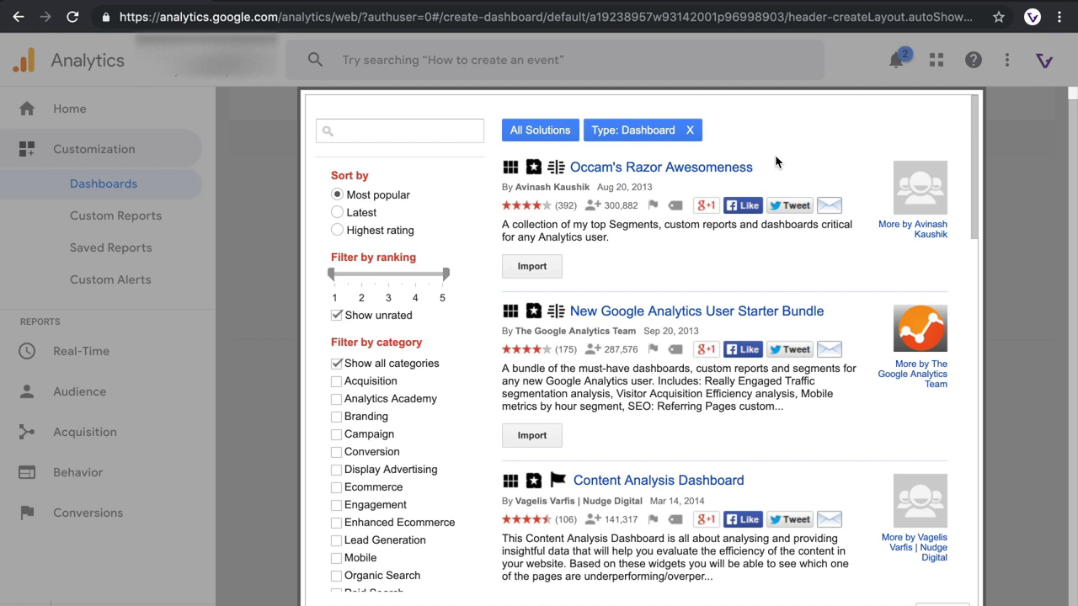
Search the dashboard gallery for 'eshop', clear it, and sort solutions by Most popular.
click(399, 130)
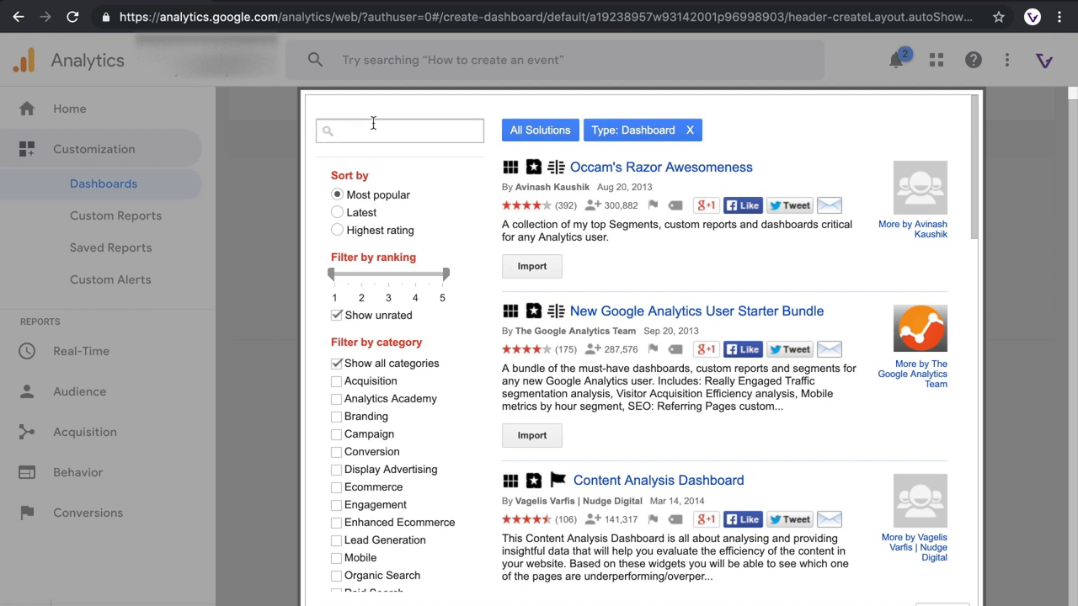
text(eshop)
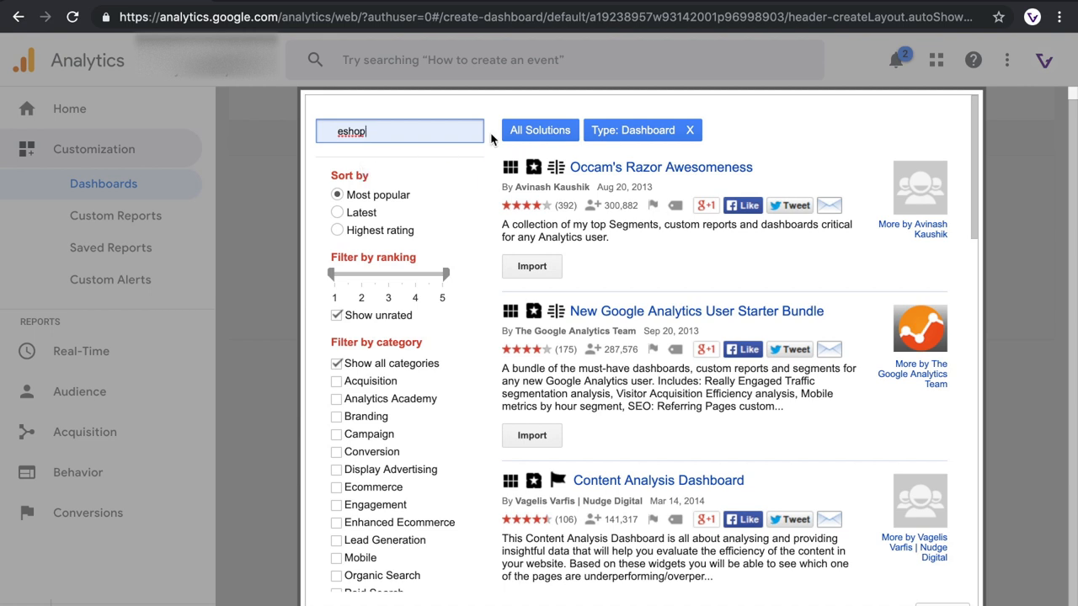
key(Enter)
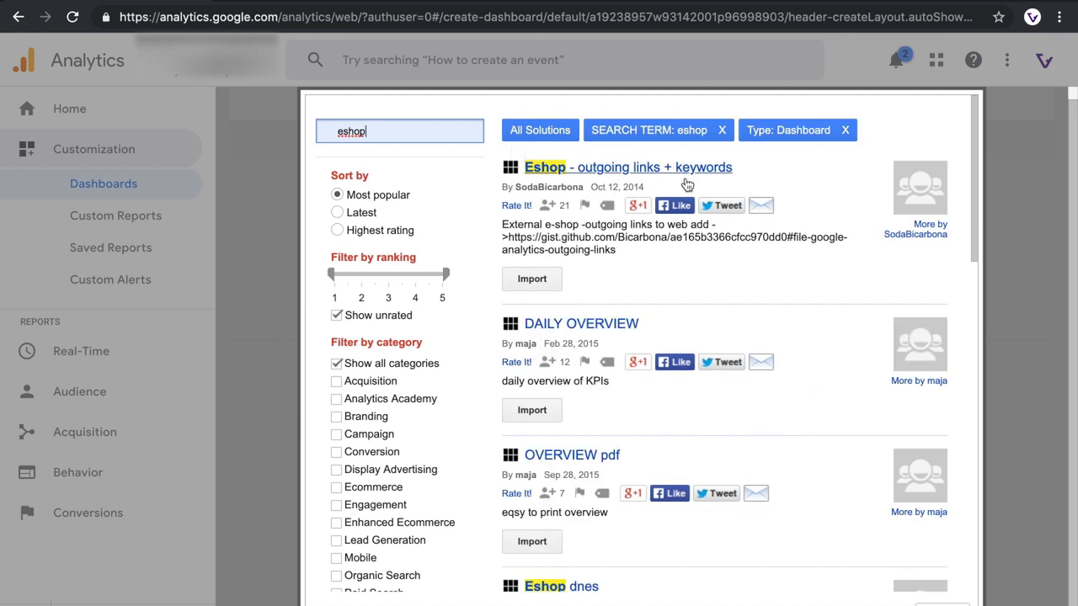
scroll(down, 3)
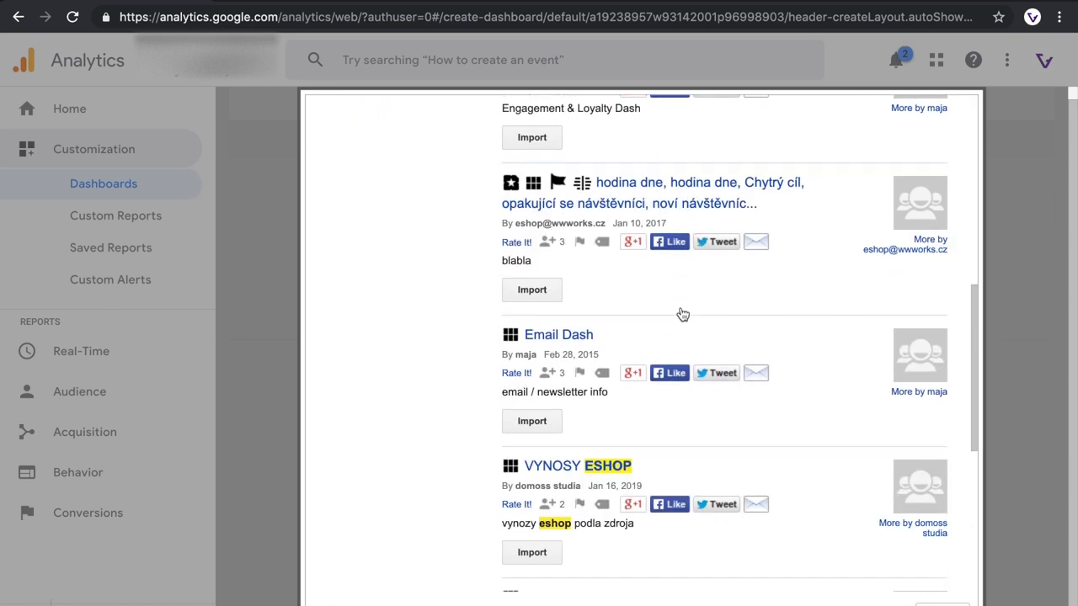
text(eshop)
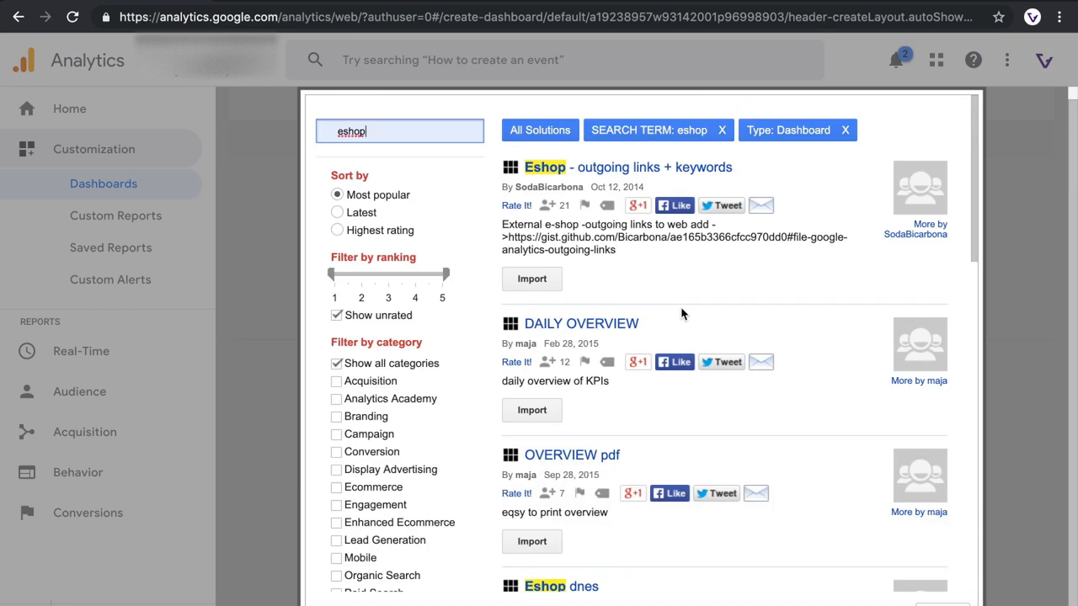
click(721, 130)
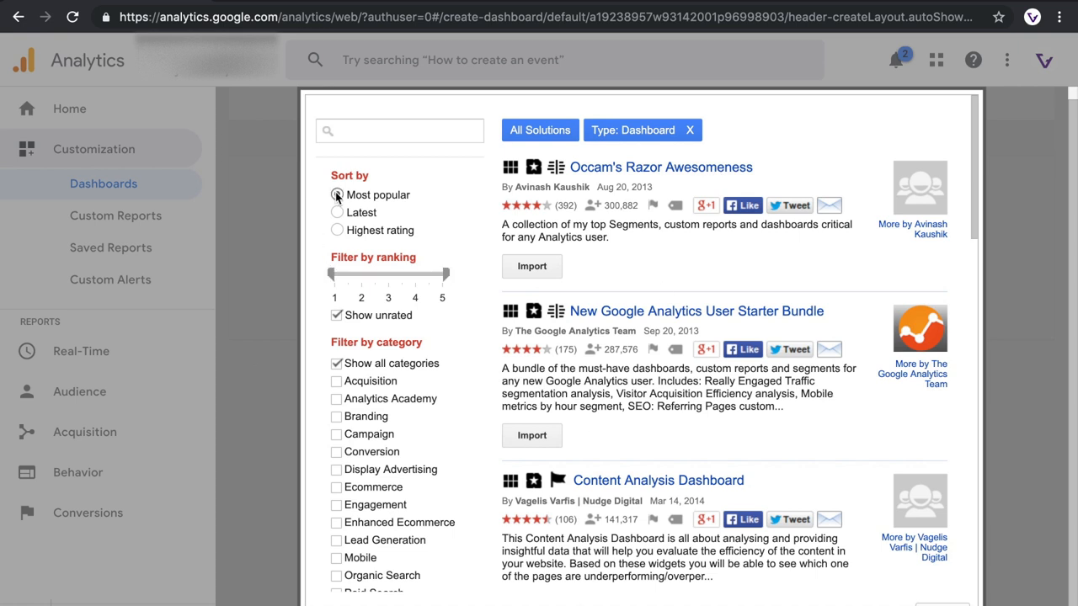
click(337, 194)
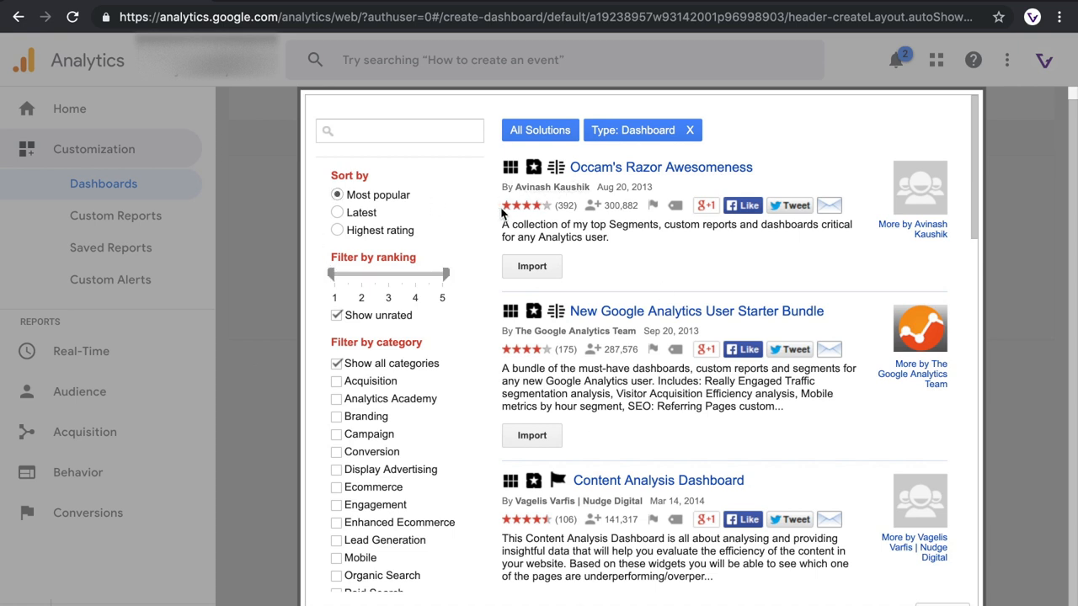
mouse_move(576, 200)
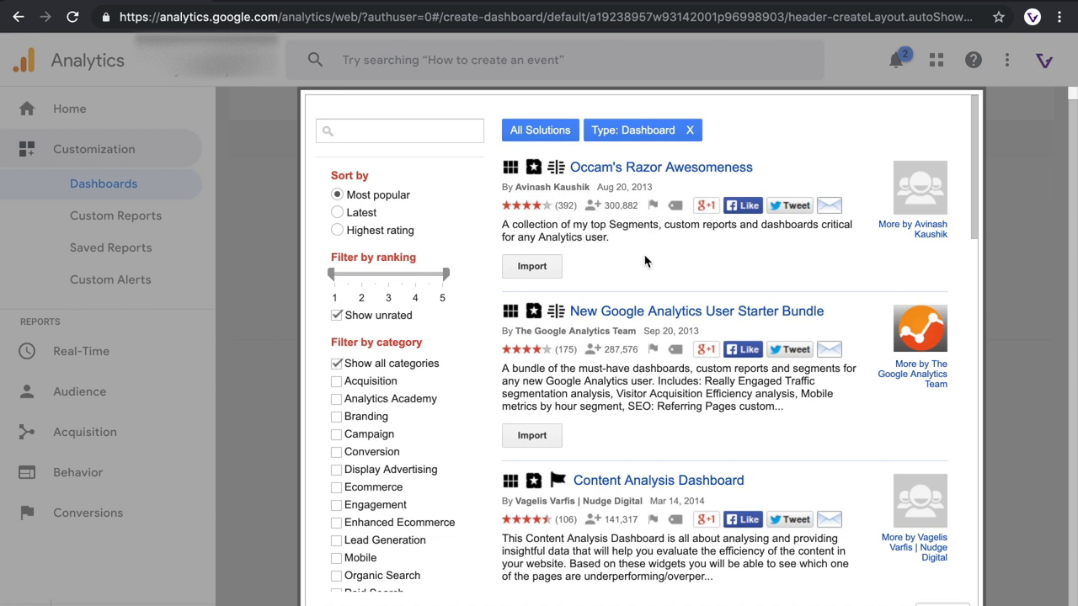
mouse_move(521, 220)
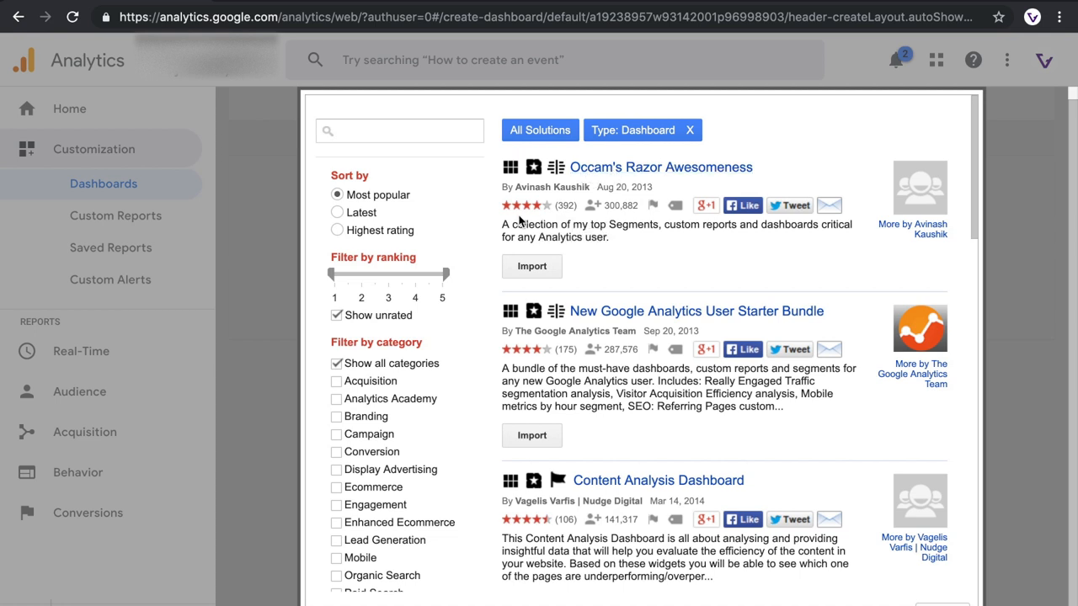
mouse_move(661, 166)
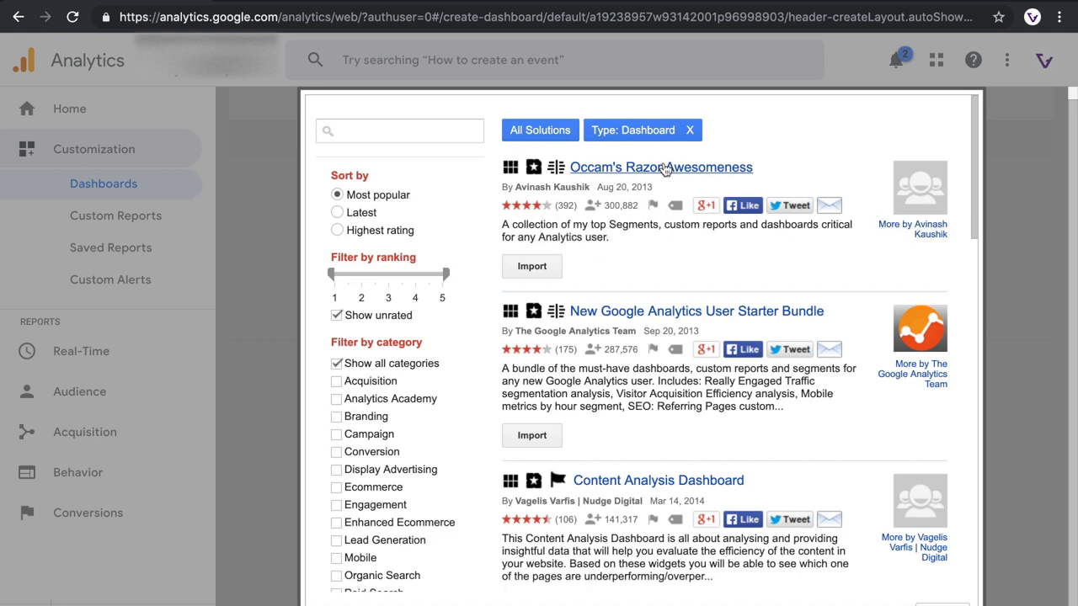
Review the Occam's Razor Awesomeness solution details and start its import.
click(660, 167)
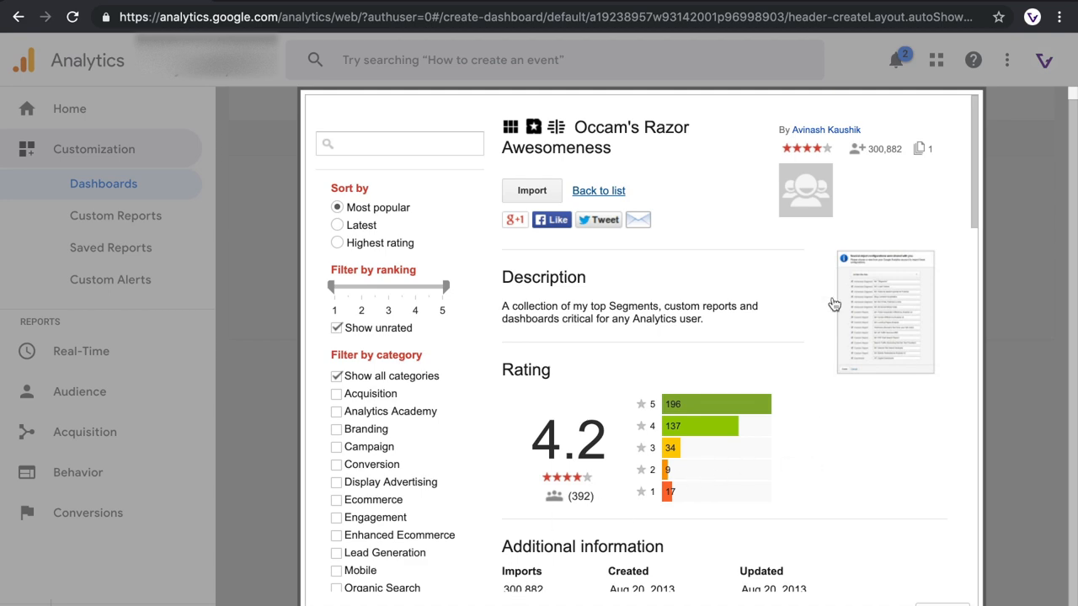
scroll(down, 3)
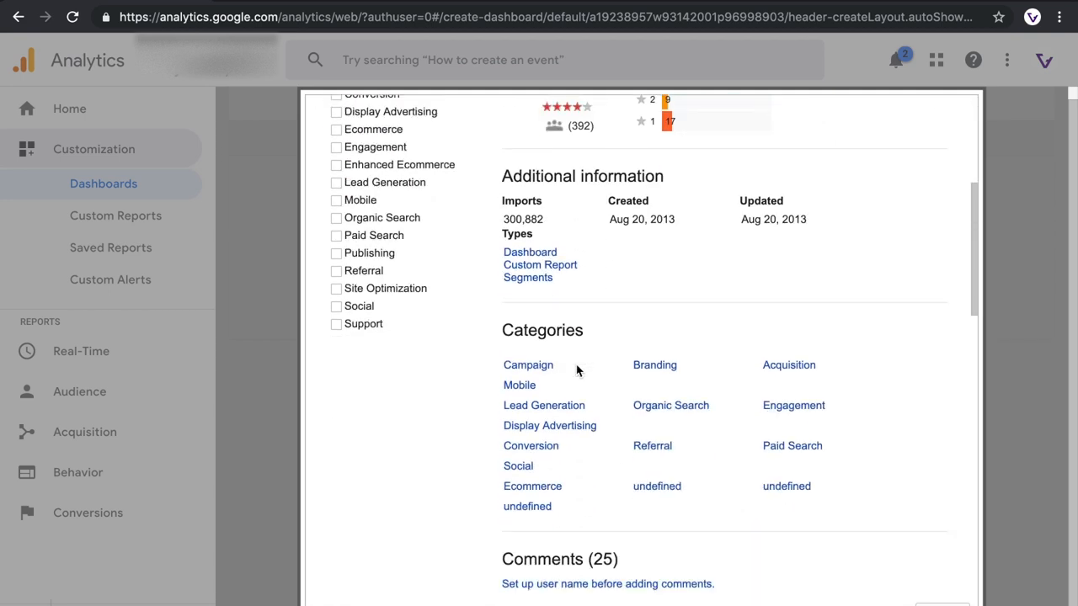
scroll(down, 3)
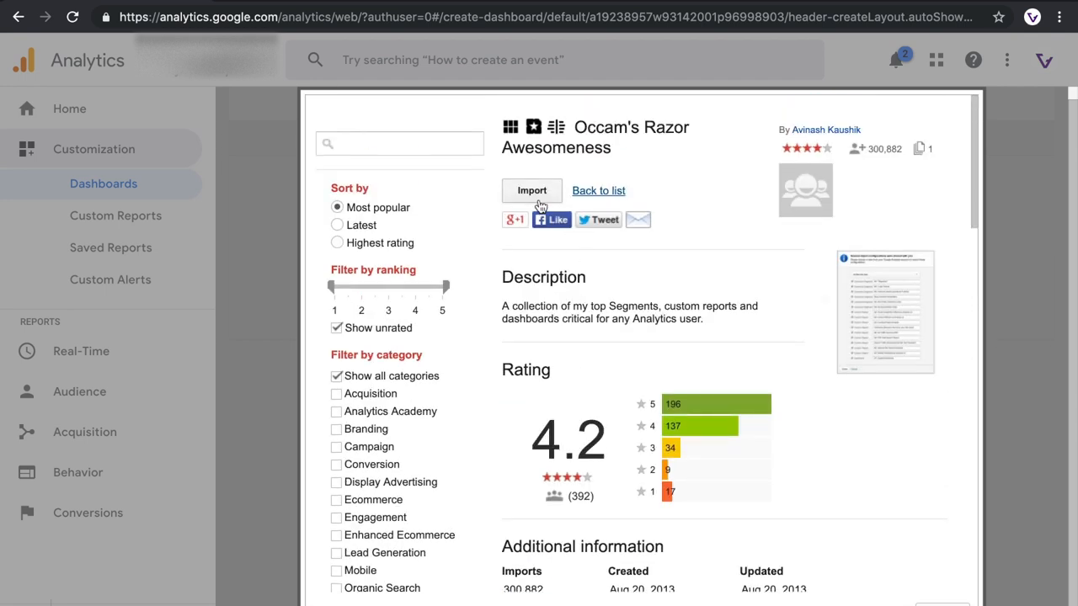
click(532, 191)
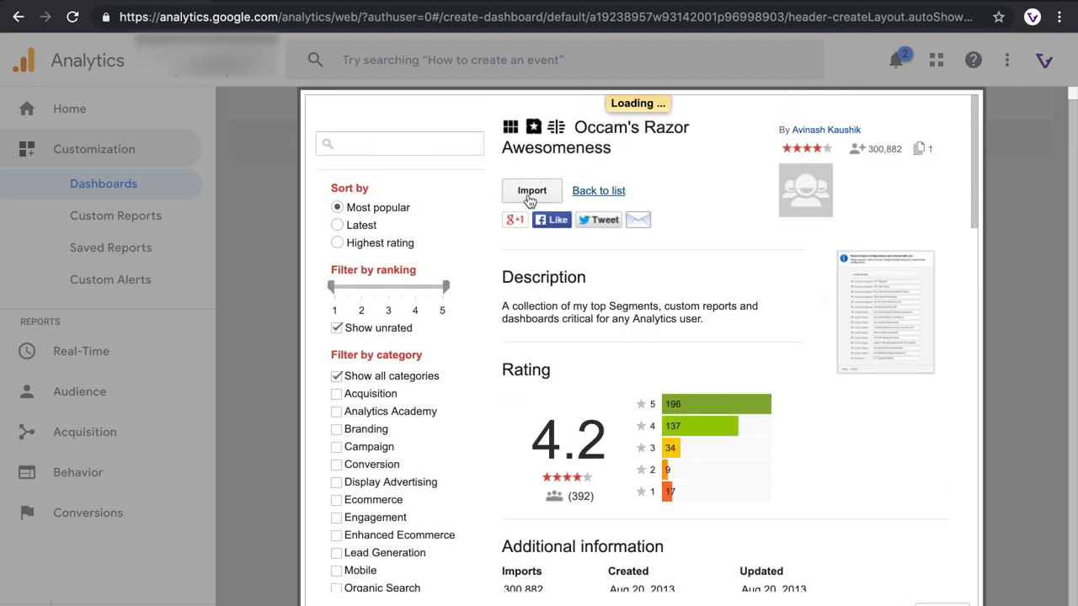
click(531, 190)
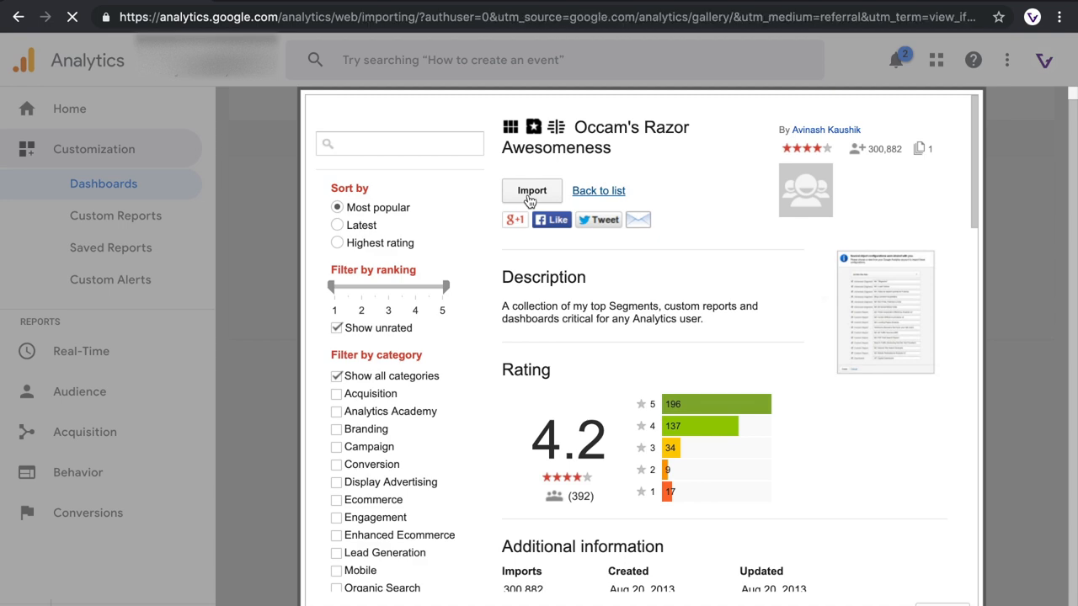
Import the solution's segments, nine custom reports and VP, Digital Dashboard with Create.
click(532, 191)
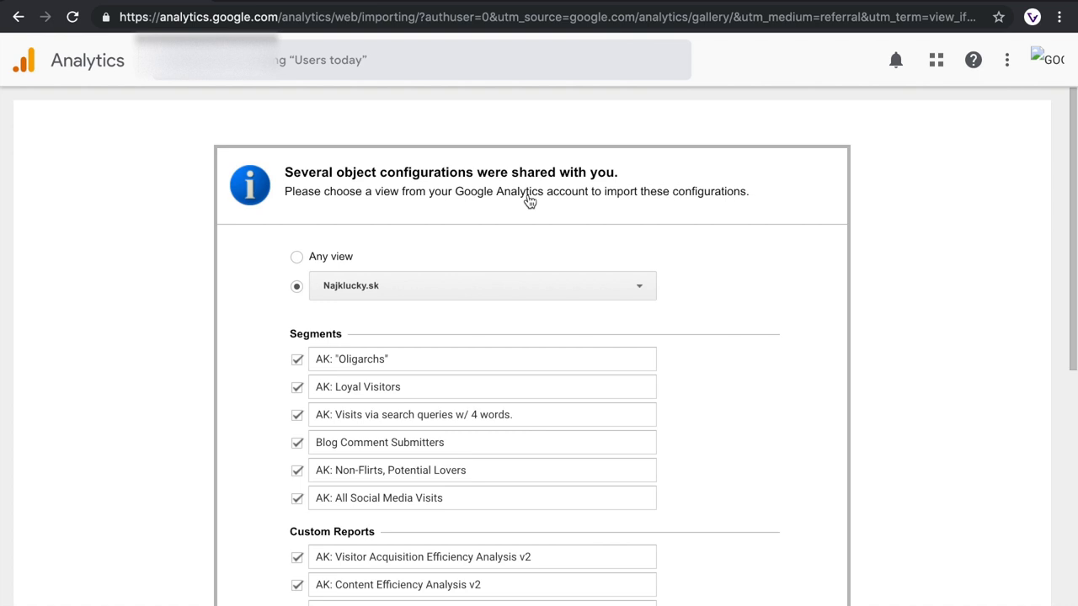
scroll(down, 3)
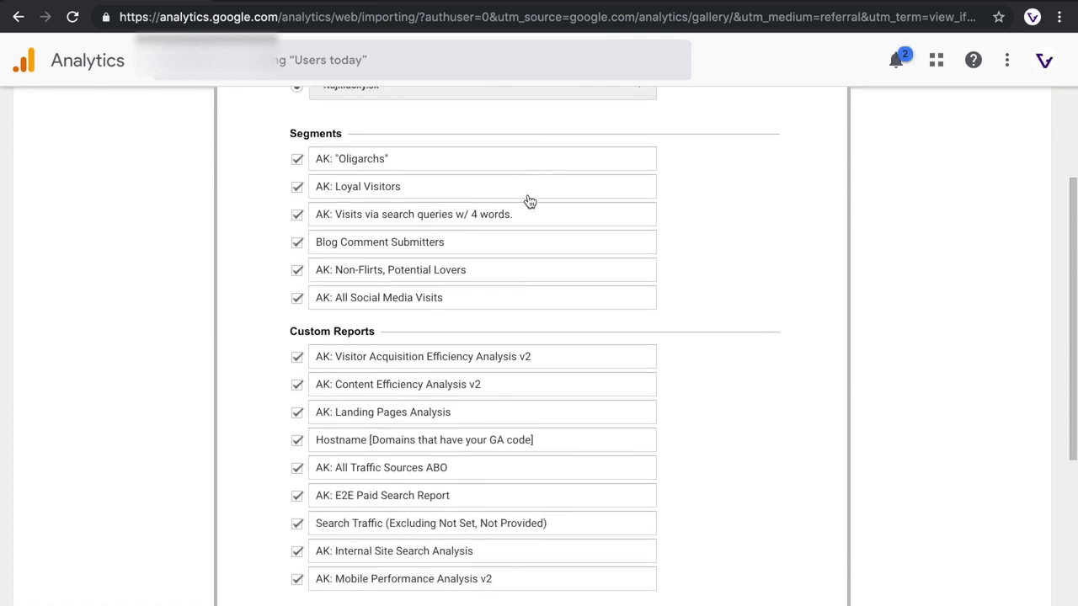
scroll(down, 3)
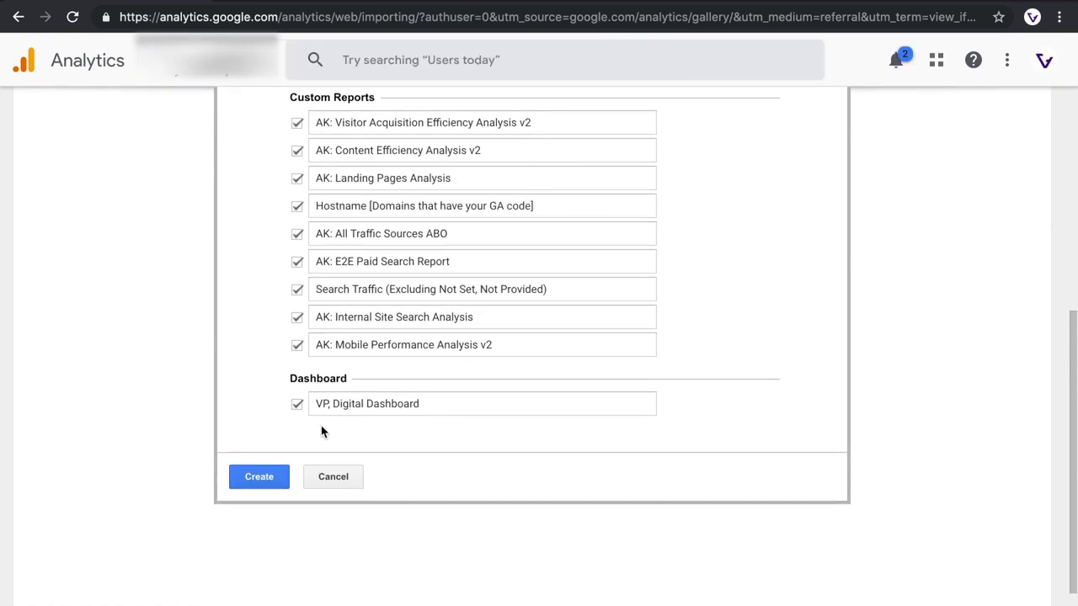
click(259, 476)
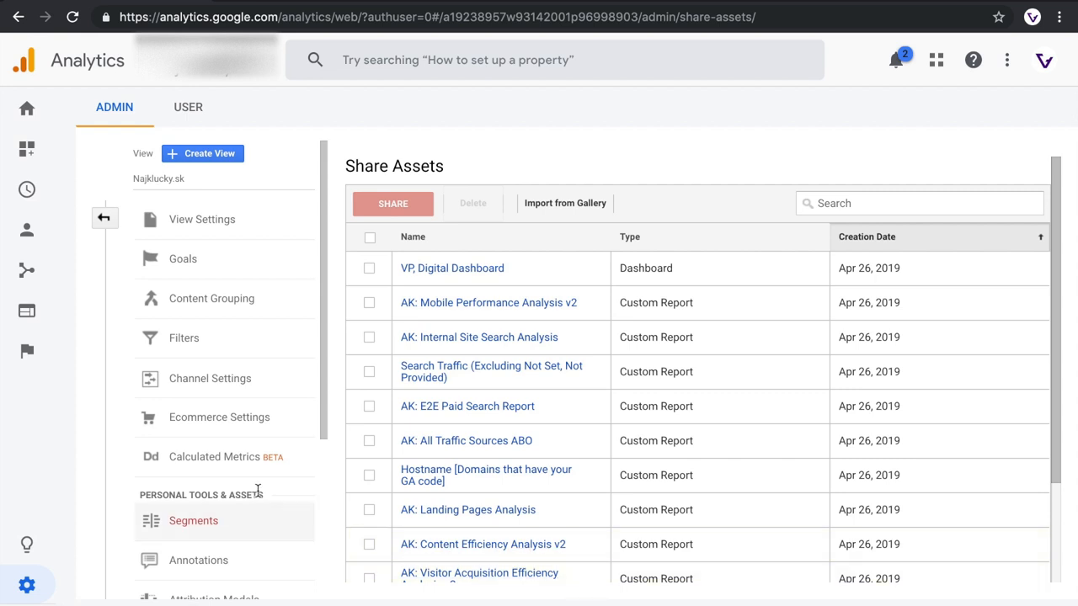
Review the Share Assets list and go to the Dashboards list showing VP, Digital Dashboard.
scroll(down, 3)
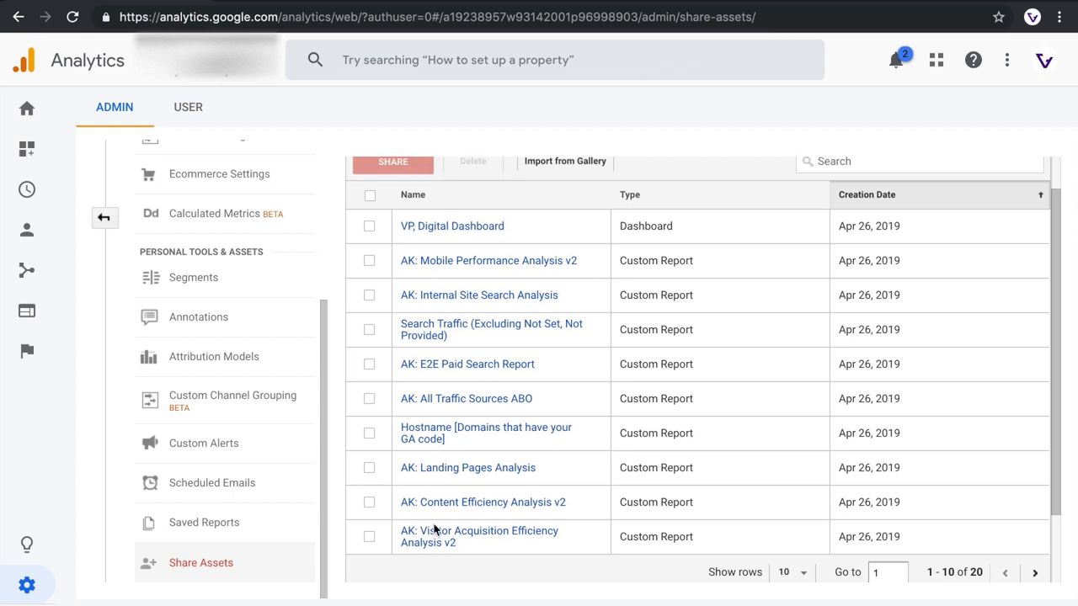
scroll(down, 3)
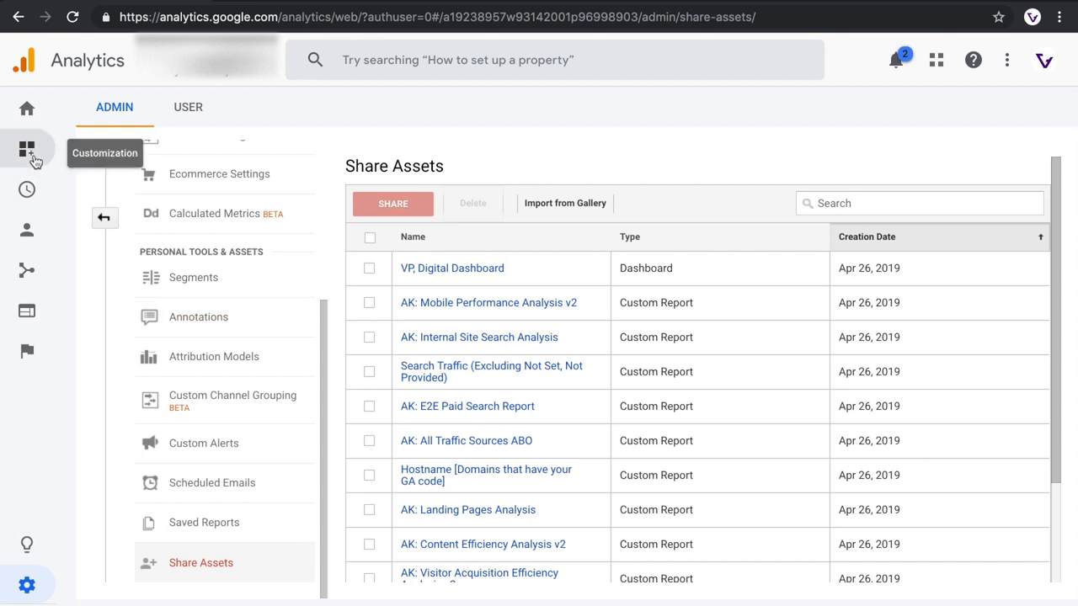
click(27, 149)
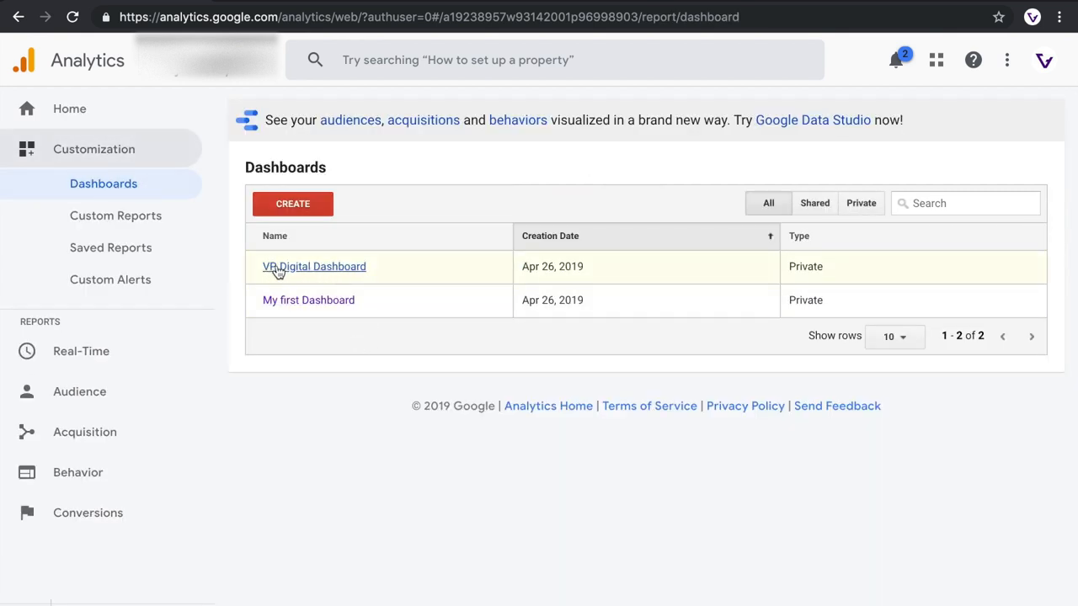
Rename the imported VP, Digital Dashboard to 'My second dashboard'.
click(313, 266)
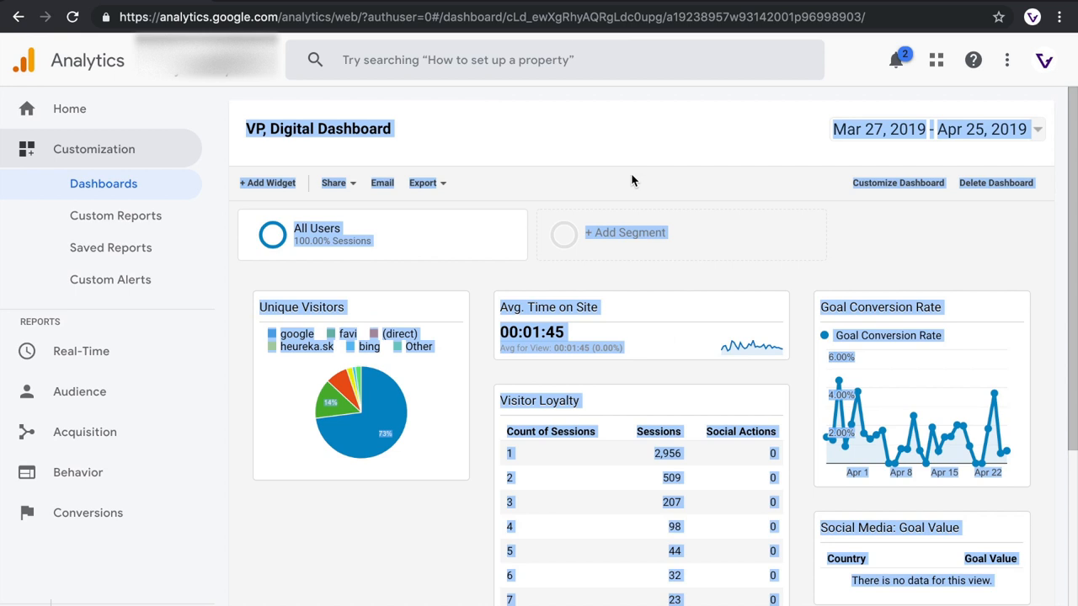
scroll(down, 3)
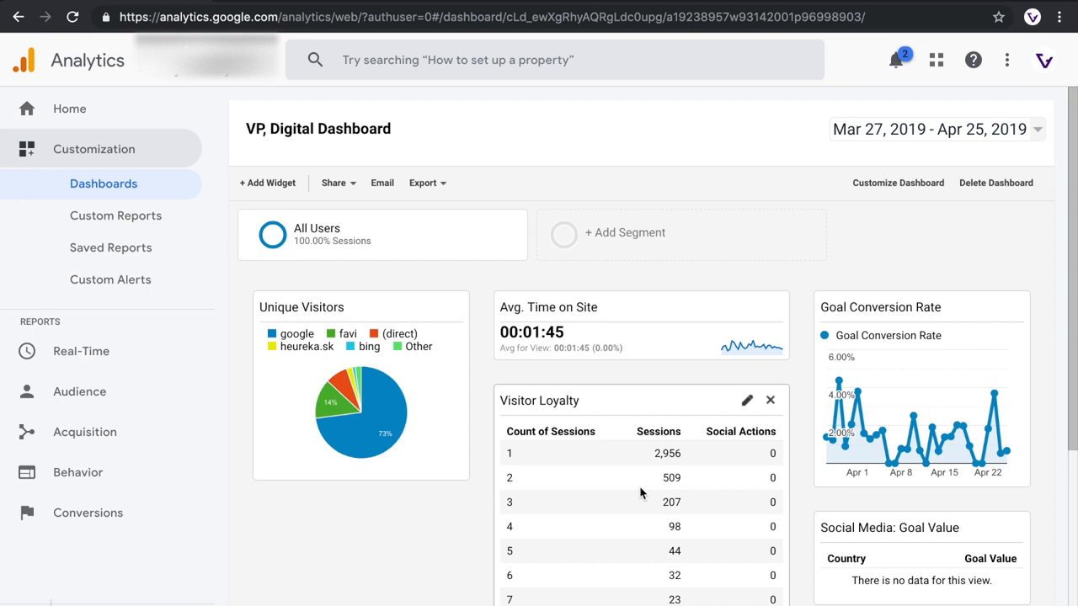
click(318, 128)
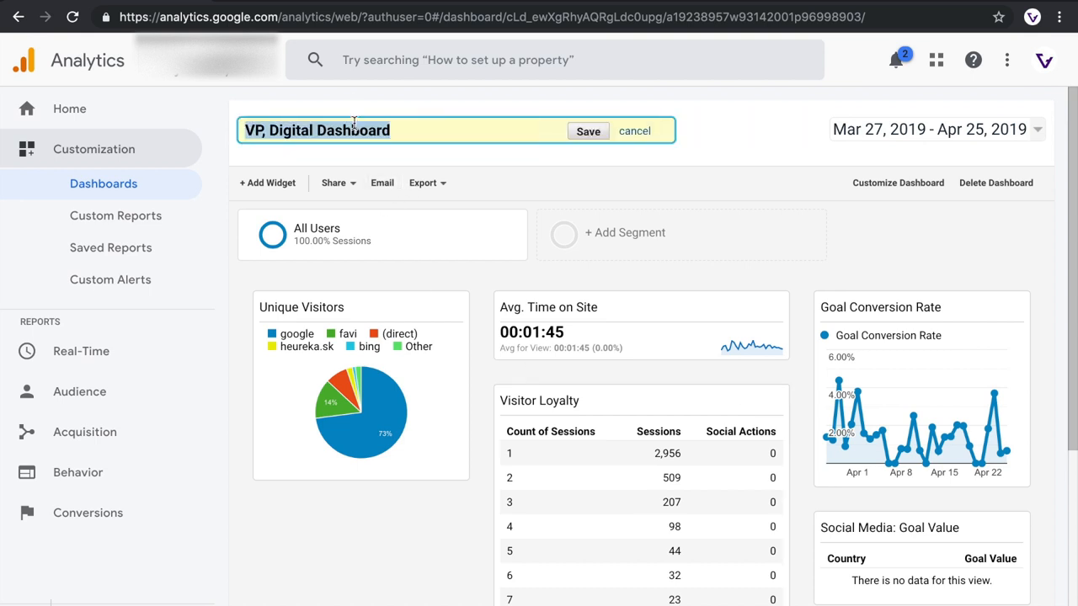
text(My second dash)
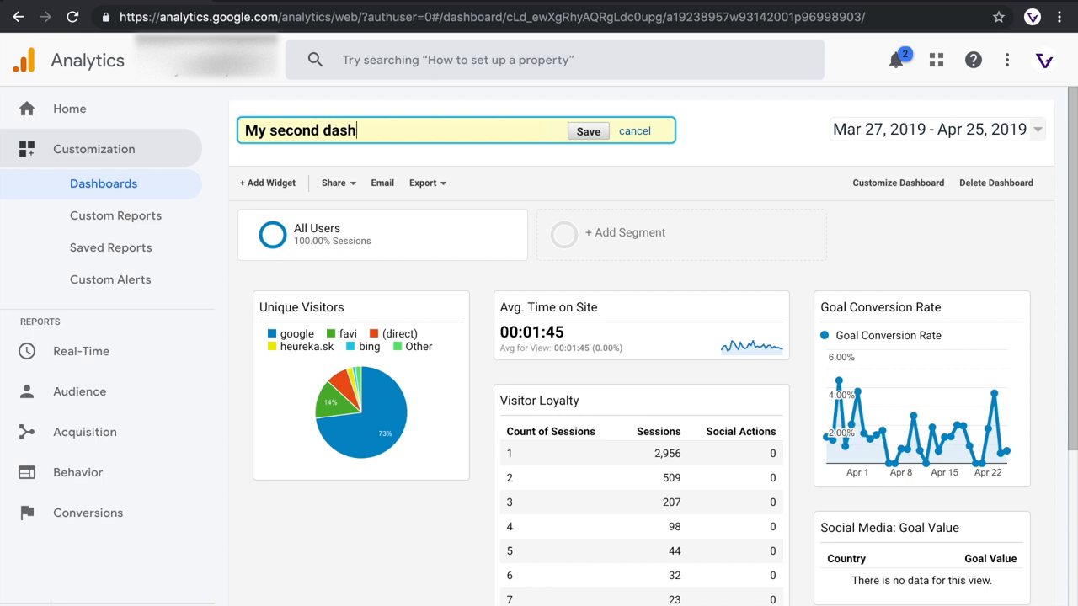
text(board)
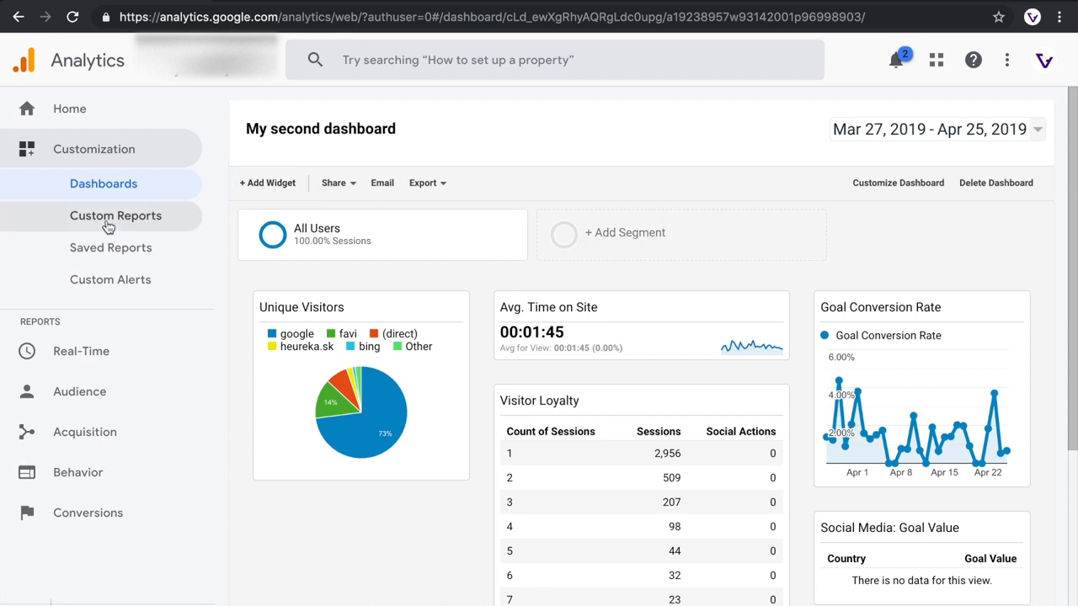
Open the imported AK: E2E Paid Search Report from Custom Reports.
click(116, 215)
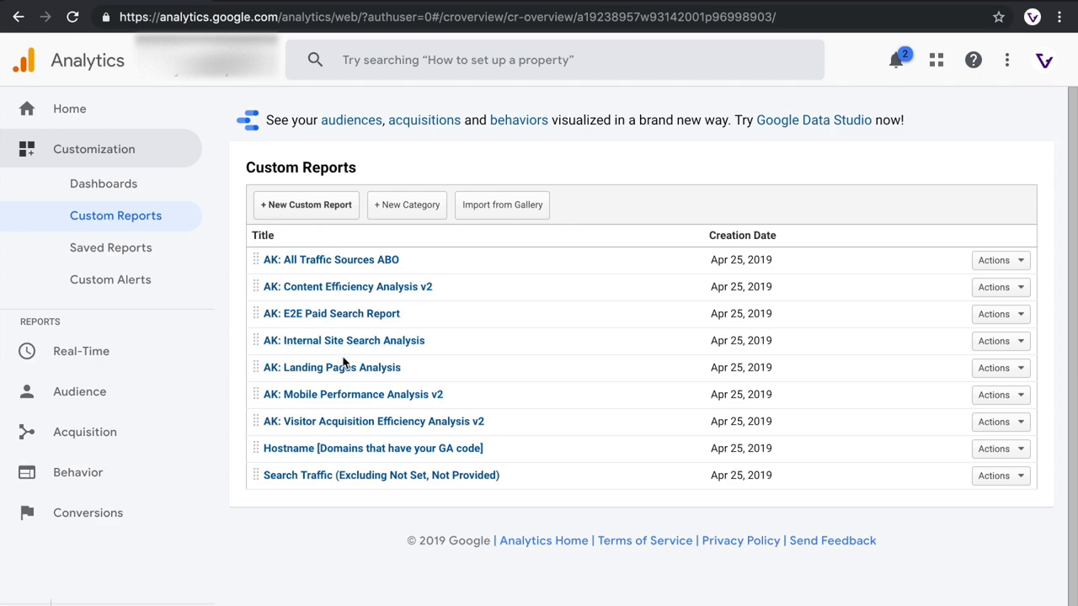
click(330, 314)
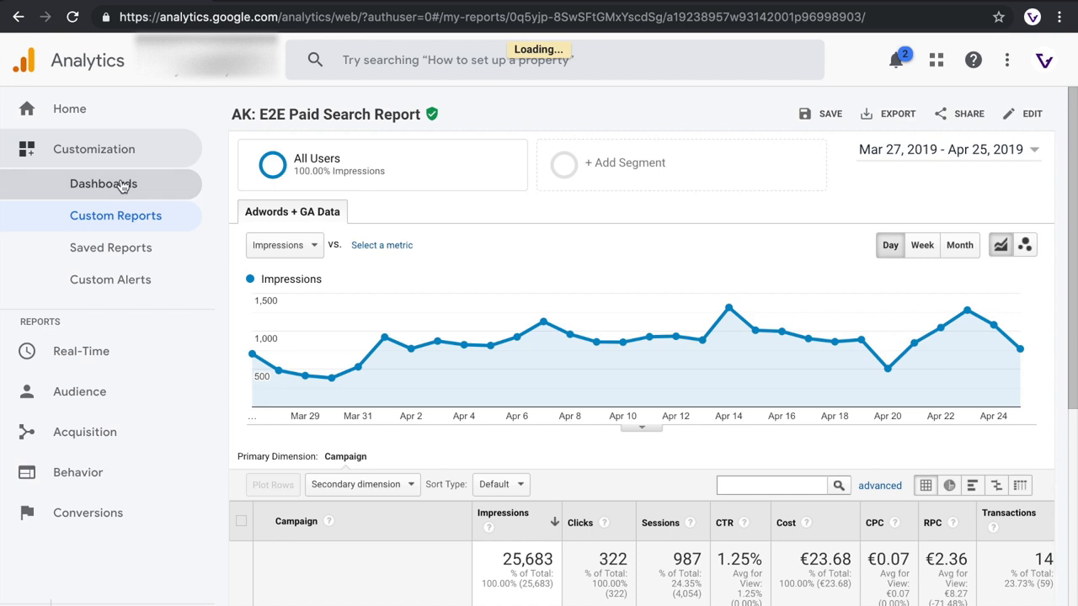
Return to the Dashboards list showing My second dashboard and My first Dashboard.
click(103, 184)
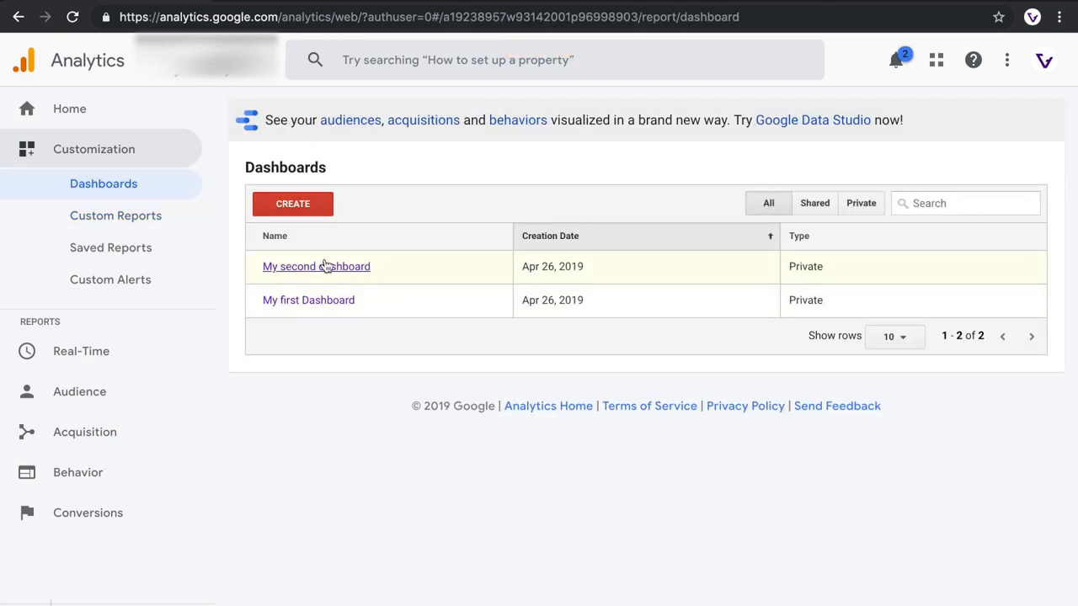
mouse_move(313, 259)
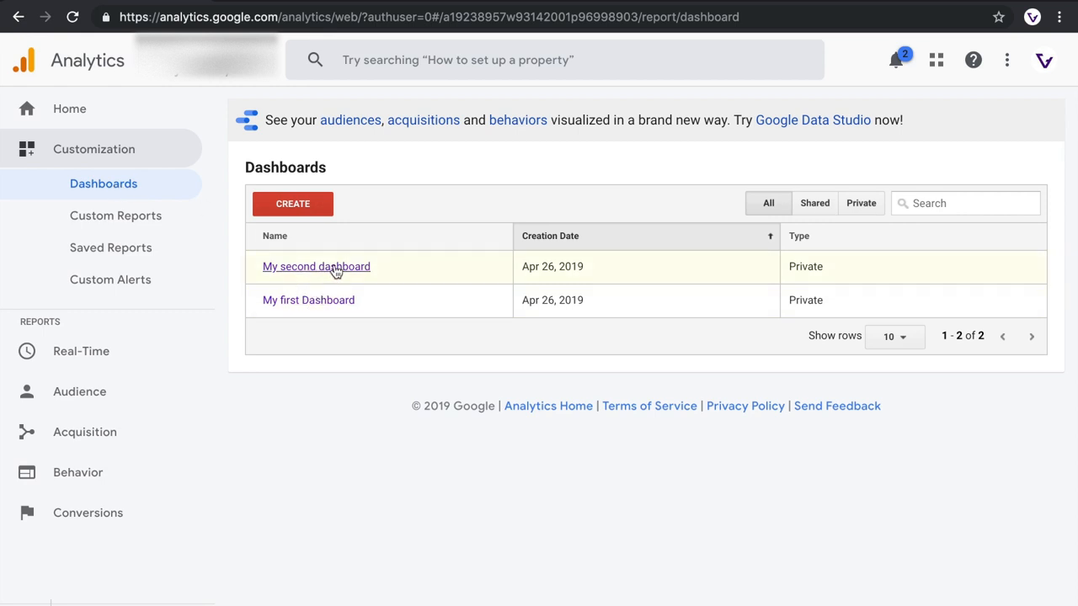
mouse_move(336, 271)
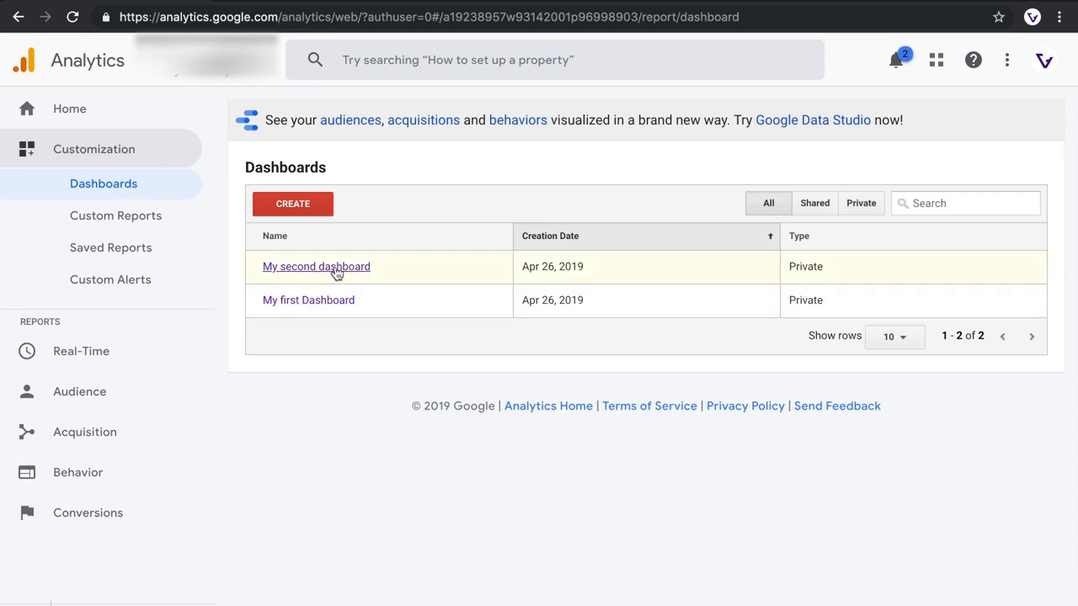